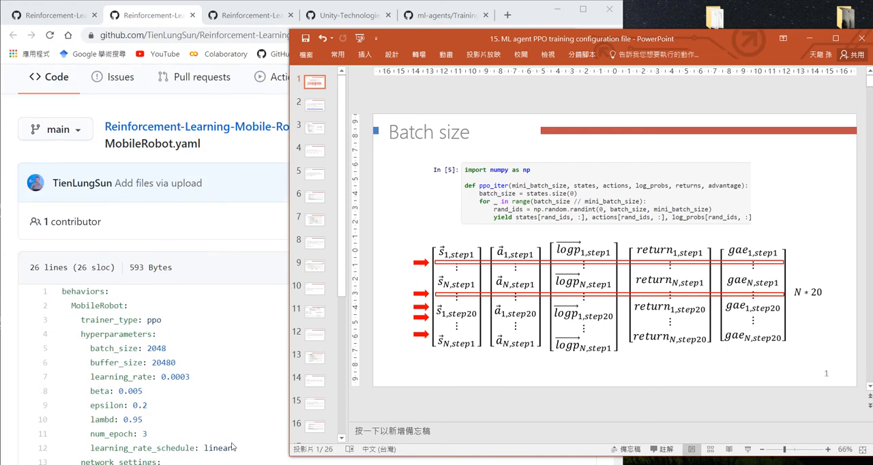
Step: Glance at the 12. AC (PPO).ipynb notebook, then return to the MobileRobot YAML with the Batch size slide alongside
{"action": "scroll", "scroll_direction": "down", "scroll_amount": 3}
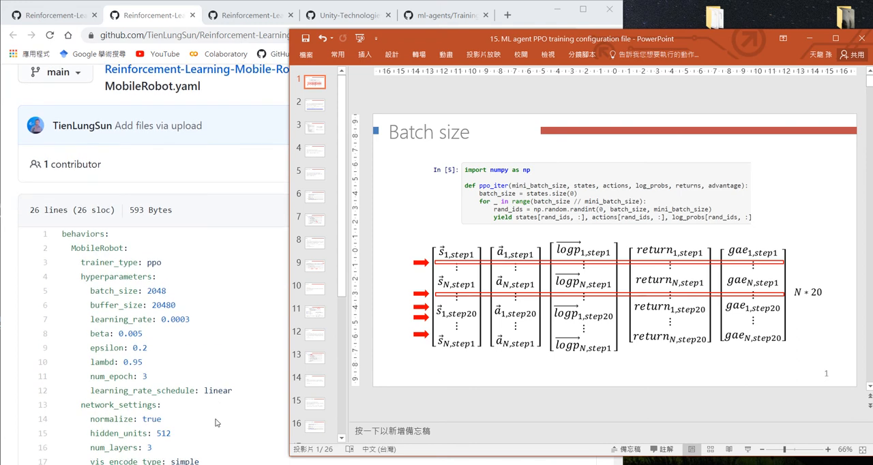
{"action": "mouse_move", "coordinate": [212, 413]}
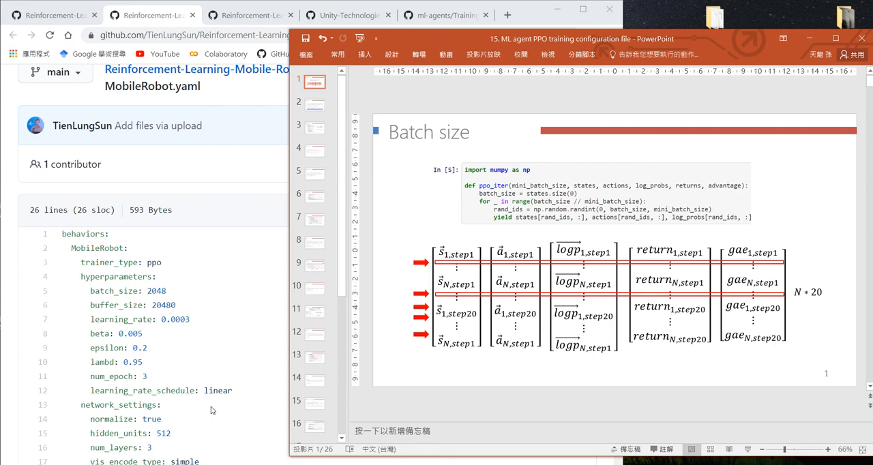
{"action": "mouse_move", "coordinate": [218, 341]}
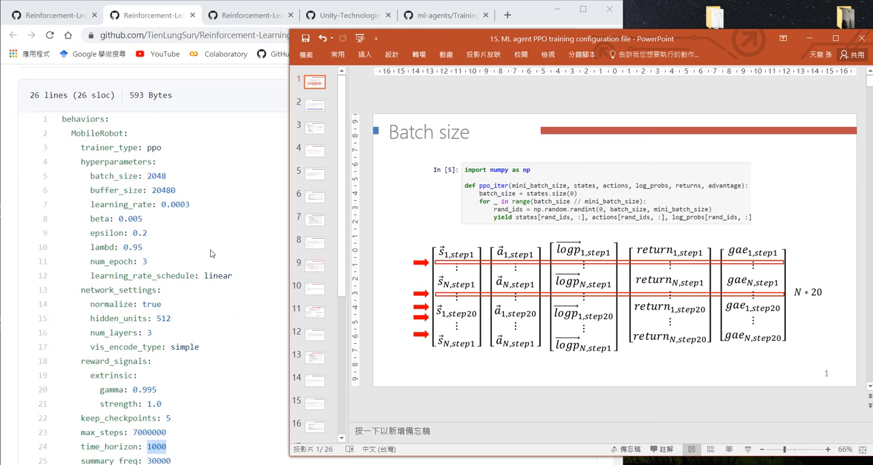
{"action": "mouse_move", "coordinate": [83, 172]}
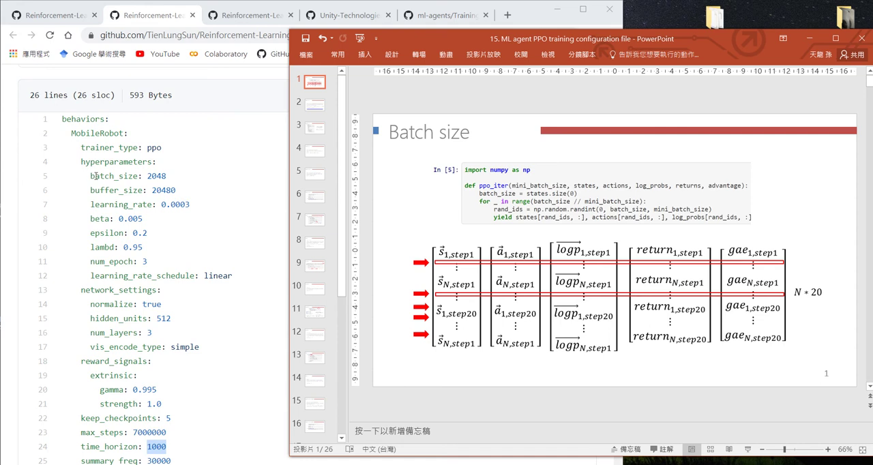
{"action": "mouse_move", "coordinate": [201, 251]}
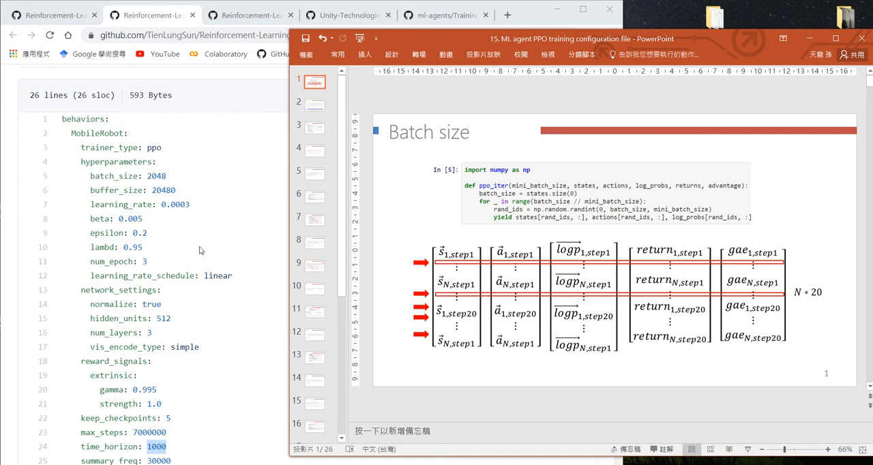
{"action": "mouse_move", "coordinate": [418, 230]}
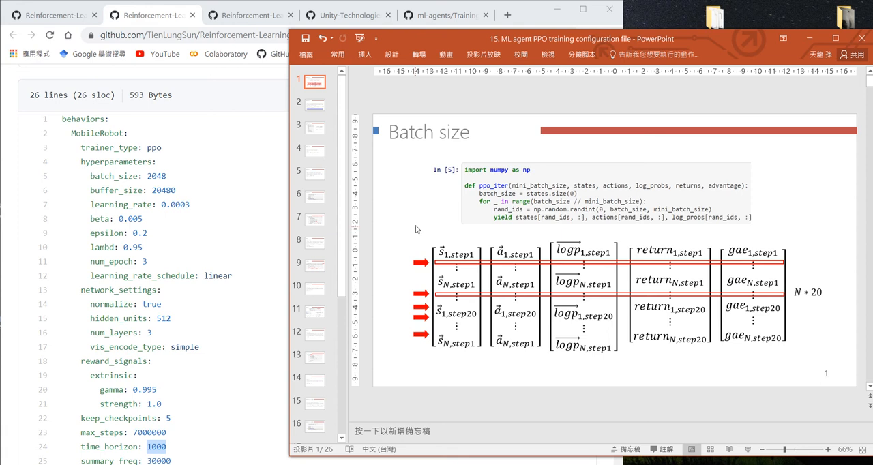
{"action": "mouse_move", "coordinate": [472, 224]}
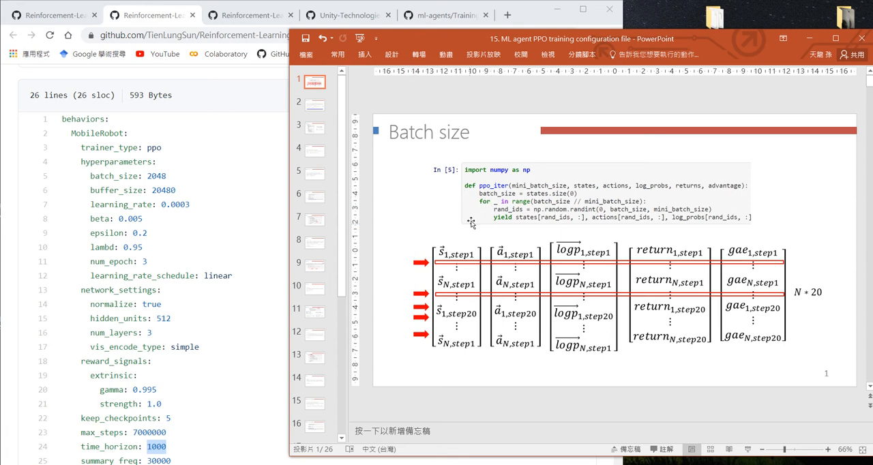
{"action": "mouse_move", "coordinate": [480, 188]}
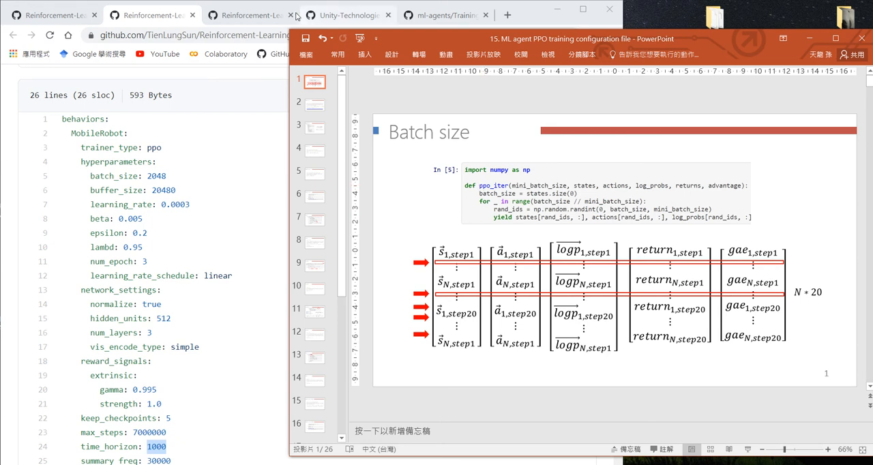
{"action": "left_click", "coordinate": [248, 15]}
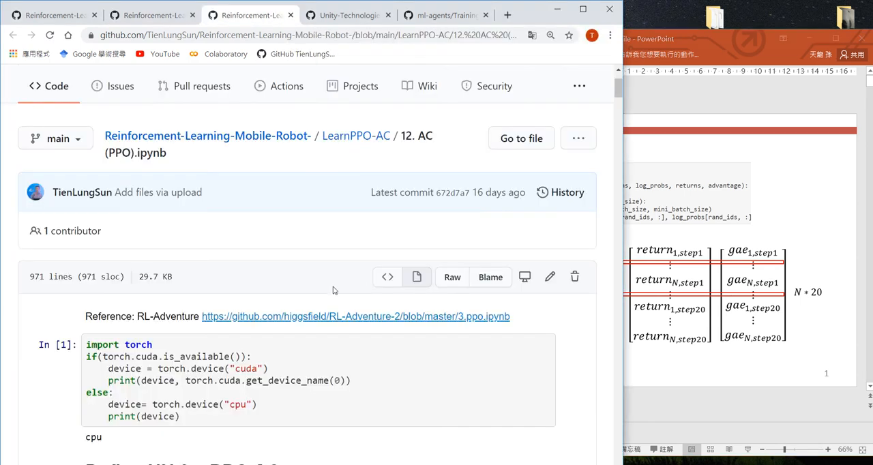
{"action": "scroll", "scroll_direction": "down", "scroll_amount": 3}
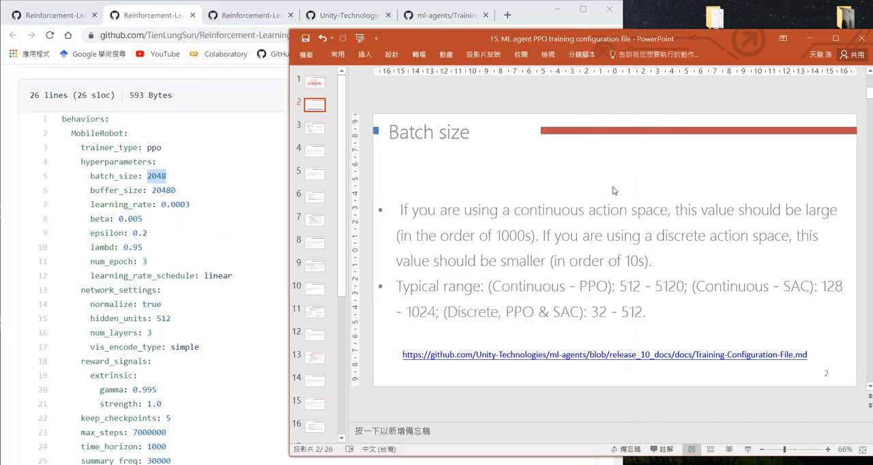
{"action": "mouse_move", "coordinate": [588, 207]}
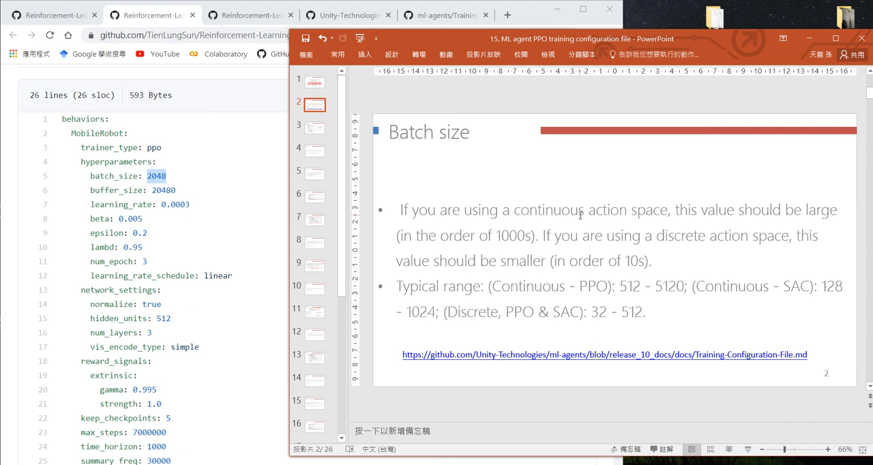
{"action": "mouse_move", "coordinate": [562, 237]}
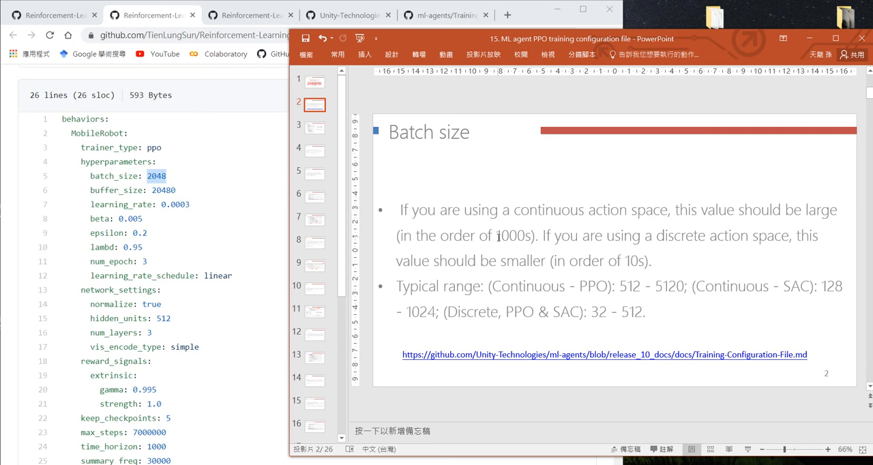
{"action": "mouse_move", "coordinate": [527, 243]}
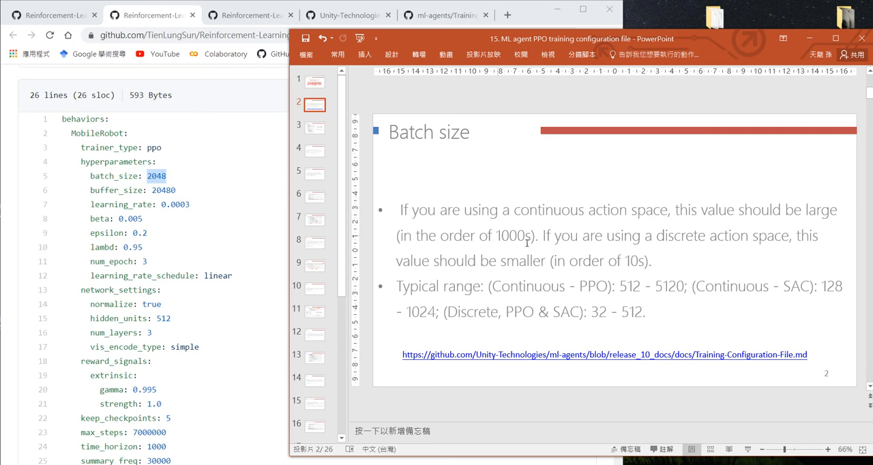
{"action": "mouse_move", "coordinate": [624, 260]}
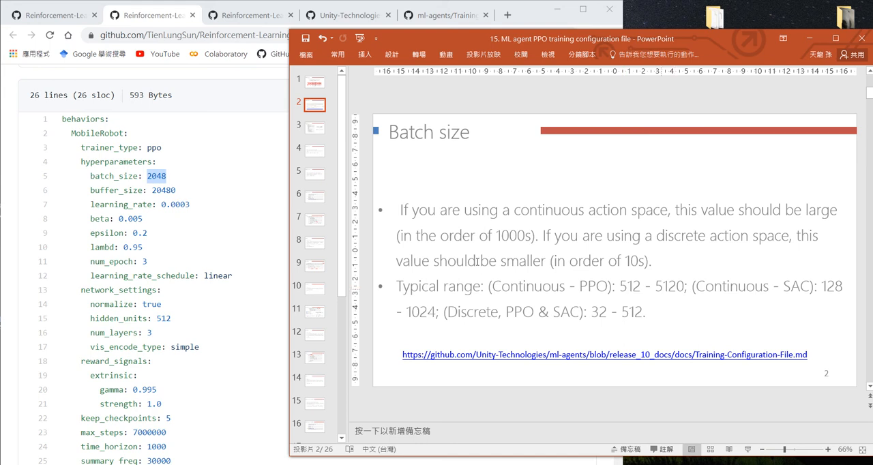
Step: Show slide 3, the Buffer size slide with the rollout-collection code
{"action": "left_click", "coordinate": [313, 128]}
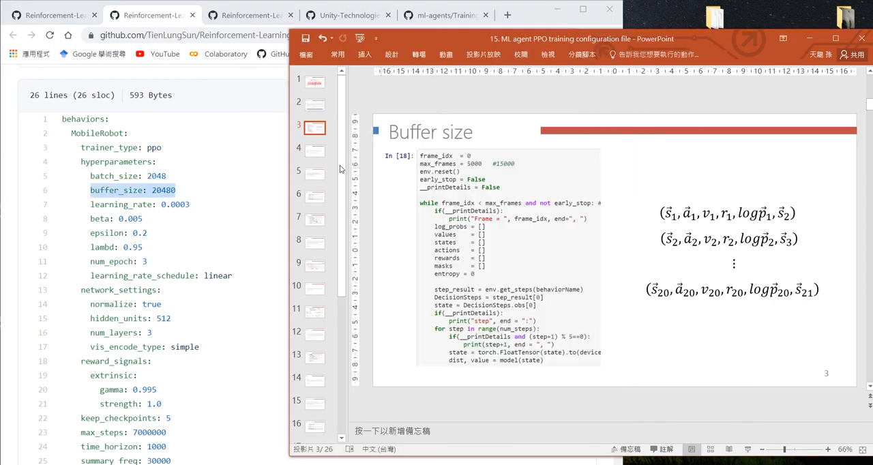
Step: Peek at the Learning rate slides, then land on the Buffer size slide with default 10240 and typical ranges
{"action": "left_click", "coordinate": [314, 173]}
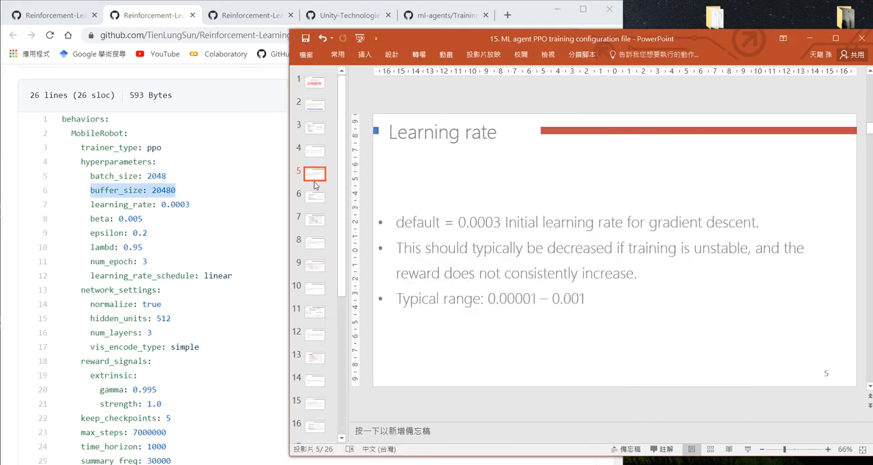
{"action": "left_click", "coordinate": [314, 196]}
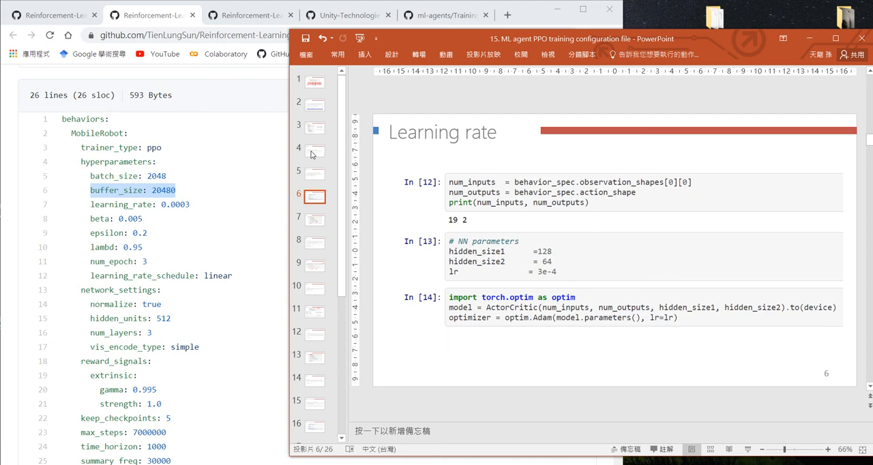
{"action": "left_click", "coordinate": [314, 126]}
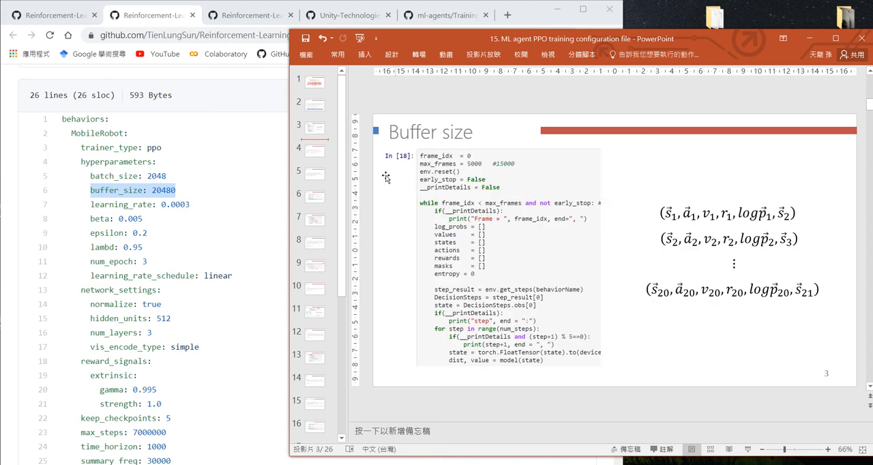
{"action": "mouse_move", "coordinate": [518, 333]}
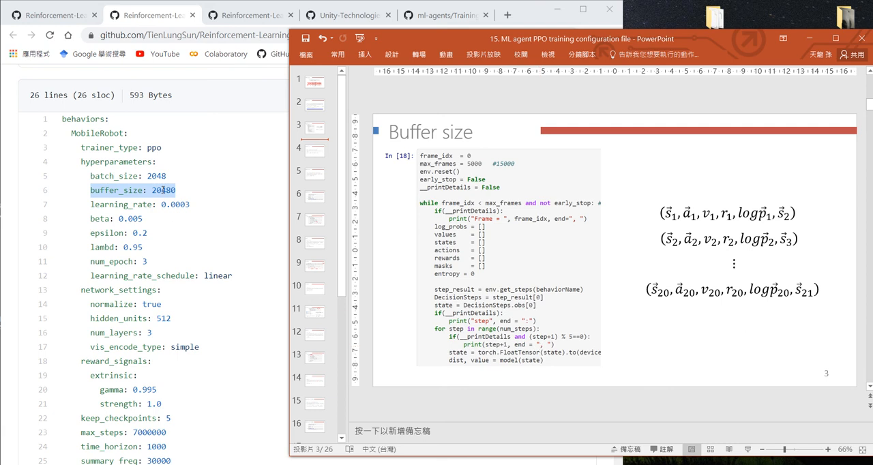
{"action": "left_click", "coordinate": [314, 150]}
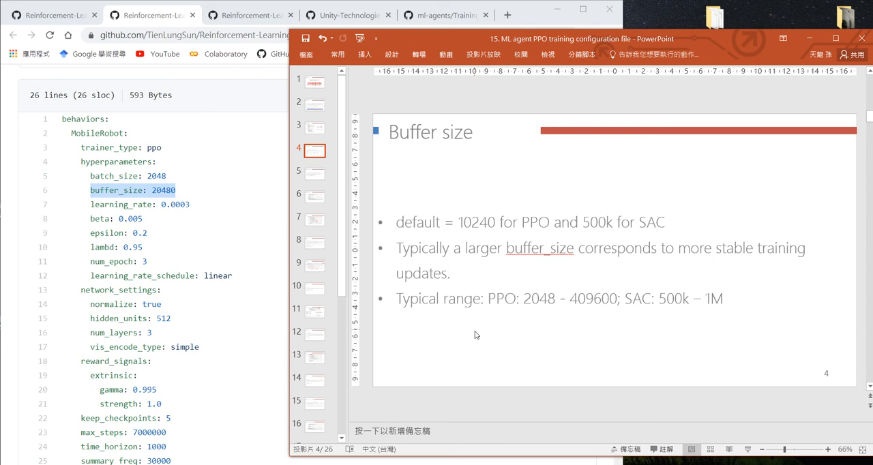
{"action": "mouse_move", "coordinate": [458, 223]}
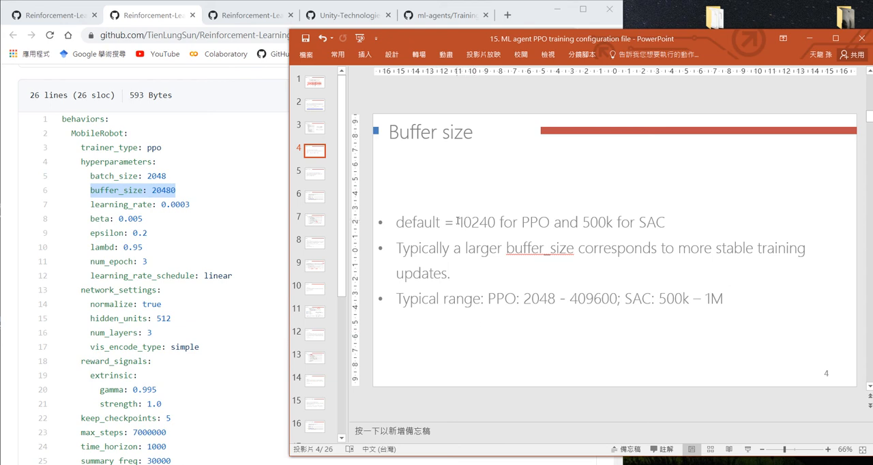
{"action": "mouse_move", "coordinate": [510, 298]}
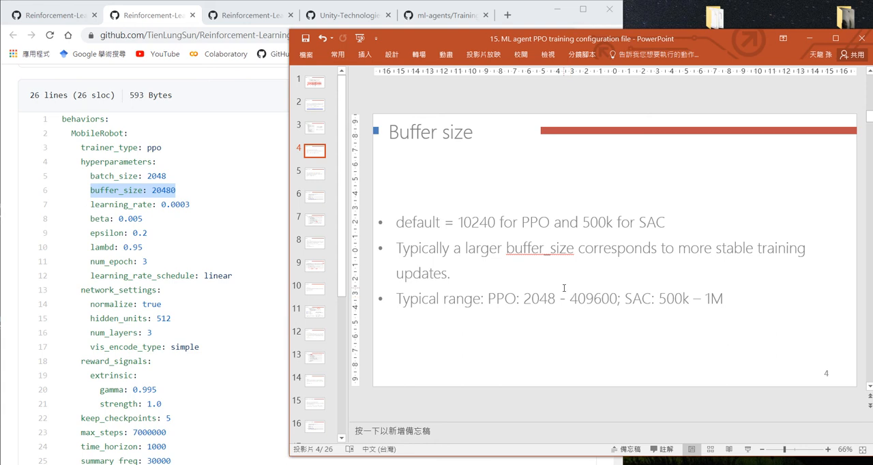
{"action": "mouse_move", "coordinate": [485, 234]}
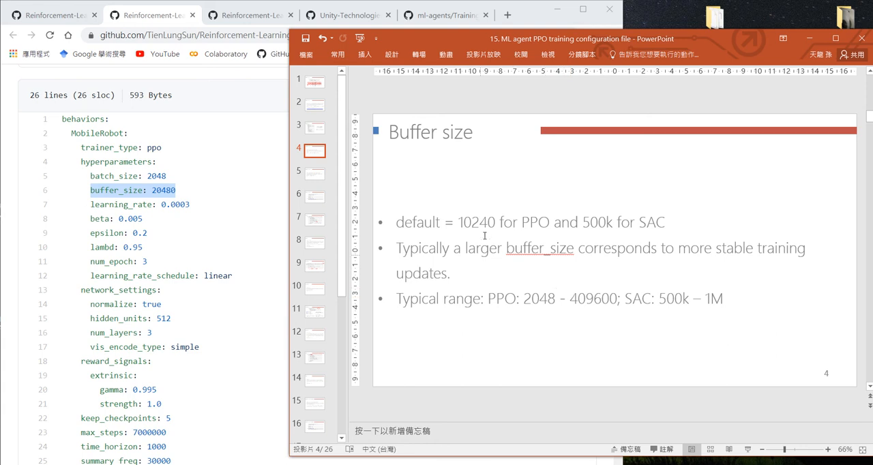
{"action": "mouse_move", "coordinate": [638, 264]}
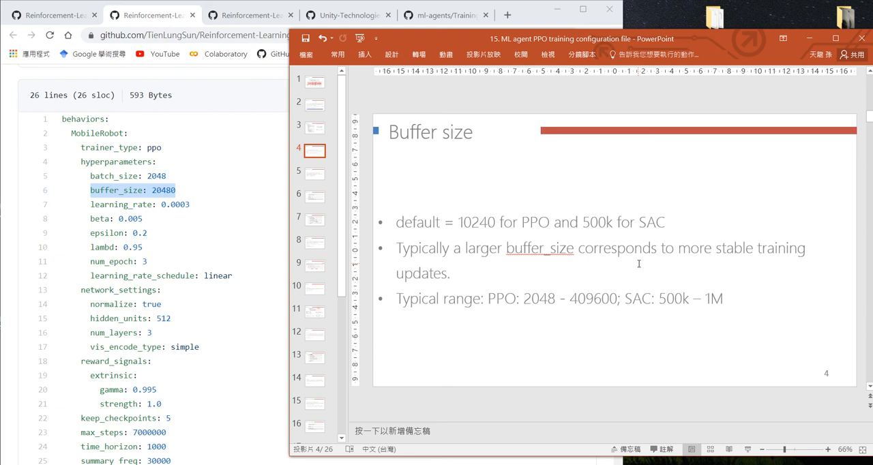
{"action": "left_click", "coordinate": [314, 175]}
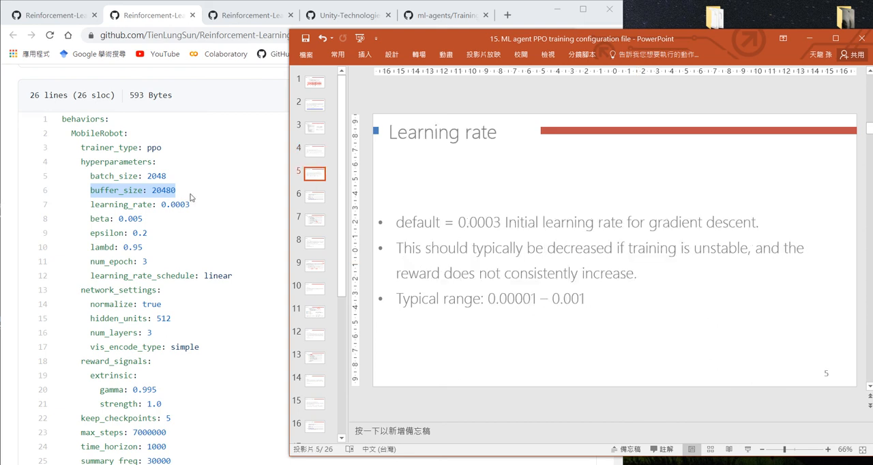
{"action": "mouse_move", "coordinate": [93, 210]}
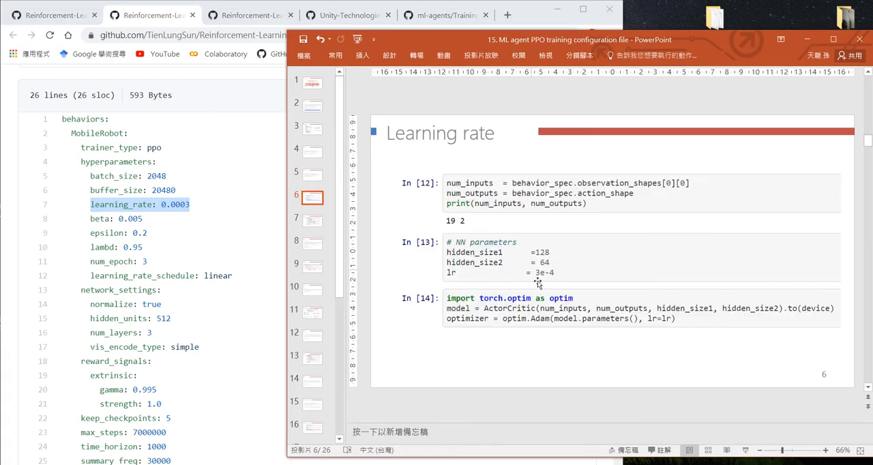
{"action": "mouse_move", "coordinate": [513, 330]}
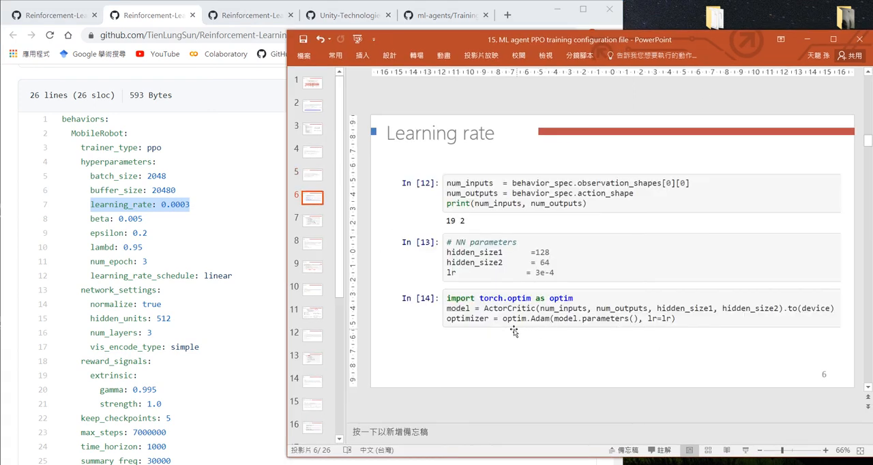
{"action": "mouse_move", "coordinate": [515, 326]}
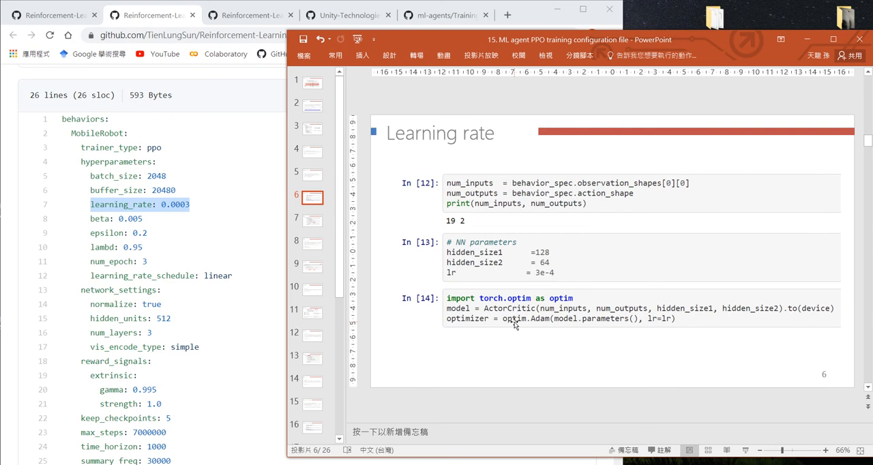
{"action": "mouse_move", "coordinate": [648, 330]}
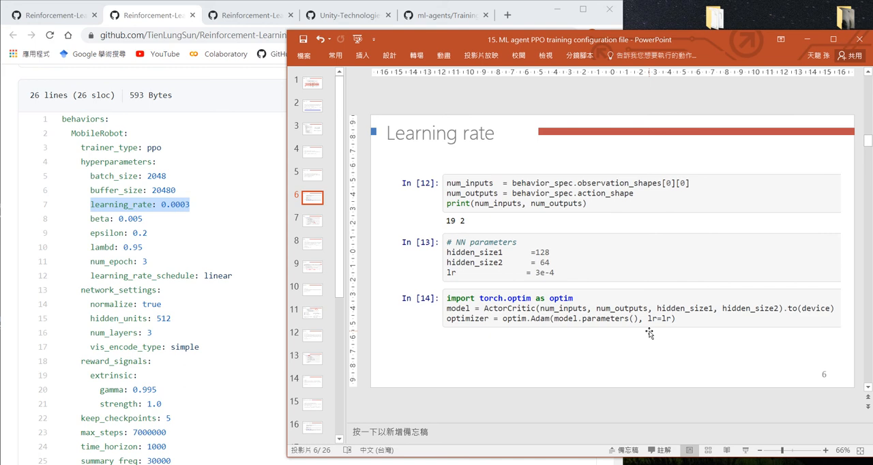
{"action": "mouse_move", "coordinate": [198, 224]}
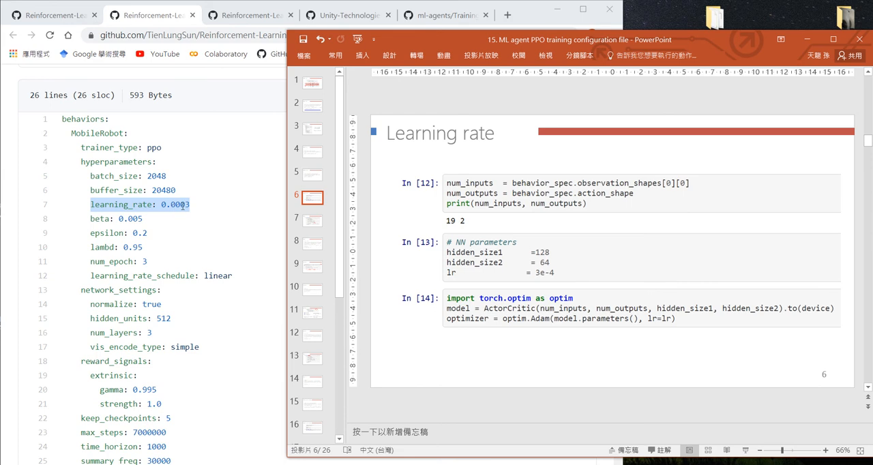
{"action": "left_click", "coordinate": [311, 175]}
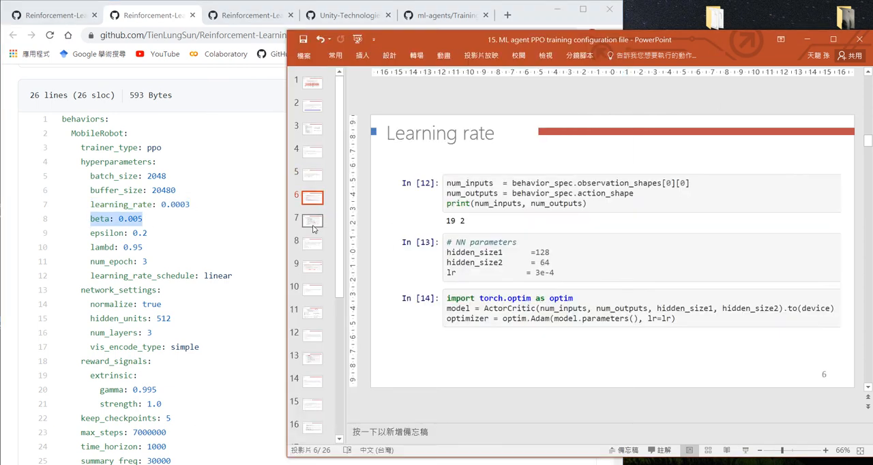
Step: Alternate between the beta entropy-loss code slide and its summary with default 0.005 and typical range
{"action": "left_click", "coordinate": [311, 221]}
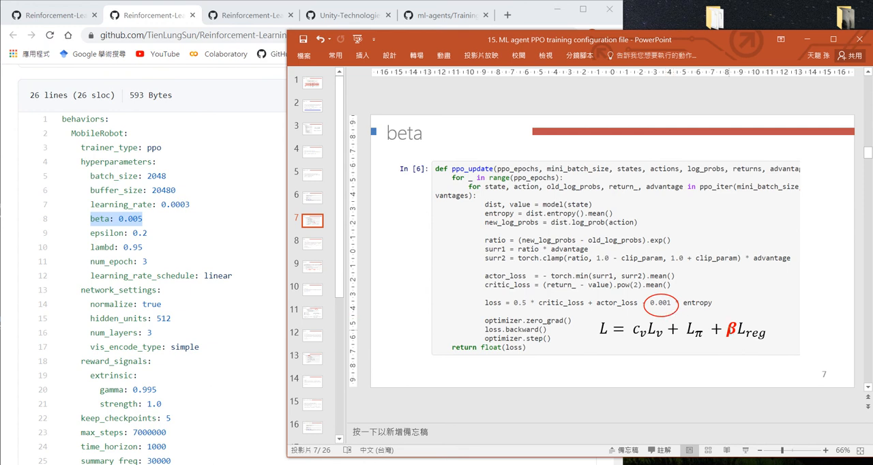
{"action": "mouse_move", "coordinate": [713, 296]}
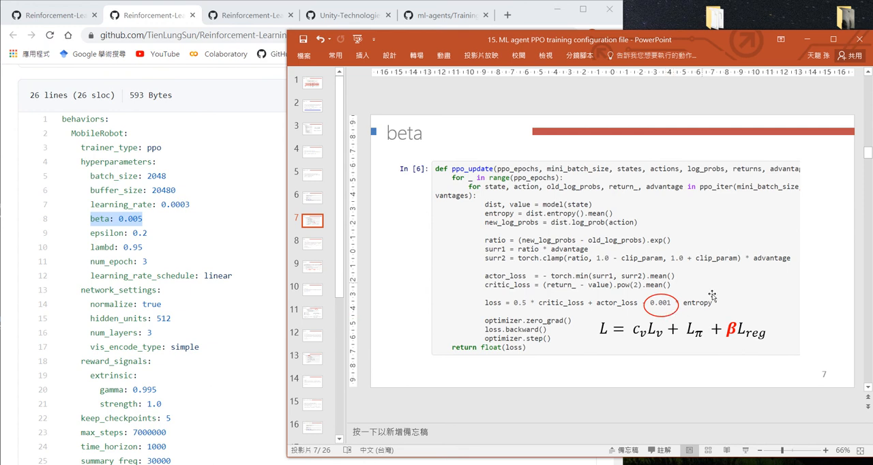
{"action": "mouse_move", "coordinate": [715, 303]}
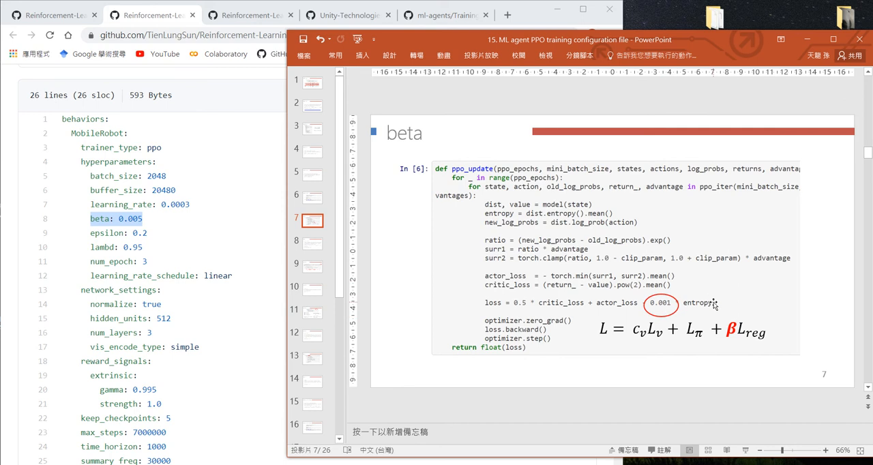
{"action": "mouse_move", "coordinate": [712, 303]}
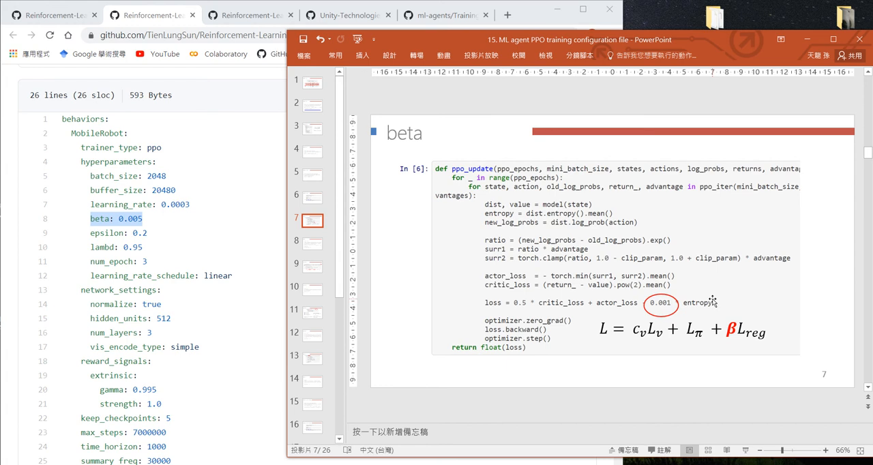
{"action": "mouse_move", "coordinate": [669, 313]}
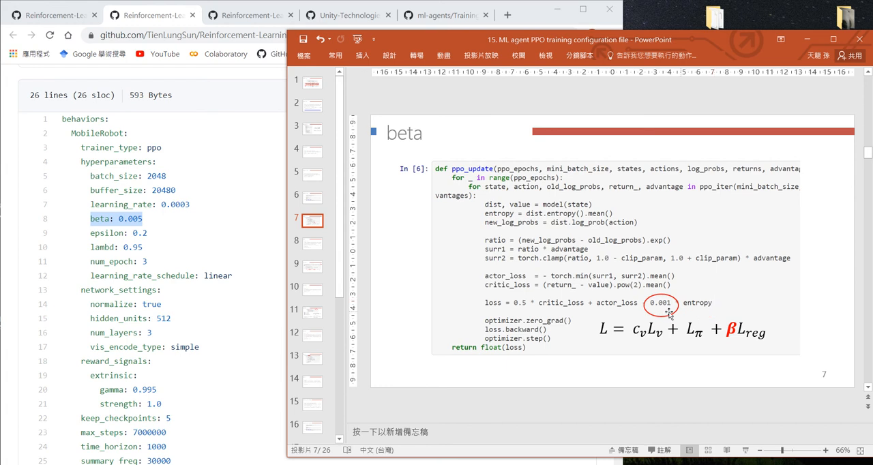
{"action": "mouse_move", "coordinate": [662, 320]}
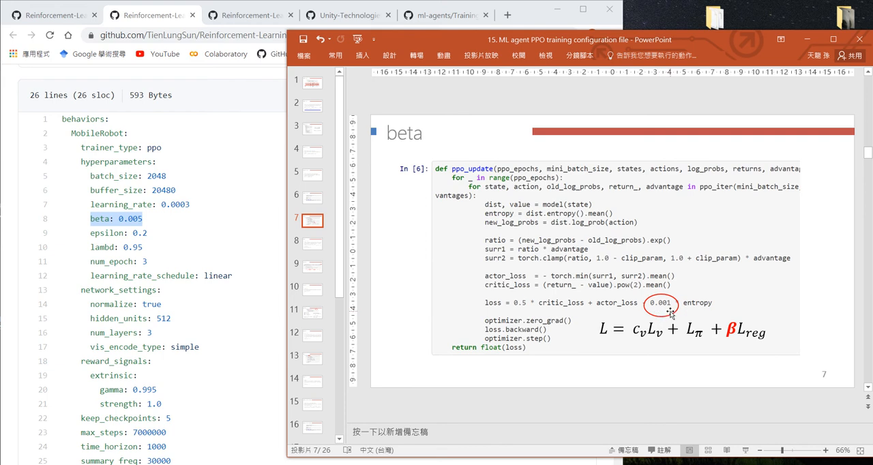
{"action": "mouse_move", "coordinate": [144, 226]}
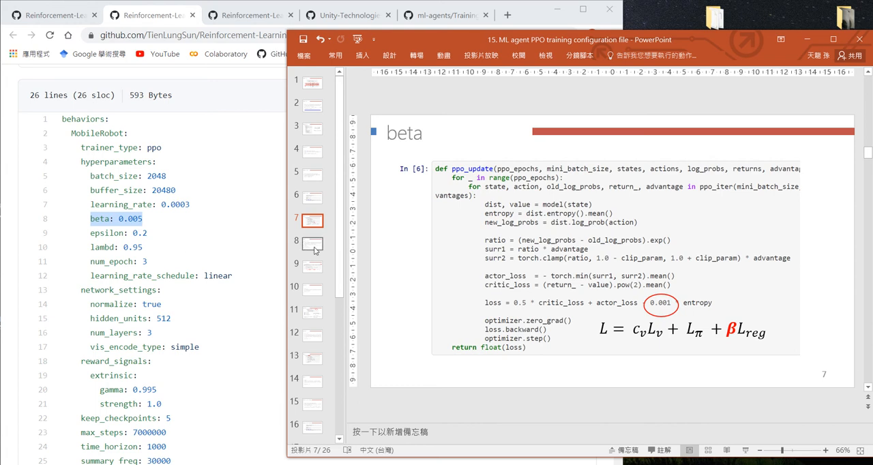
{"action": "left_click", "coordinate": [311, 243]}
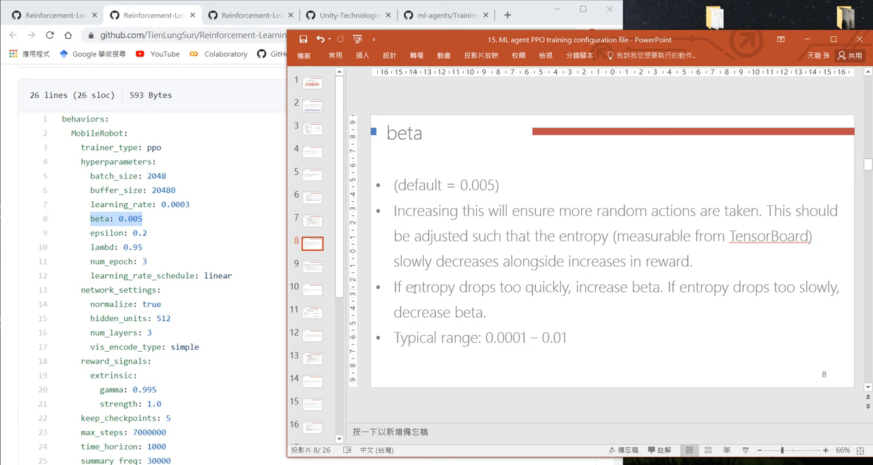
{"action": "mouse_move", "coordinate": [518, 285]}
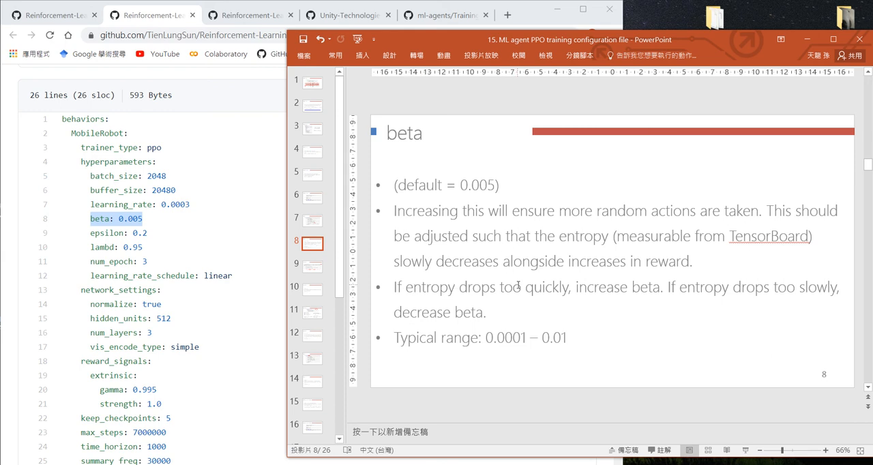
{"action": "left_click", "coordinate": [311, 219]}
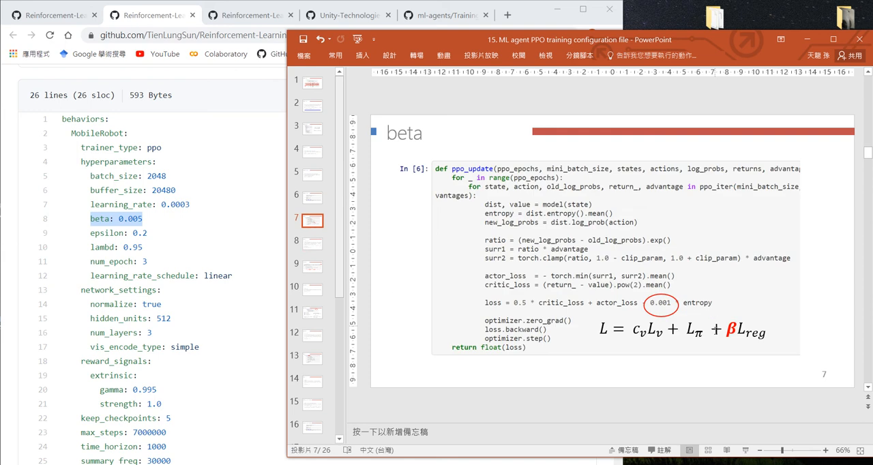
{"action": "left_click", "coordinate": [311, 243]}
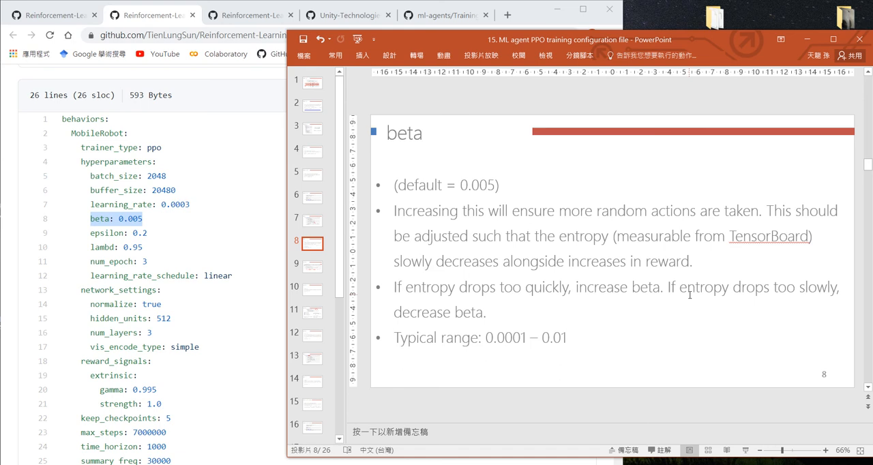
{"action": "mouse_move", "coordinate": [499, 321]}
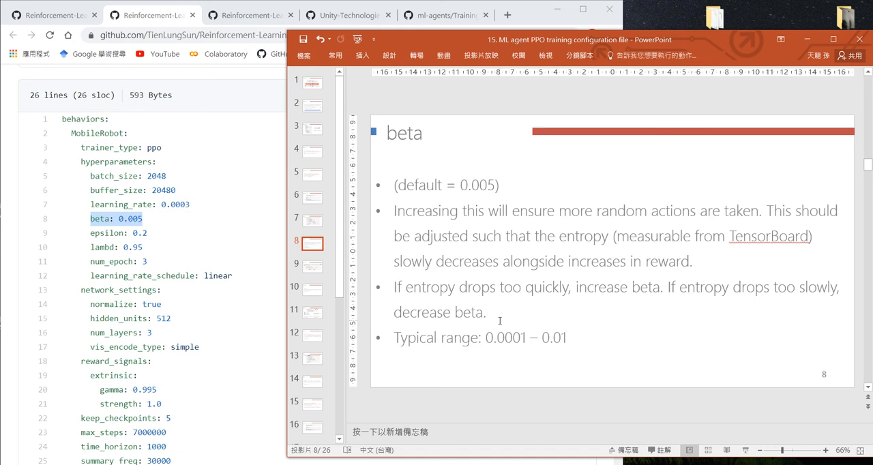
{"action": "mouse_move", "coordinate": [514, 344]}
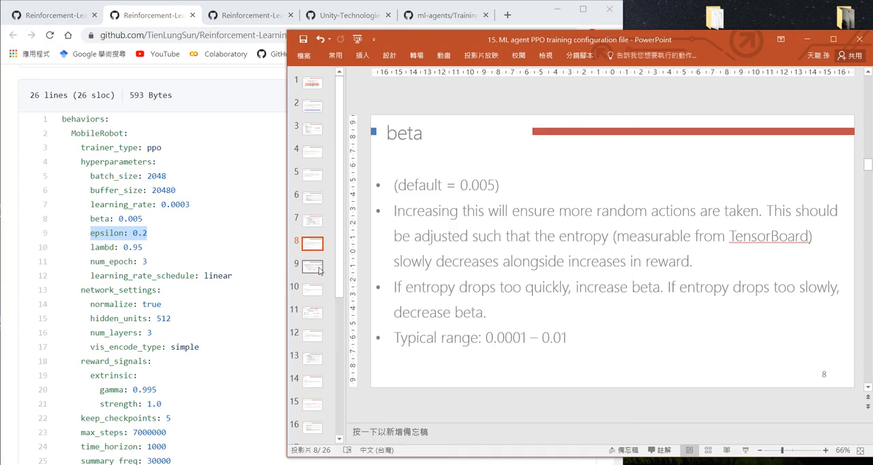
Step: Show the epsilon slide with the PPO update code, default 0.2 and range 0.1–0.3
{"action": "left_click", "coordinate": [311, 267]}
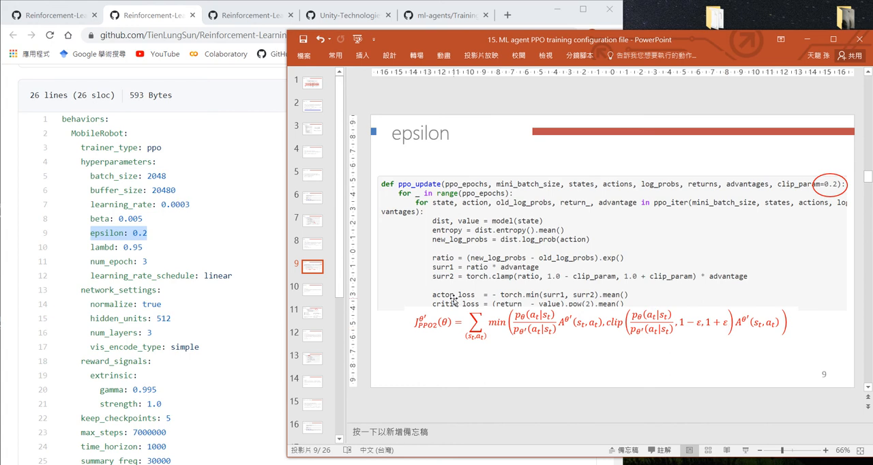
{"action": "mouse_move", "coordinate": [467, 287]}
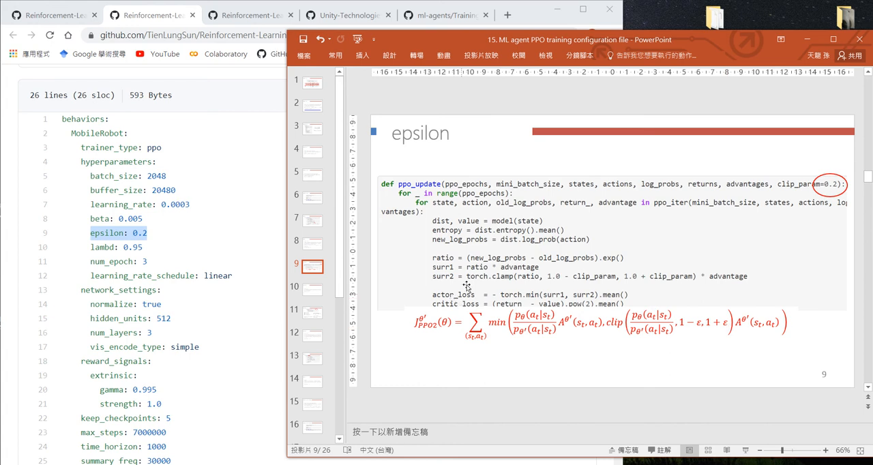
{"action": "mouse_move", "coordinate": [827, 203]}
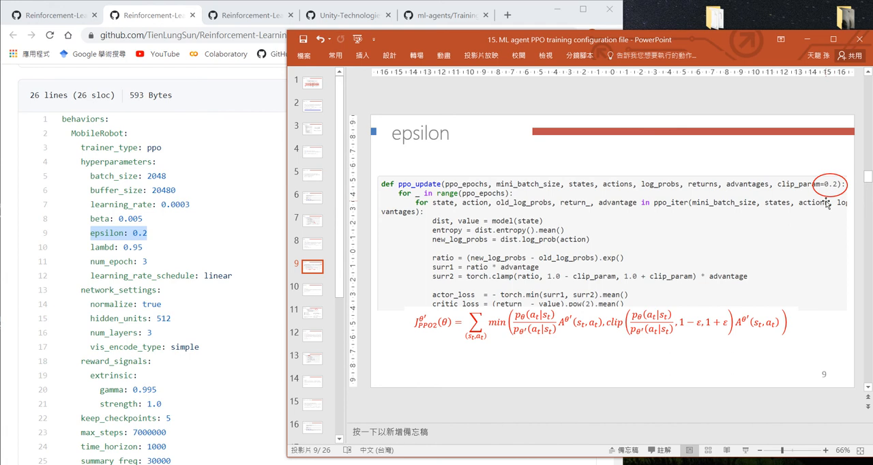
{"action": "mouse_move", "coordinate": [734, 311]}
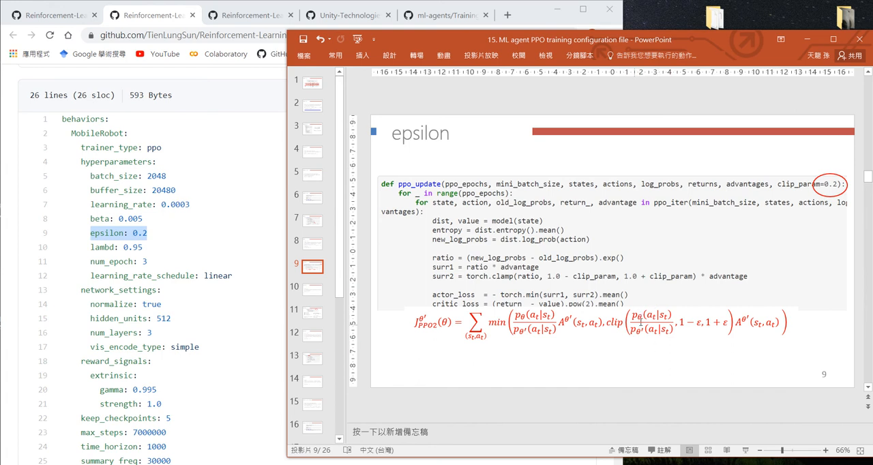
{"action": "mouse_move", "coordinate": [653, 349]}
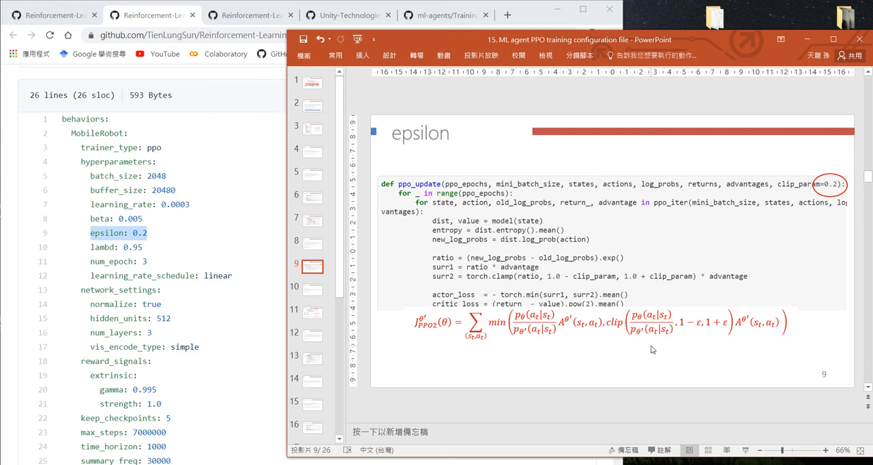
{"action": "mouse_move", "coordinate": [651, 347]}
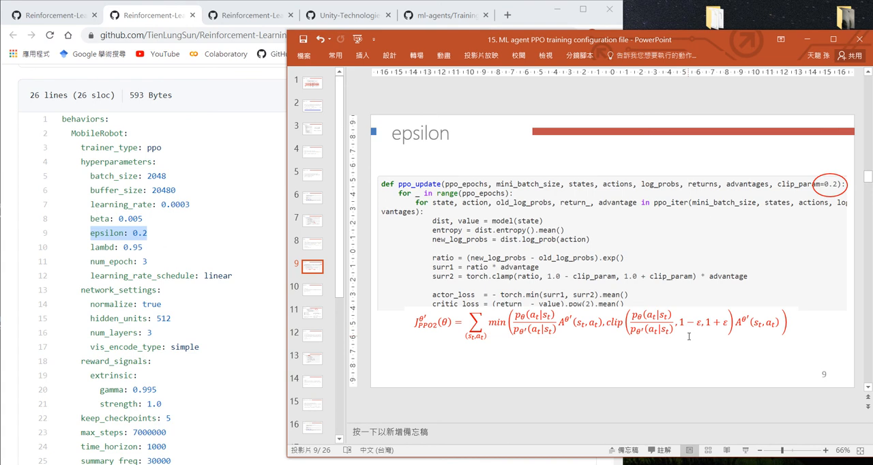
{"action": "mouse_move", "coordinate": [726, 333]}
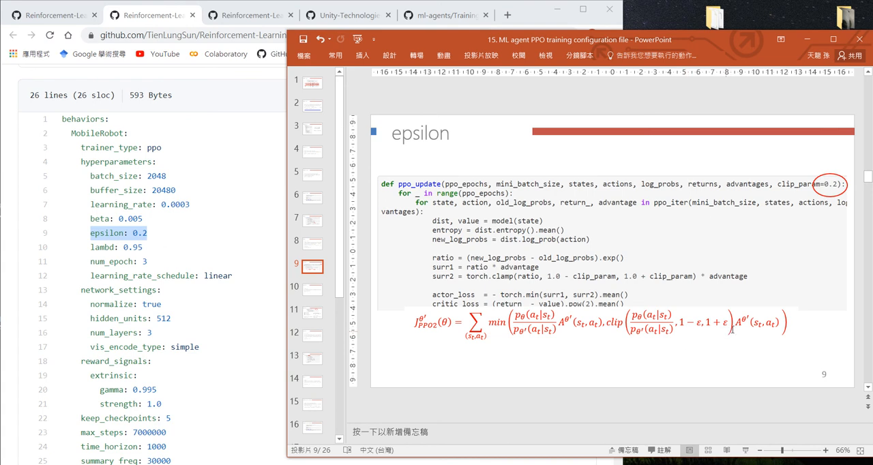
{"action": "mouse_move", "coordinate": [643, 352]}
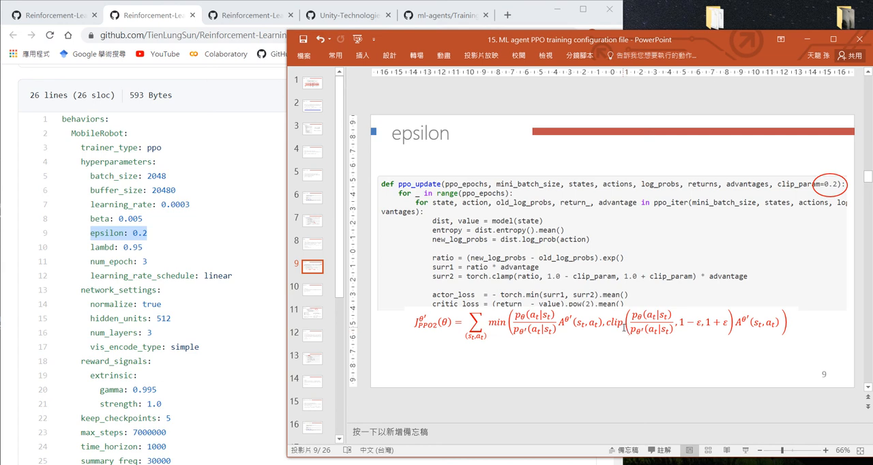
{"action": "mouse_move", "coordinate": [627, 344]}
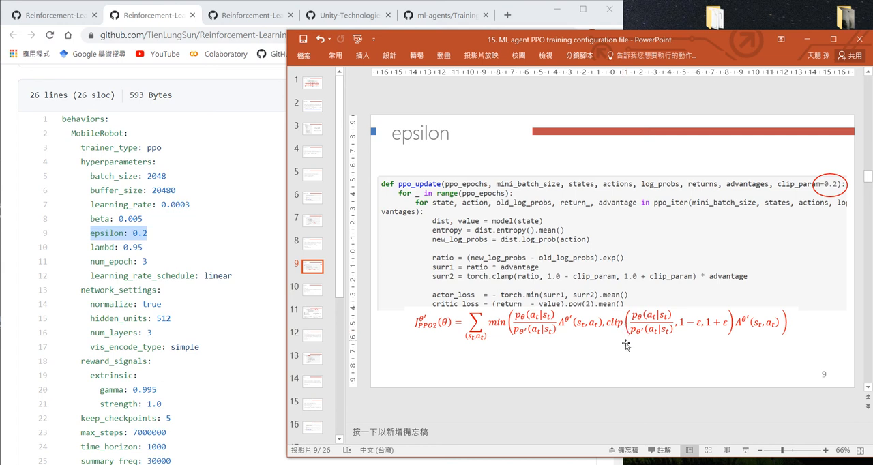
{"action": "mouse_move", "coordinate": [586, 196]}
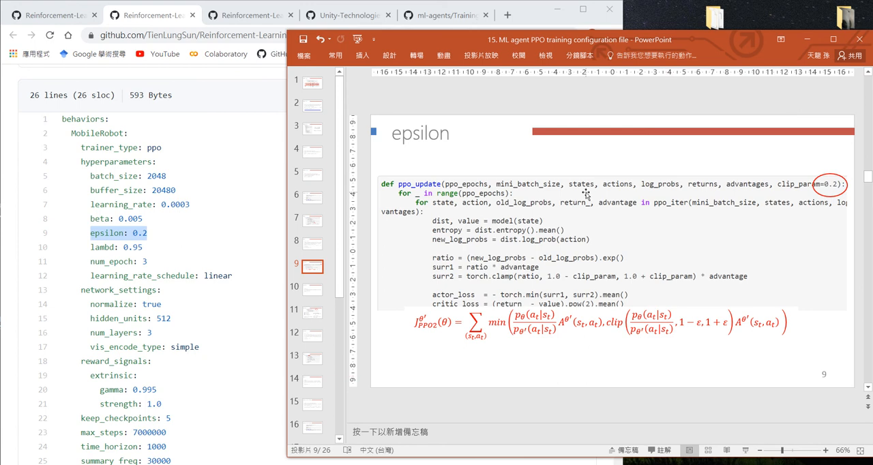
{"action": "mouse_move", "coordinate": [630, 386]}
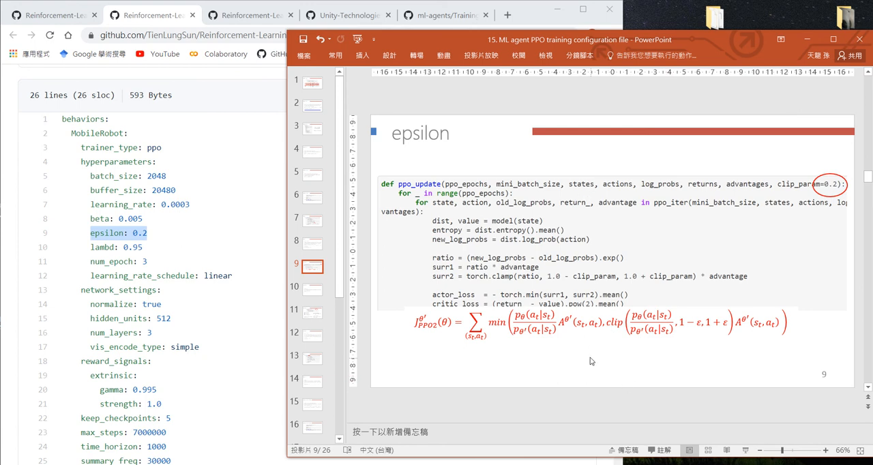
{"action": "mouse_move", "coordinate": [650, 346]}
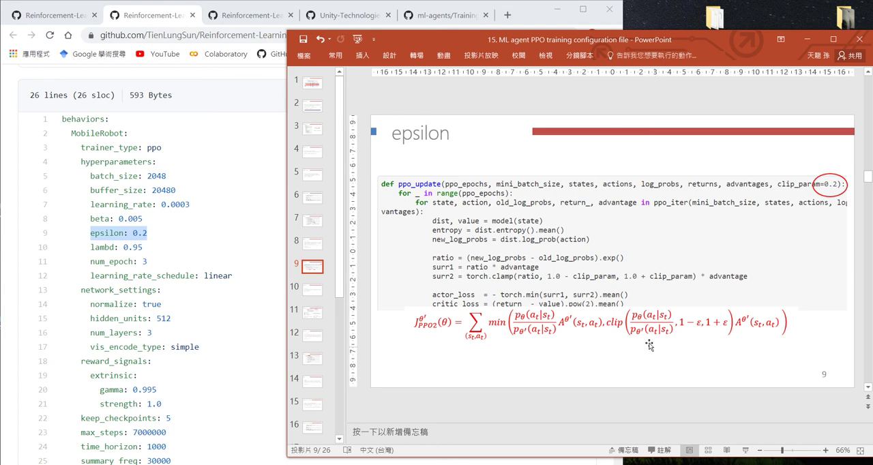
{"action": "mouse_move", "coordinate": [817, 188]}
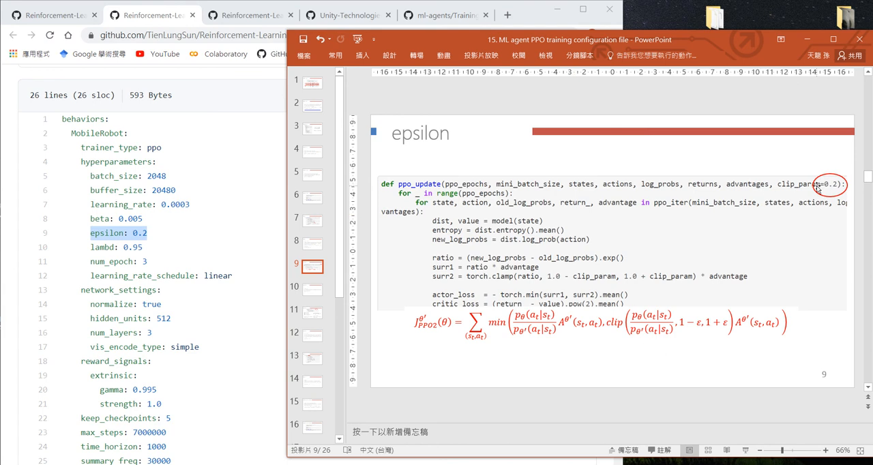
{"action": "mouse_move", "coordinate": [716, 333]}
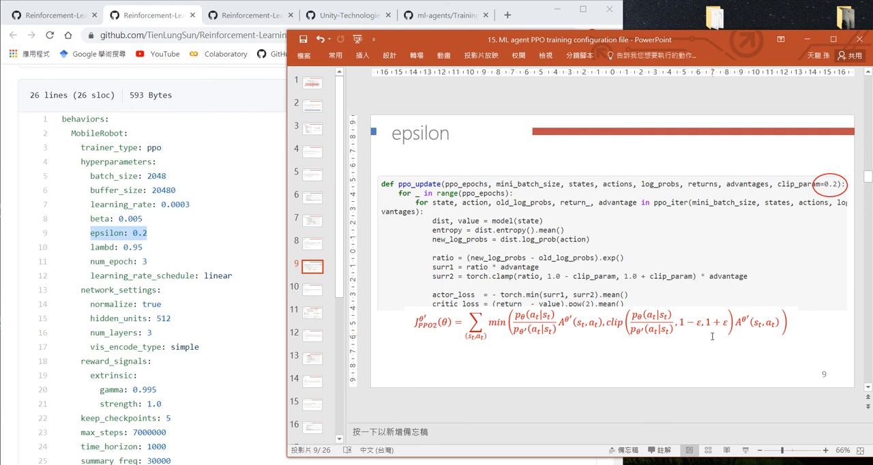
{"action": "mouse_move", "coordinate": [674, 333]}
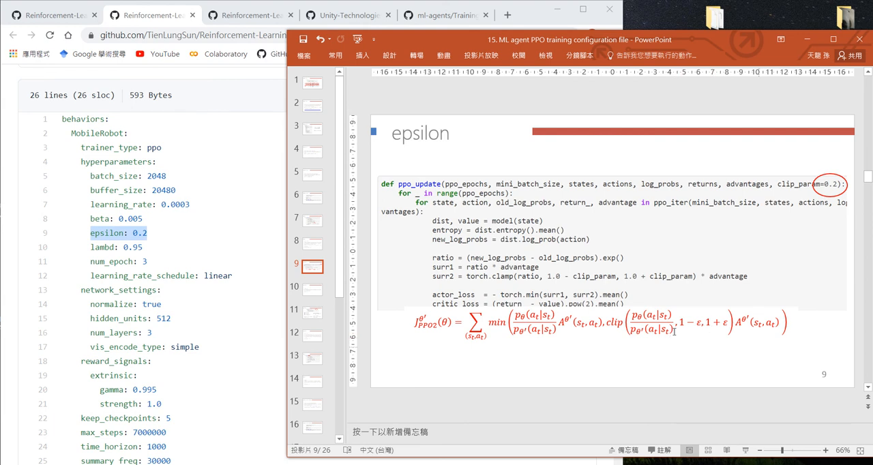
{"action": "mouse_move", "coordinate": [688, 305]}
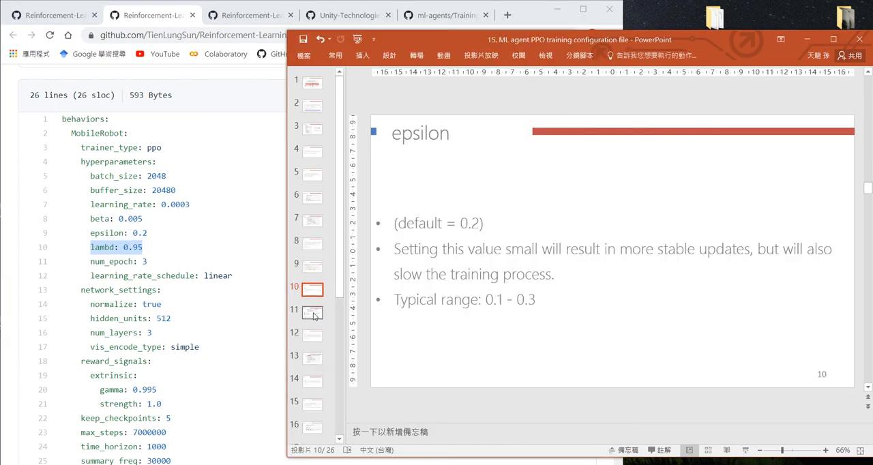
Step: Show the lambd GAE code slide, then its summary with default 0.95 and range 0.9–0.95
{"action": "left_click", "coordinate": [311, 313]}
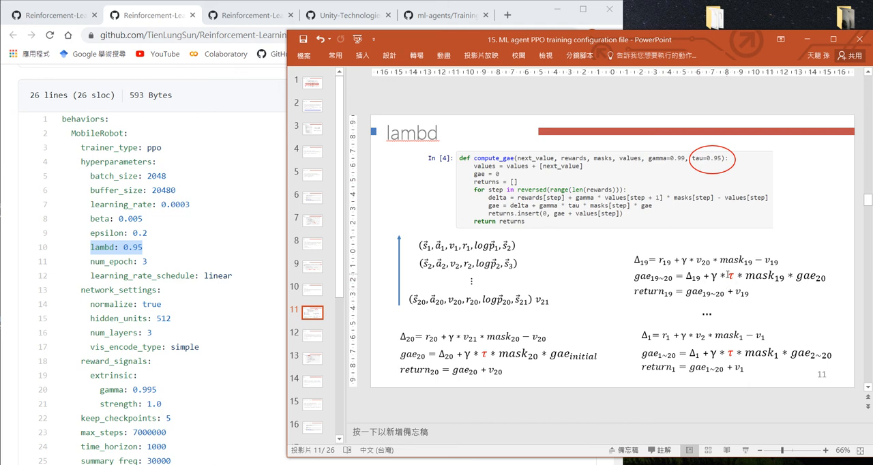
{"action": "mouse_move", "coordinate": [721, 177]}
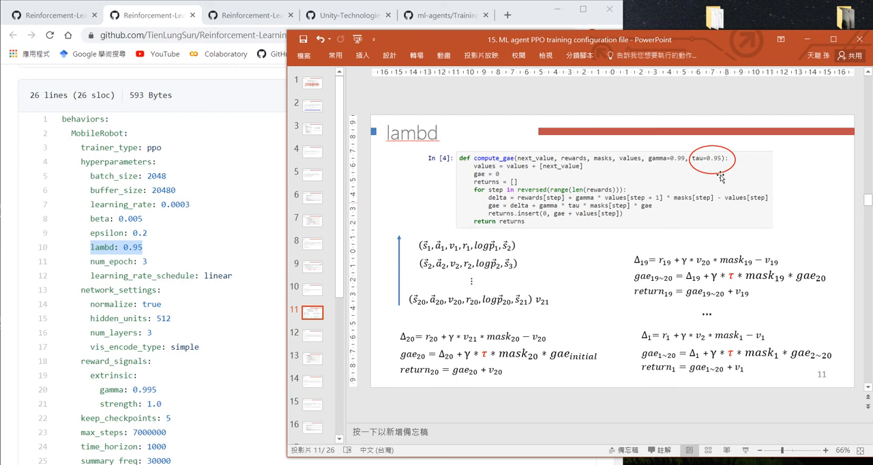
{"action": "mouse_move", "coordinate": [715, 169]}
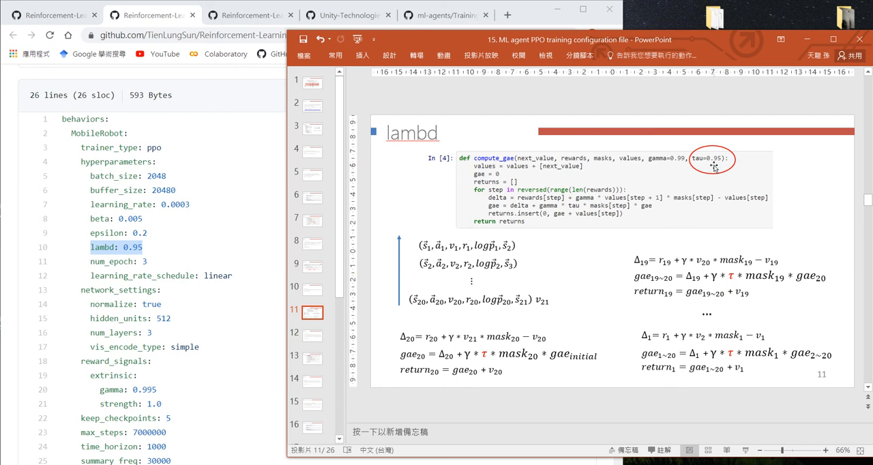
{"action": "mouse_move", "coordinate": [142, 227]}
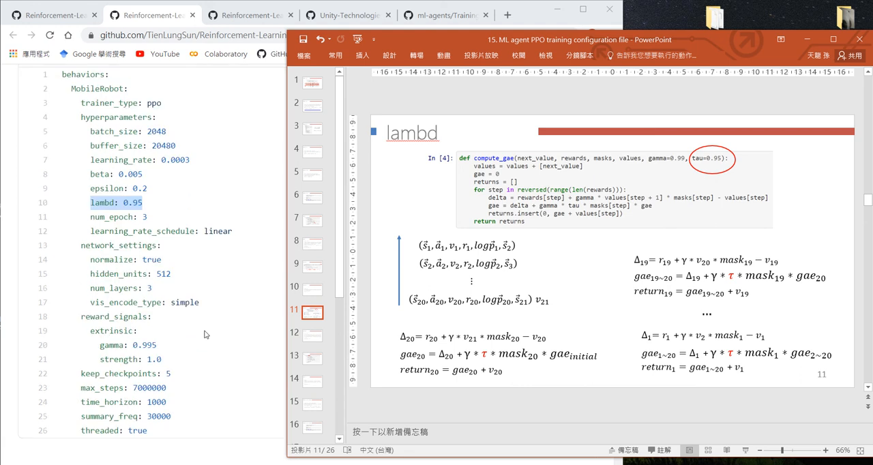
{"action": "scroll", "scroll_direction": "up", "scroll_amount": 3}
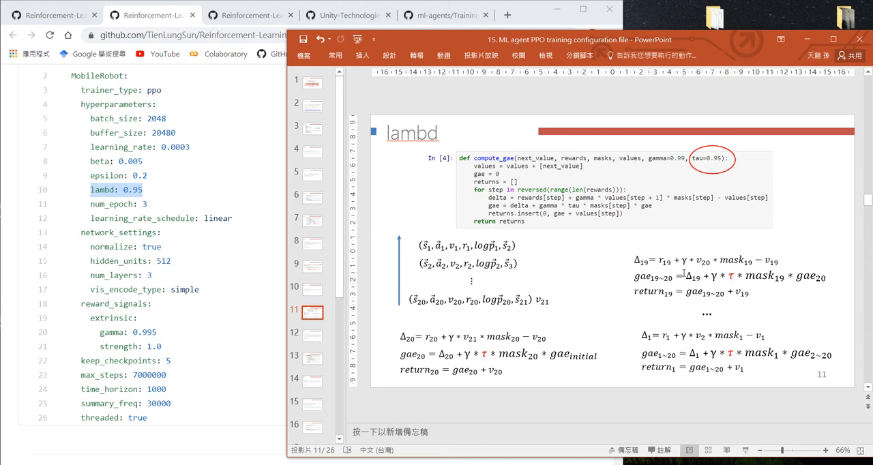
{"action": "mouse_move", "coordinate": [689, 280]}
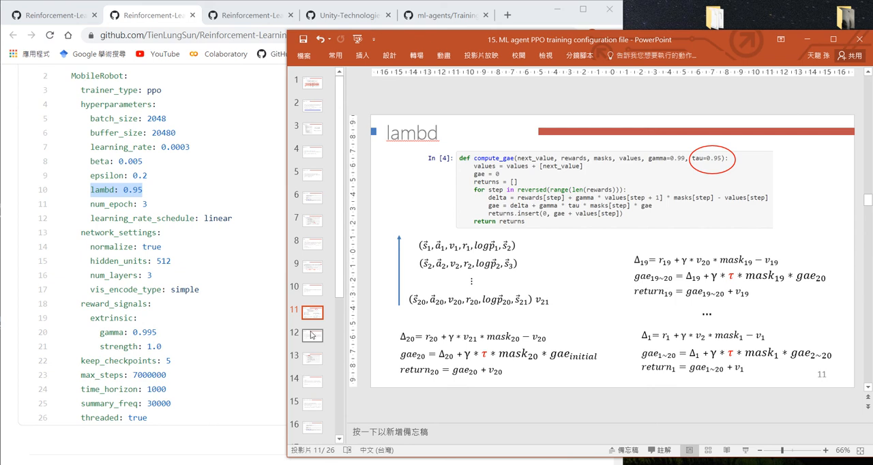
{"action": "left_click", "coordinate": [312, 335]}
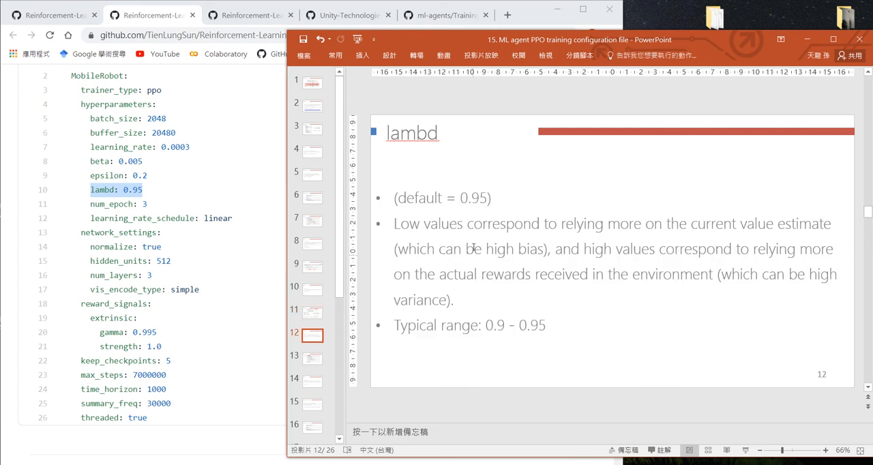
{"action": "left_click", "coordinate": [311, 311]}
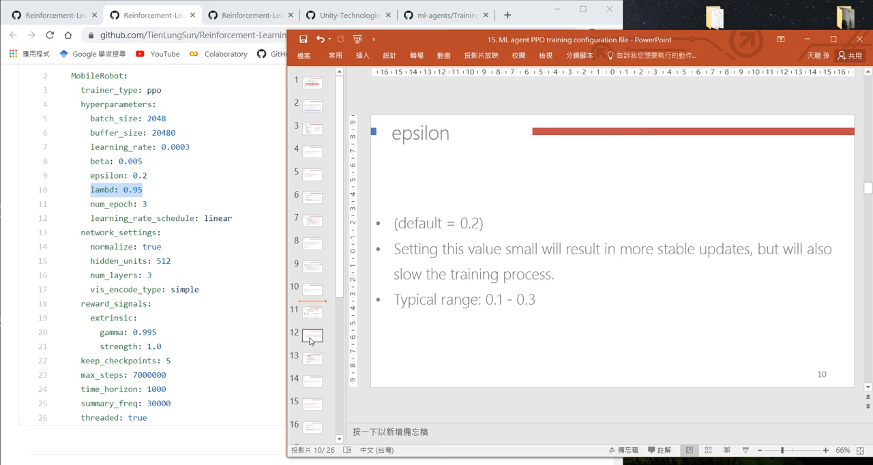
{"action": "left_click", "coordinate": [312, 336]}
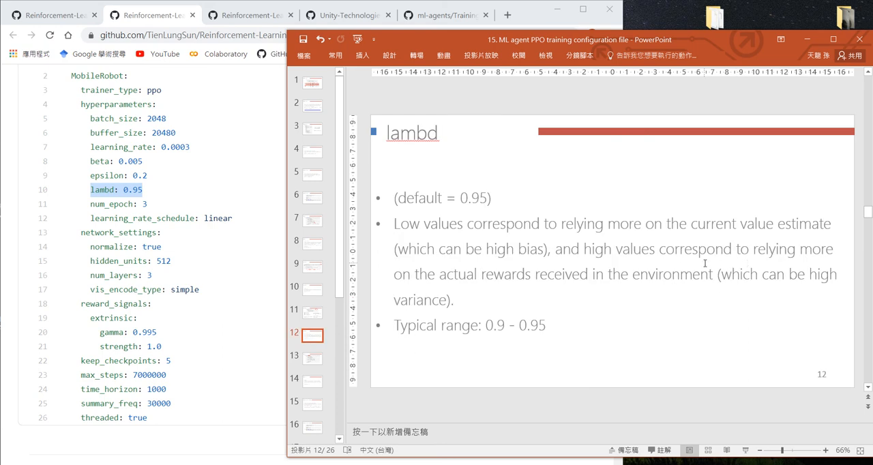
{"action": "mouse_move", "coordinate": [480, 376]}
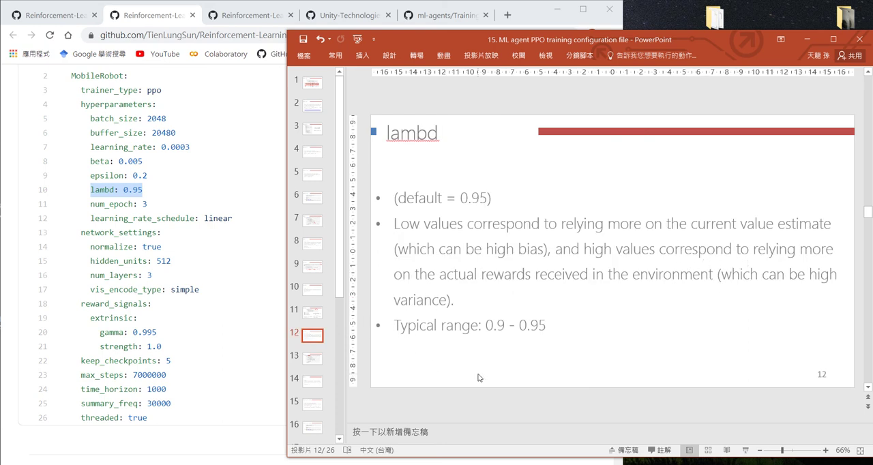
{"action": "mouse_move", "coordinate": [312, 315]}
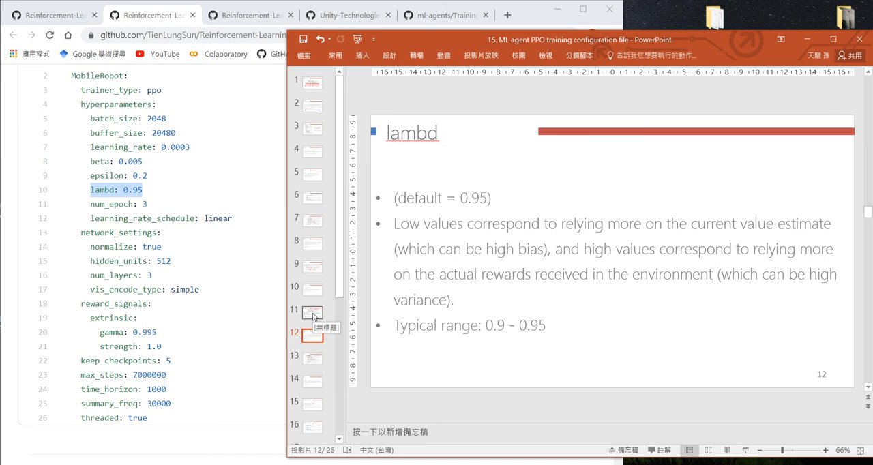
Step: Show the epoch slide with the PPO update code next to the YAML's num_epoch line
{"action": "left_click", "coordinate": [311, 311]}
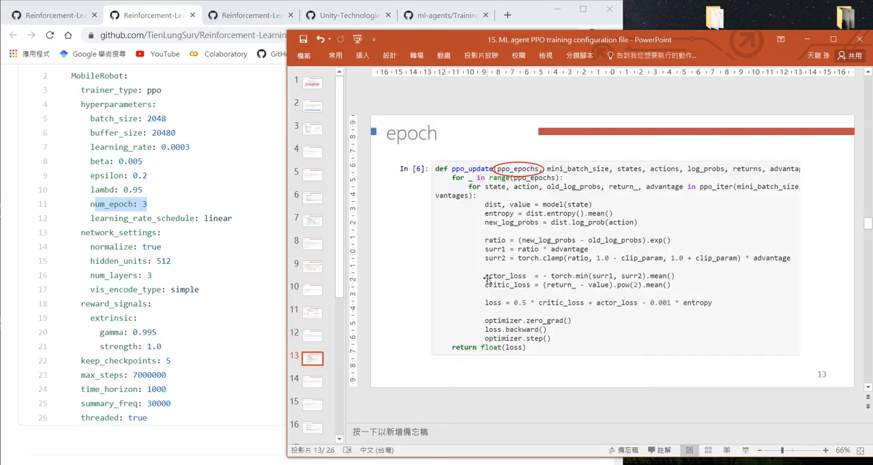
{"action": "mouse_move", "coordinate": [548, 162]}
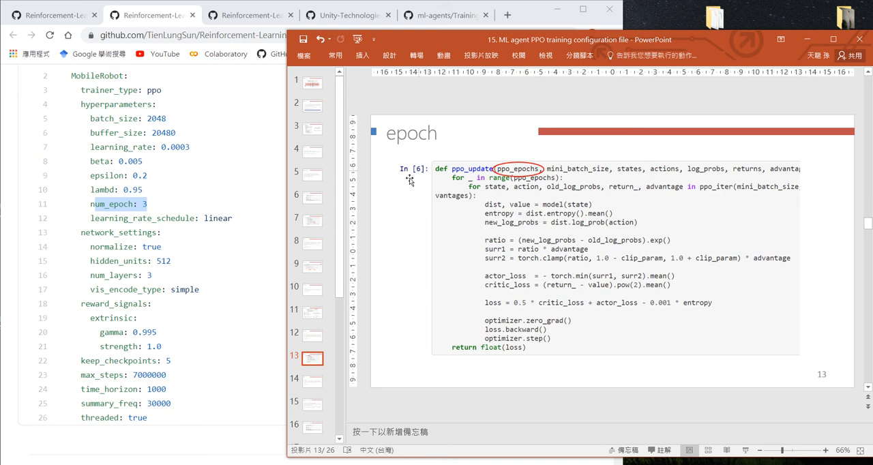
{"action": "mouse_move", "coordinate": [247, 316]}
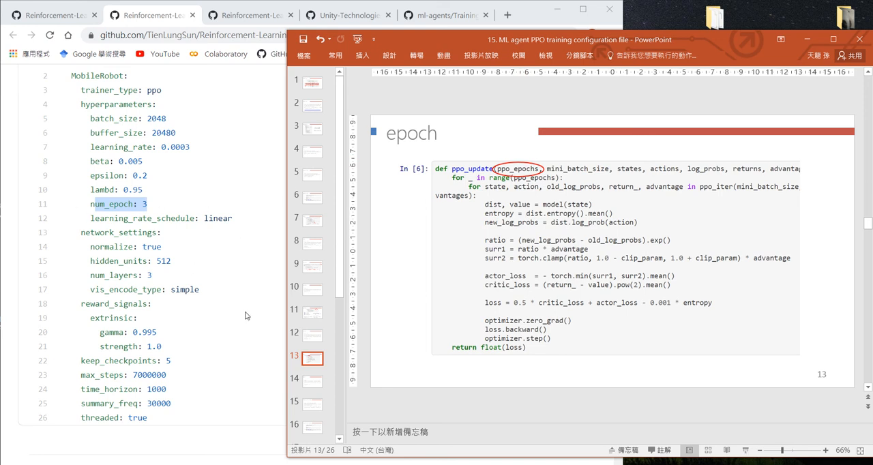
{"action": "mouse_move", "coordinate": [317, 355]}
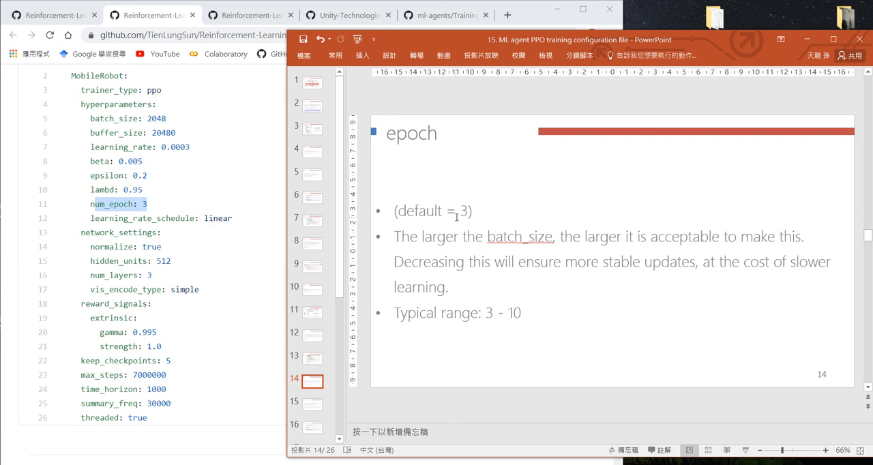
{"action": "mouse_move", "coordinate": [647, 287]}
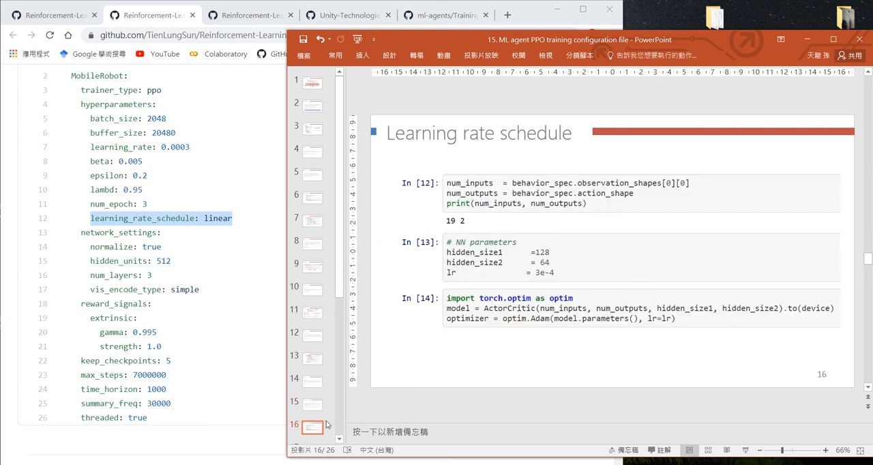
Step: Show the Learning rate schedule code and summary slides: linear for PPO, constant for SAC
{"action": "left_click", "coordinate": [312, 404]}
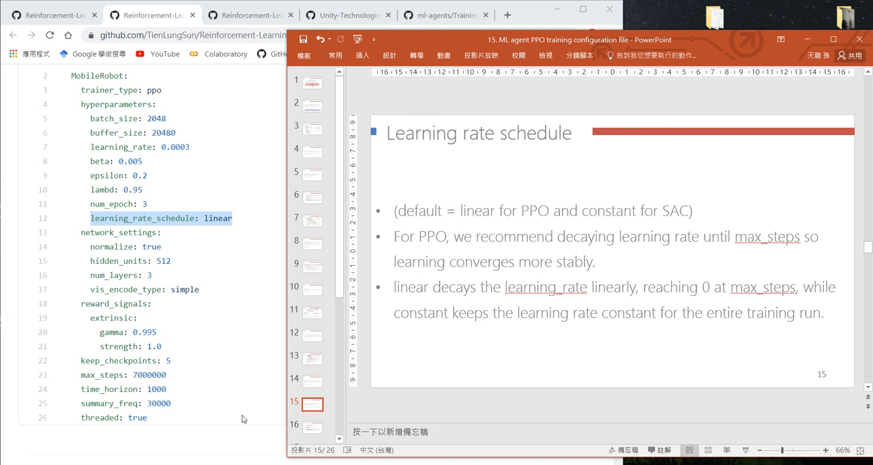
{"action": "left_click", "coordinate": [311, 381]}
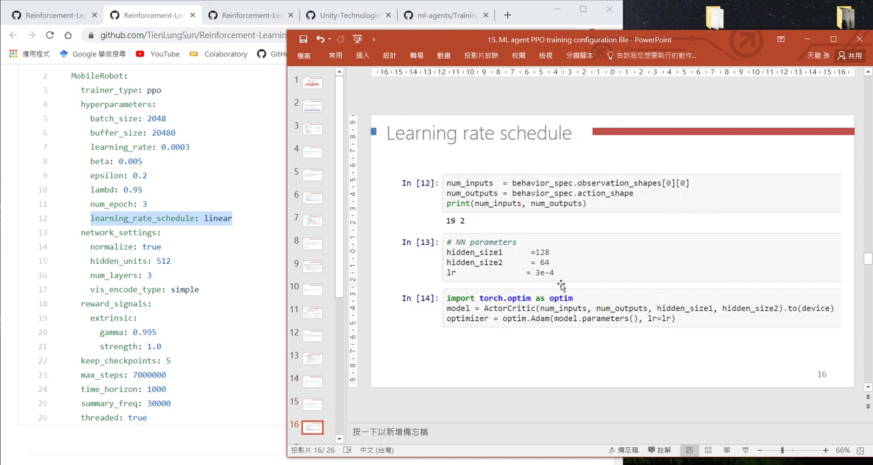
{"action": "mouse_move", "coordinate": [539, 272]}
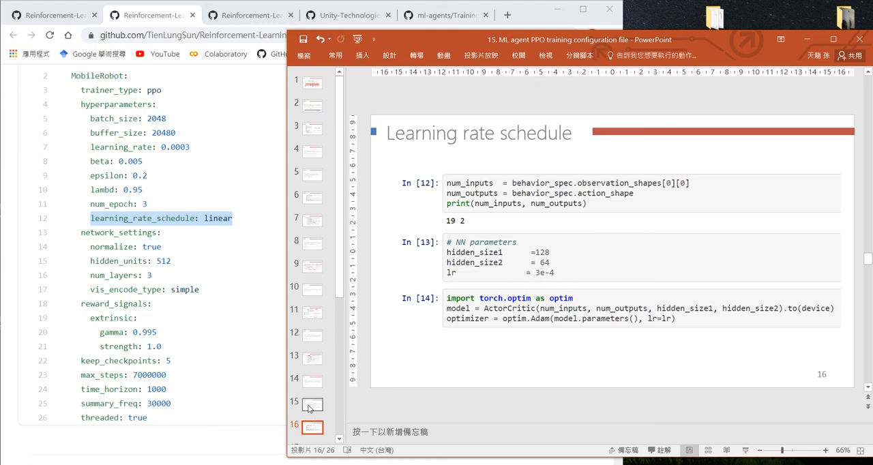
{"action": "left_click", "coordinate": [311, 404]}
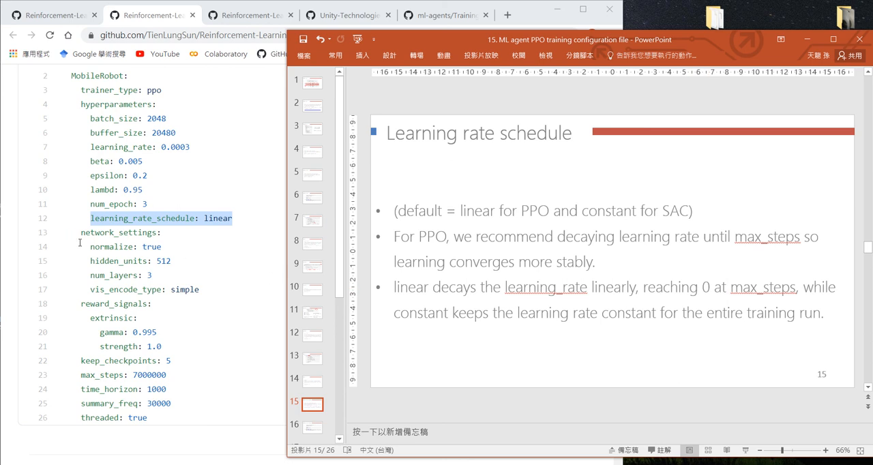
{"action": "scroll", "scroll_direction": "down", "scroll_amount": 3}
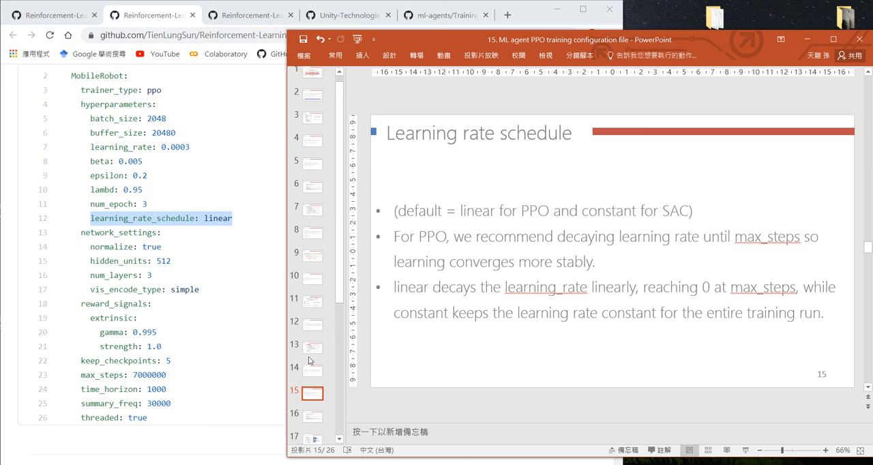
Step: Pass the Network_settings actor-critic slide and show Hidden units with default 128 and range 32–512
{"action": "left_click", "coordinate": [311, 374]}
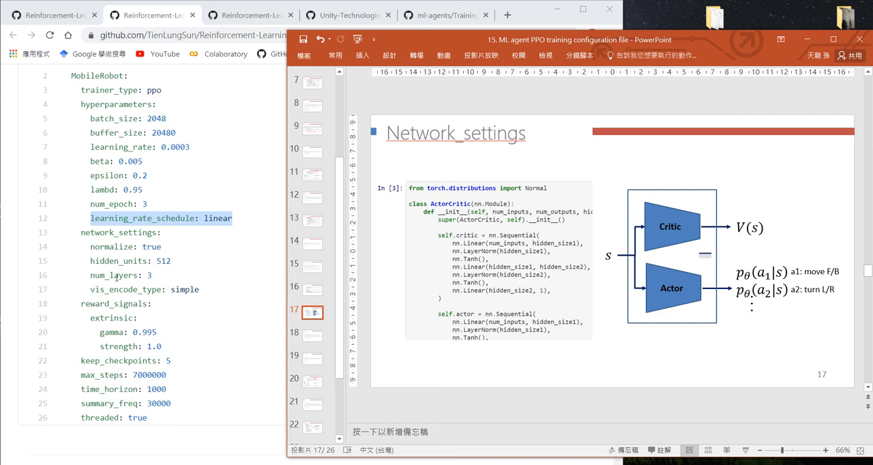
{"action": "mouse_move", "coordinate": [563, 263]}
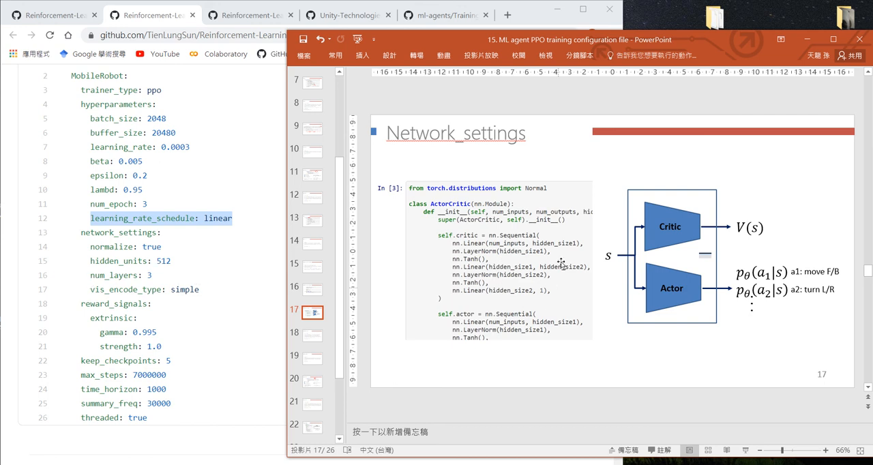
{"action": "mouse_move", "coordinate": [565, 270]}
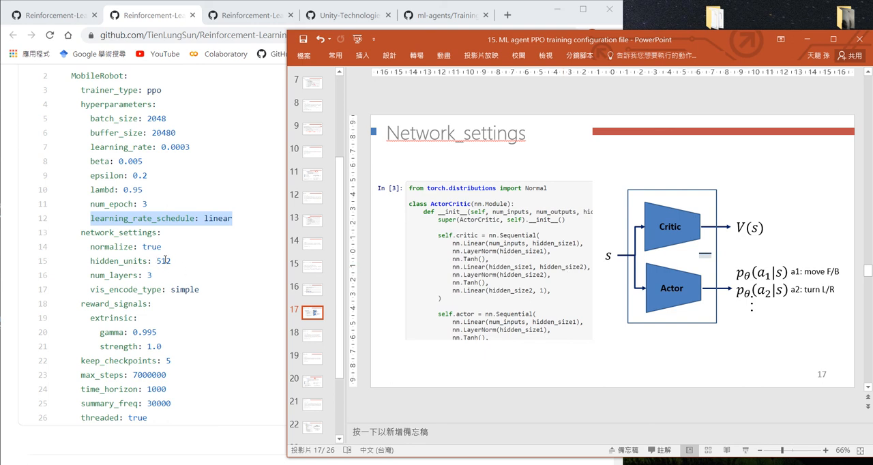
{"action": "scroll", "scroll_direction": "down", "scroll_amount": 3}
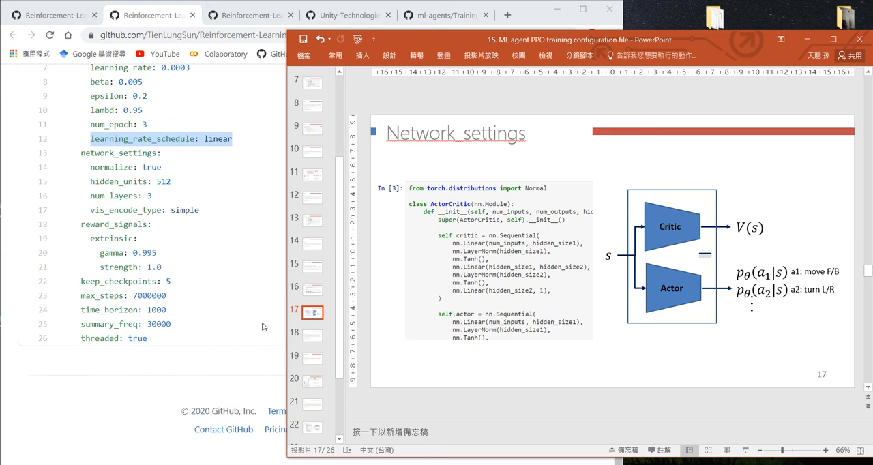
{"action": "left_click", "coordinate": [312, 336]}
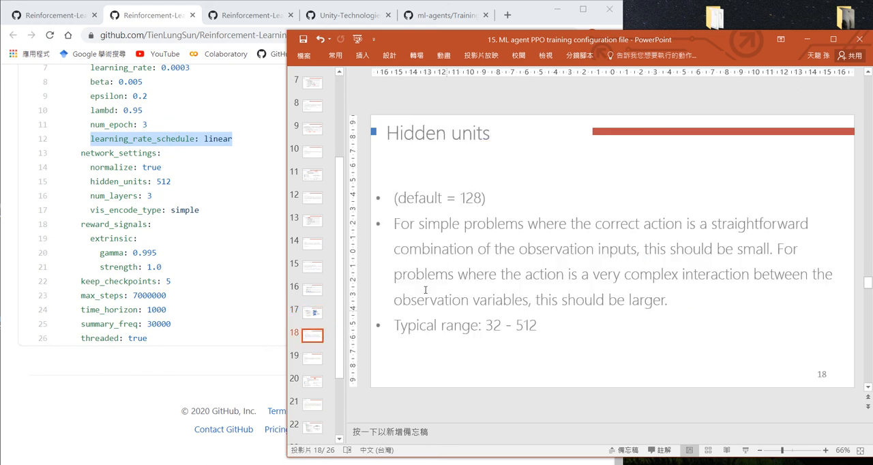
{"action": "mouse_move", "coordinate": [184, 172]}
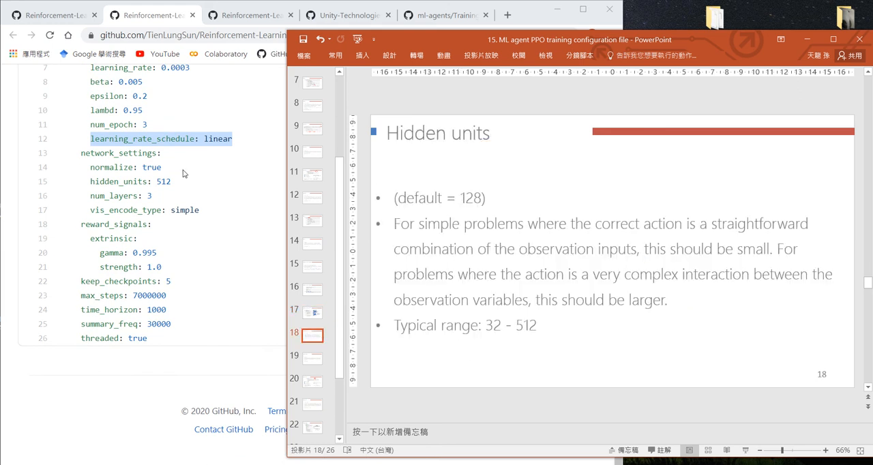
{"action": "left_click", "coordinate": [453, 198]}
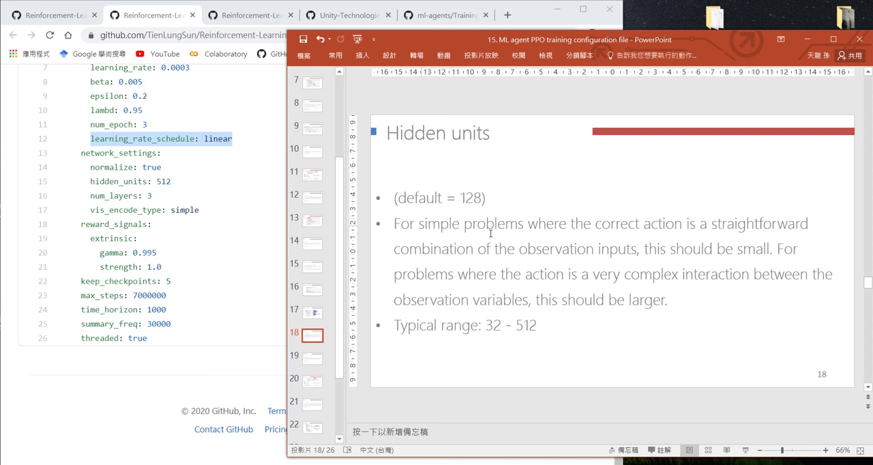
{"action": "mouse_move", "coordinate": [723, 224]}
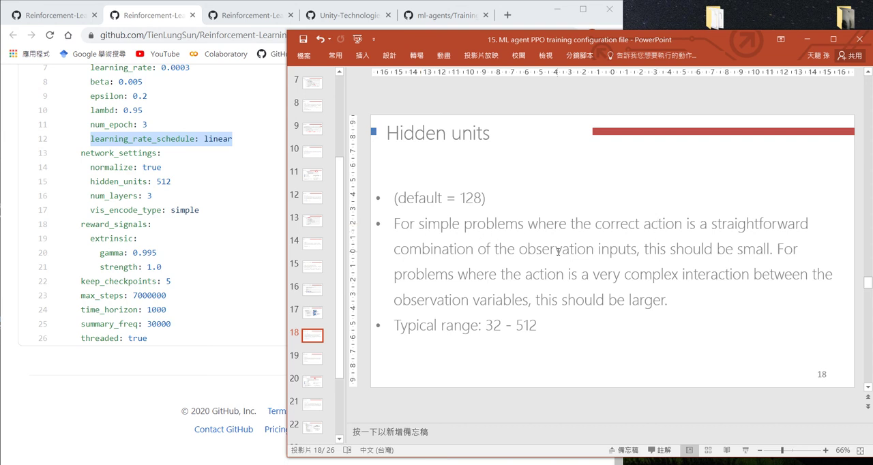
{"action": "mouse_move", "coordinate": [480, 221]}
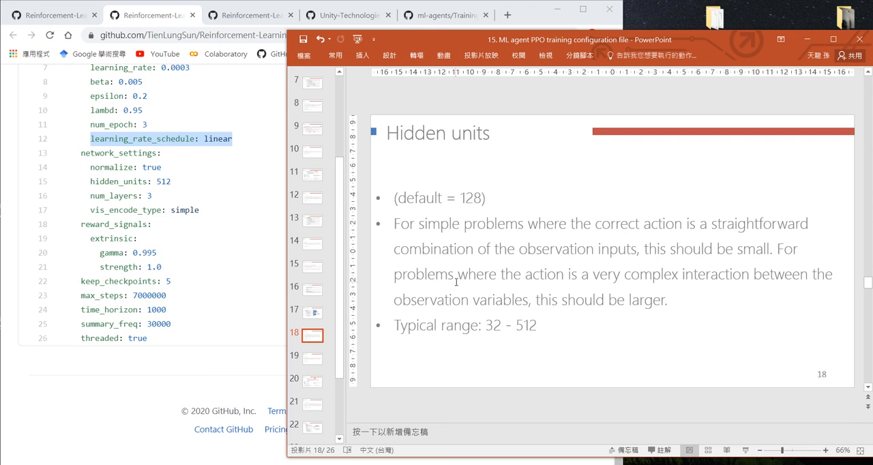
{"action": "mouse_move", "coordinate": [663, 285]}
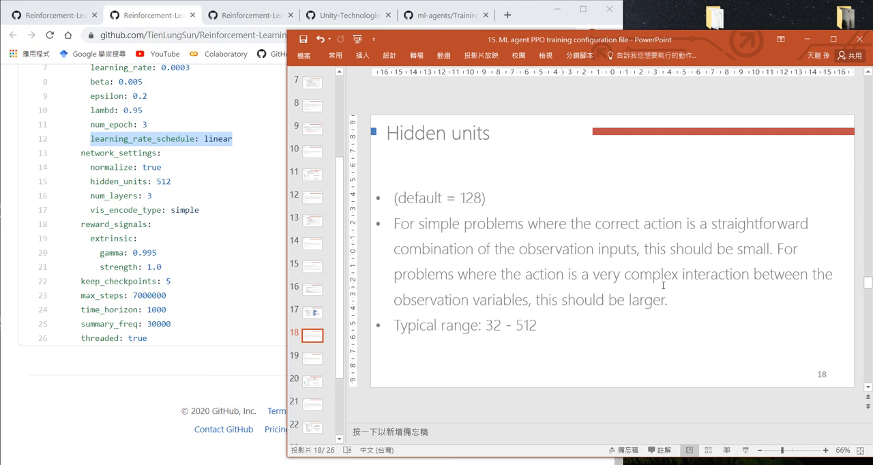
{"action": "mouse_move", "coordinate": [687, 289]}
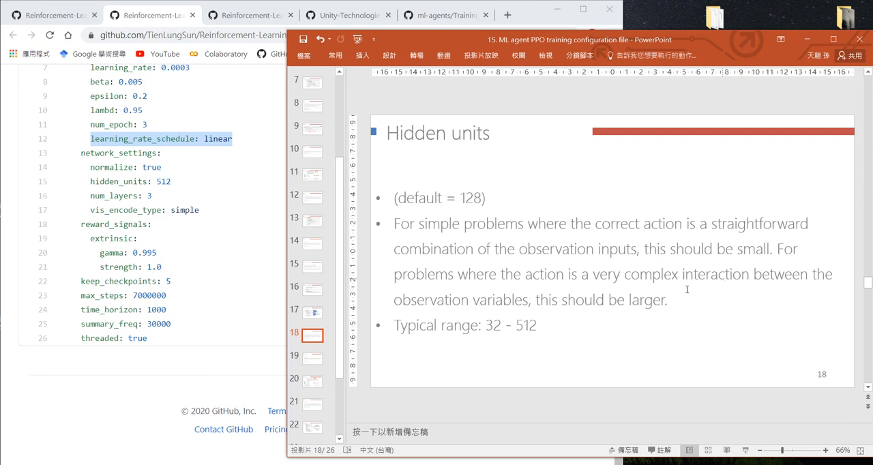
{"action": "mouse_move", "coordinate": [486, 298]}
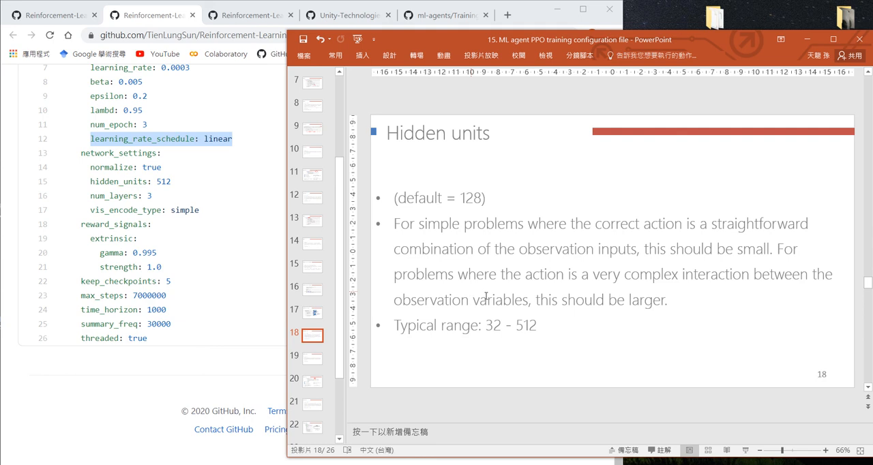
{"action": "mouse_move", "coordinate": [442, 156]}
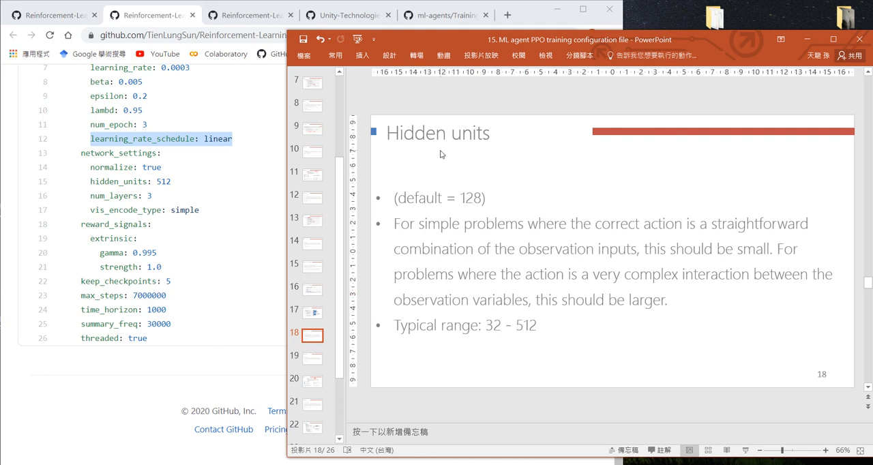
{"action": "mouse_move", "coordinate": [447, 188]}
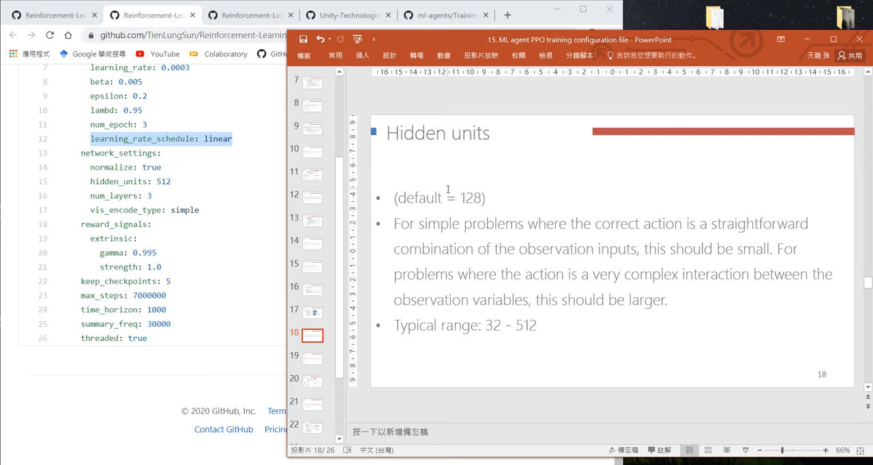
{"action": "mouse_move", "coordinate": [486, 330]}
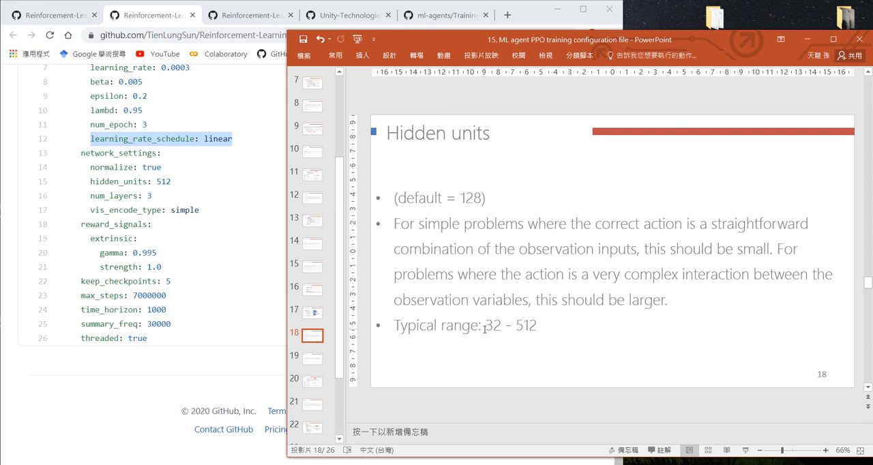
{"action": "mouse_move", "coordinate": [529, 295]}
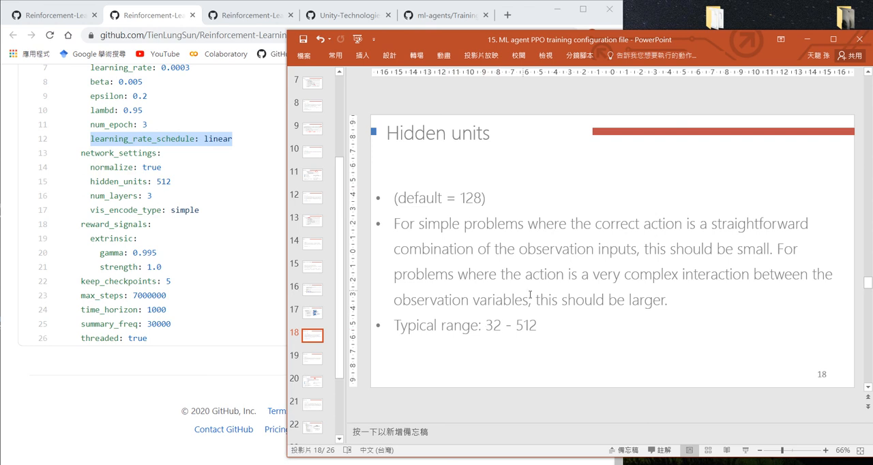
{"action": "mouse_move", "coordinate": [159, 186]}
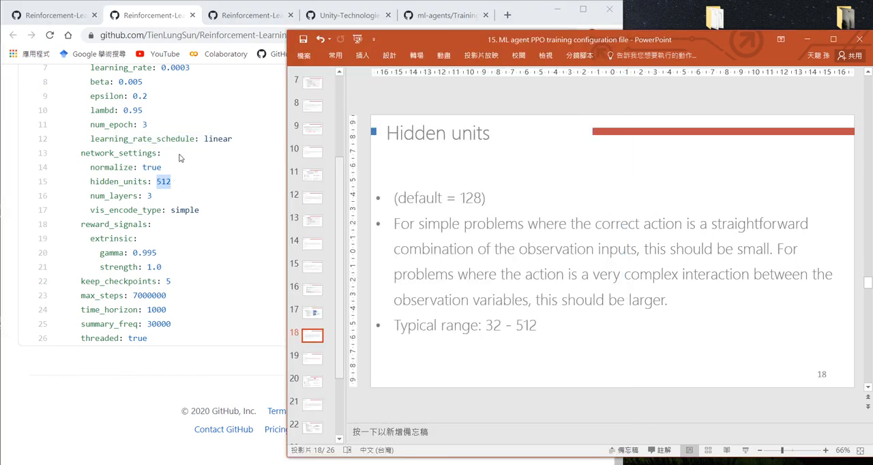
{"action": "mouse_move", "coordinate": [192, 207]}
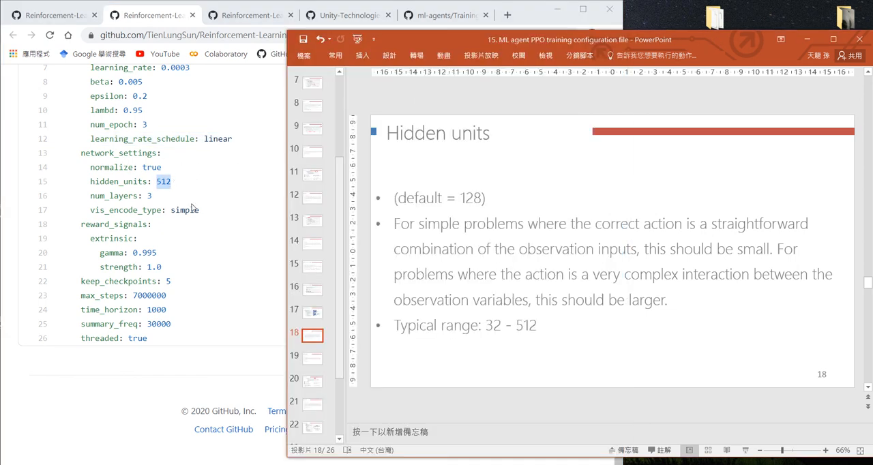
{"action": "mouse_move", "coordinate": [149, 195]}
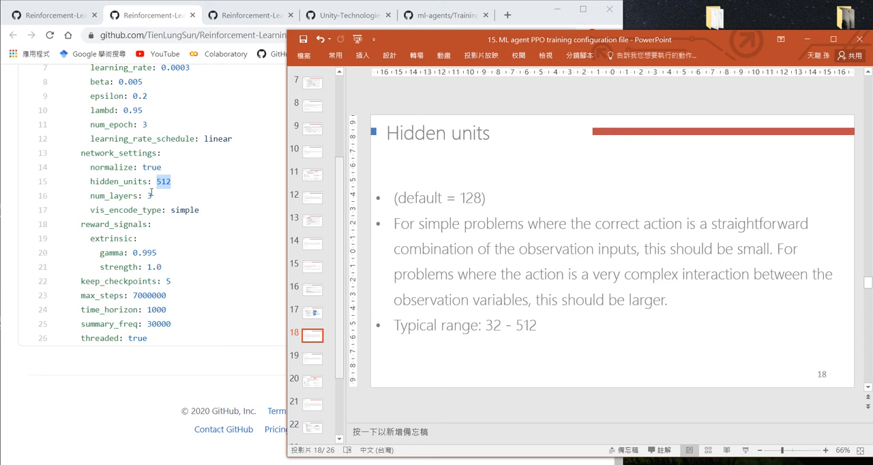
Step: Show the Num_layers slide with default 2 and typical range 1–3
{"action": "left_click", "coordinate": [311, 359]}
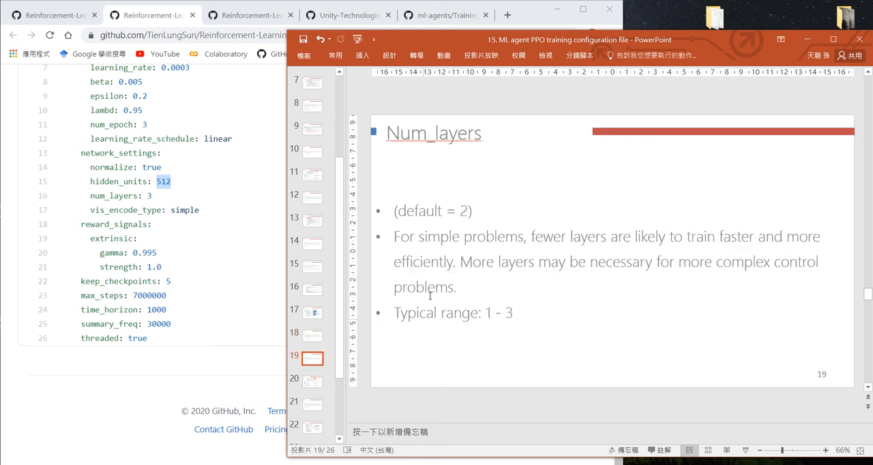
{"action": "mouse_move", "coordinate": [471, 314]}
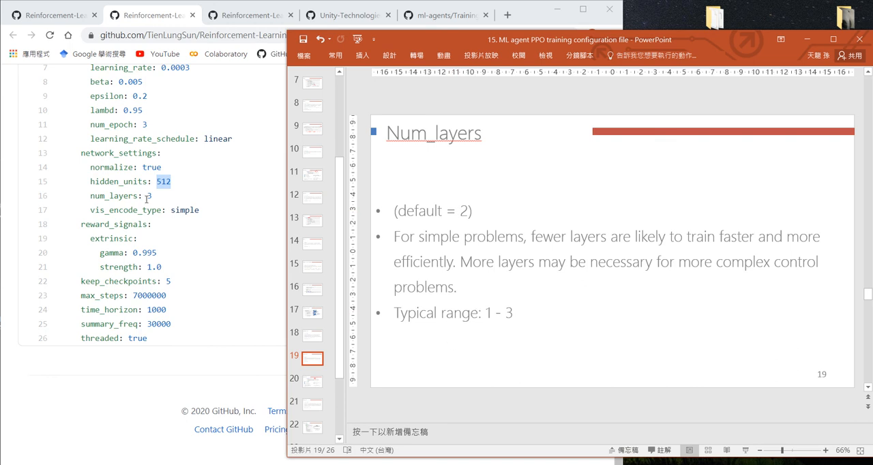
{"action": "mouse_move", "coordinate": [163, 224]}
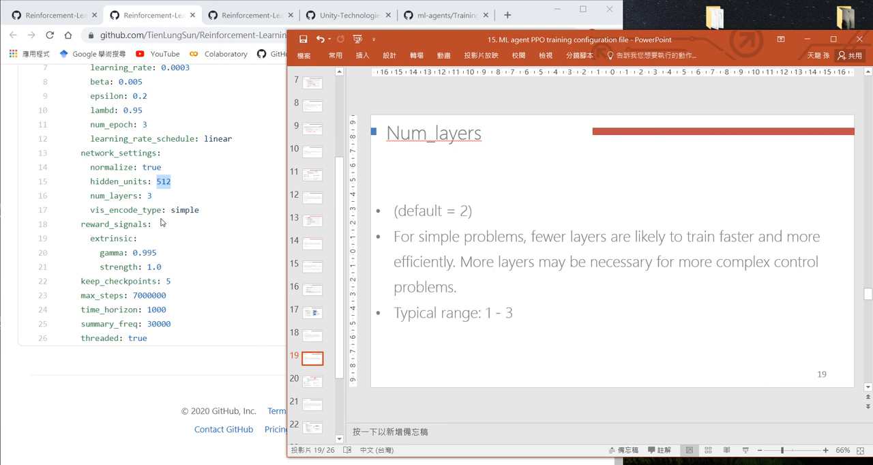
{"action": "mouse_move", "coordinate": [88, 210]}
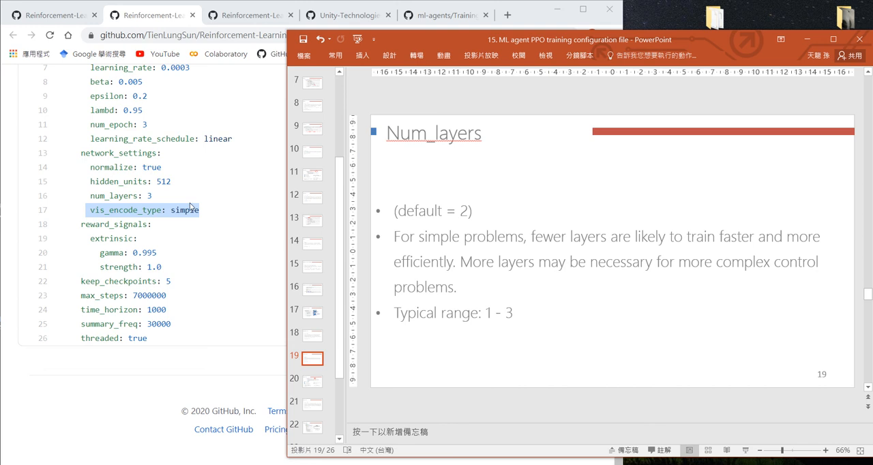
{"action": "mouse_move", "coordinate": [194, 224]}
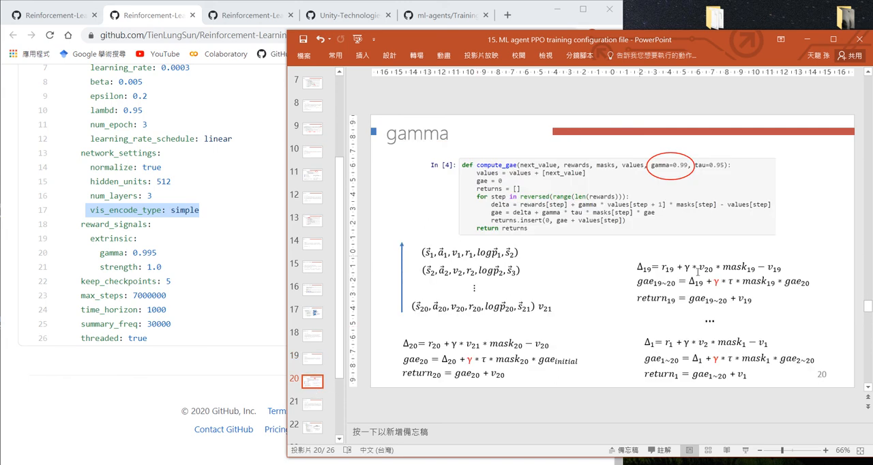
{"action": "mouse_move", "coordinate": [726, 292]}
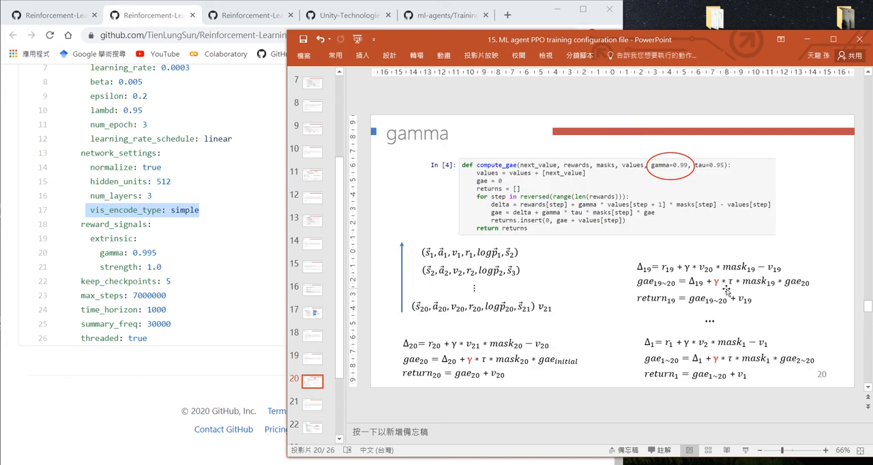
{"action": "mouse_move", "coordinate": [249, 254]}
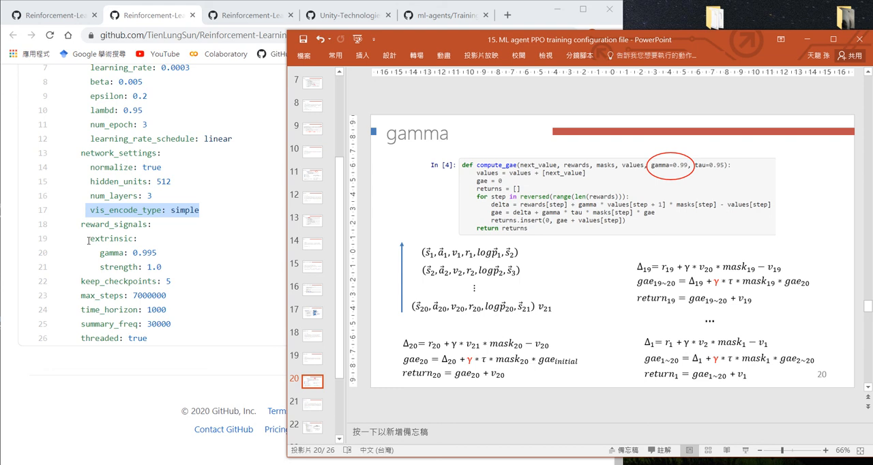
{"action": "mouse_move", "coordinate": [188, 266]}
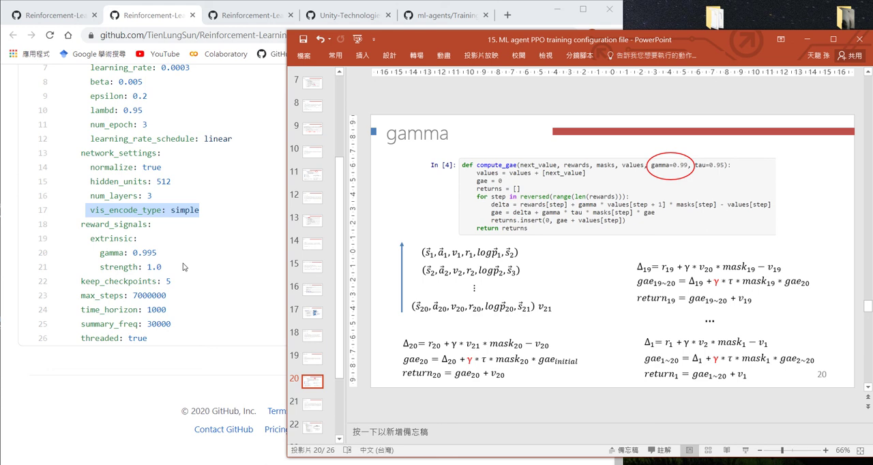
{"action": "mouse_move", "coordinate": [104, 267]}
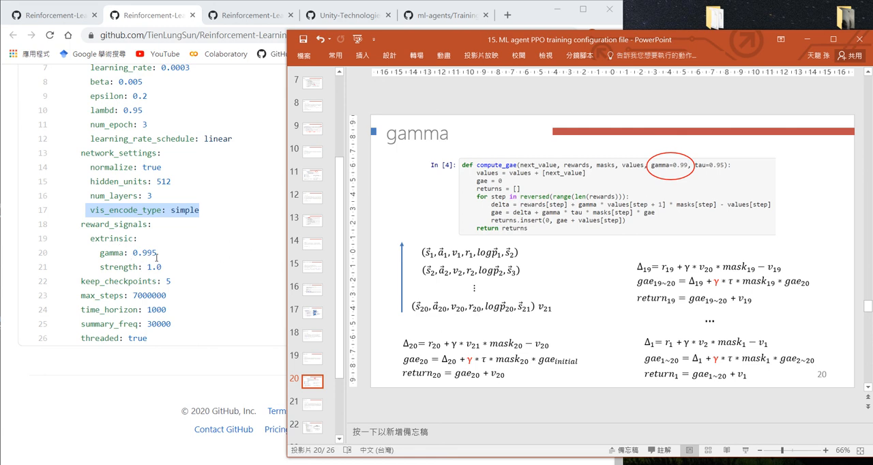
{"action": "mouse_move", "coordinate": [679, 188]}
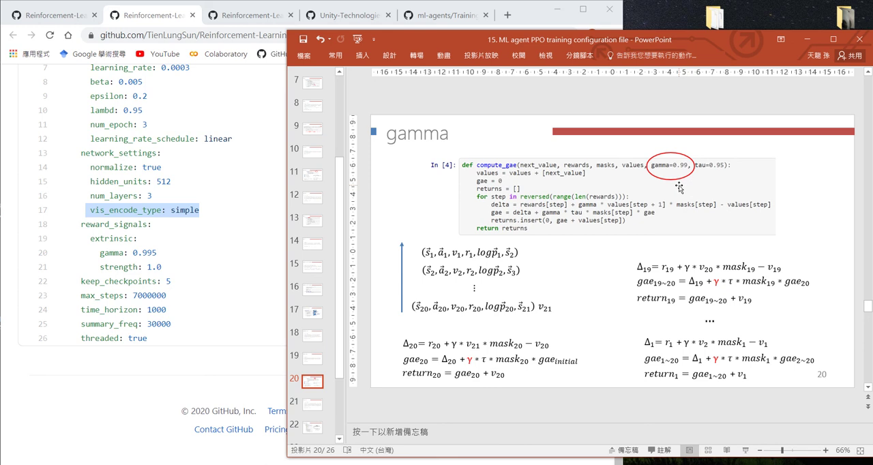
{"action": "mouse_move", "coordinate": [554, 343]}
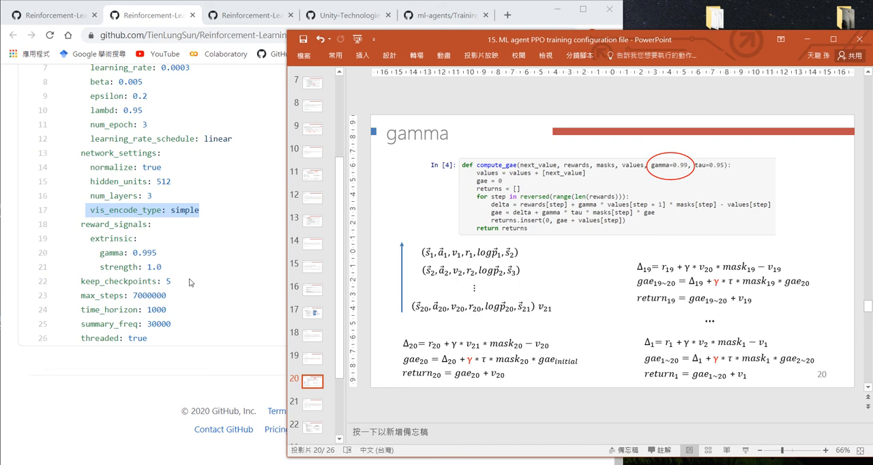
{"action": "mouse_move", "coordinate": [177, 292]}
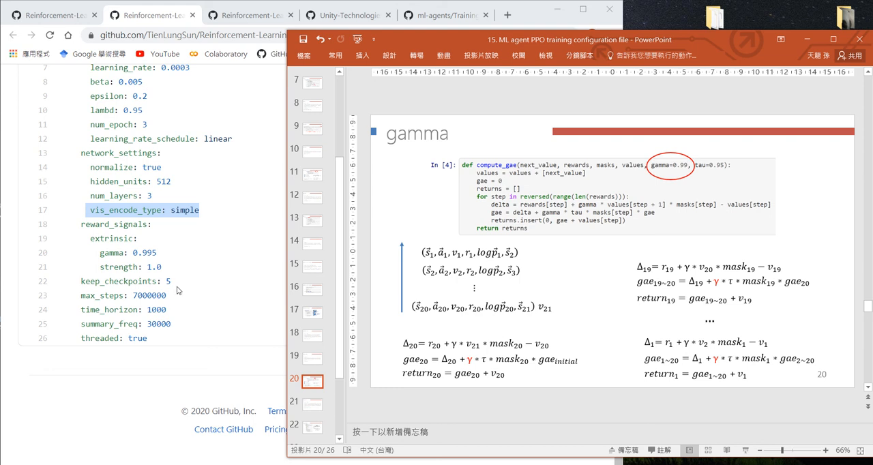
{"action": "mouse_move", "coordinate": [174, 293]}
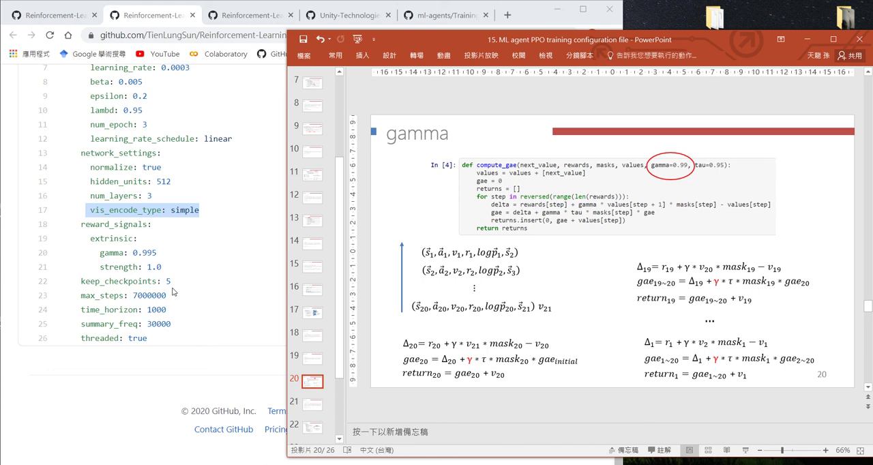
{"action": "mouse_move", "coordinate": [169, 275]}
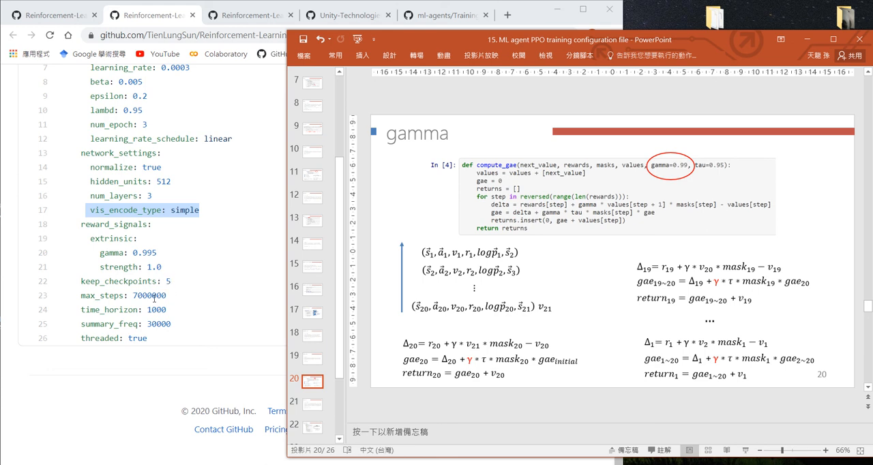
Step: Step through the Max steps slides to the one stating default 500k and range 500k–10M
{"action": "left_click", "coordinate": [312, 404]}
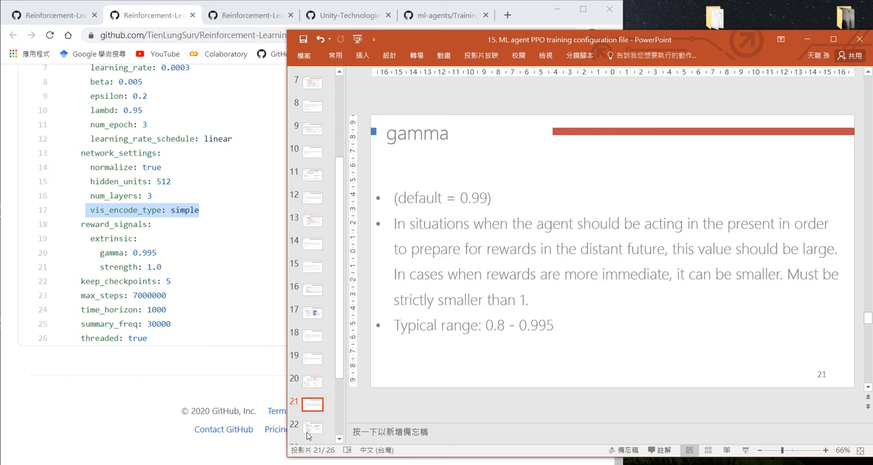
{"action": "left_click", "coordinate": [312, 428]}
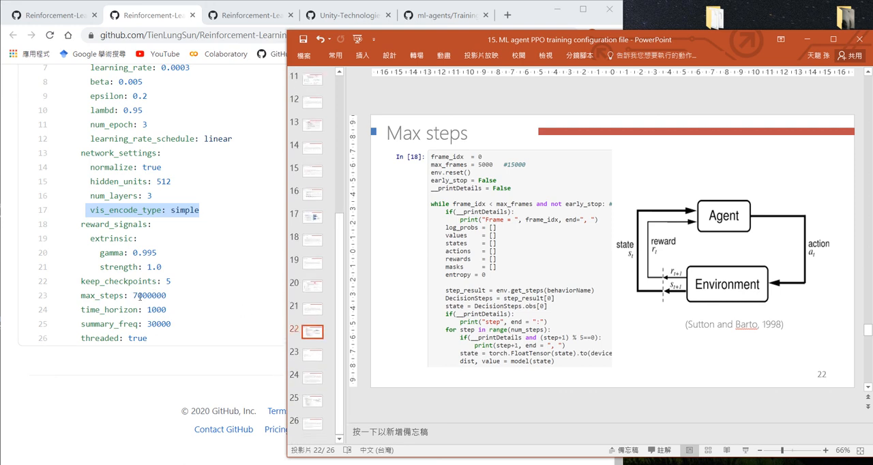
{"action": "left_click", "coordinate": [311, 355]}
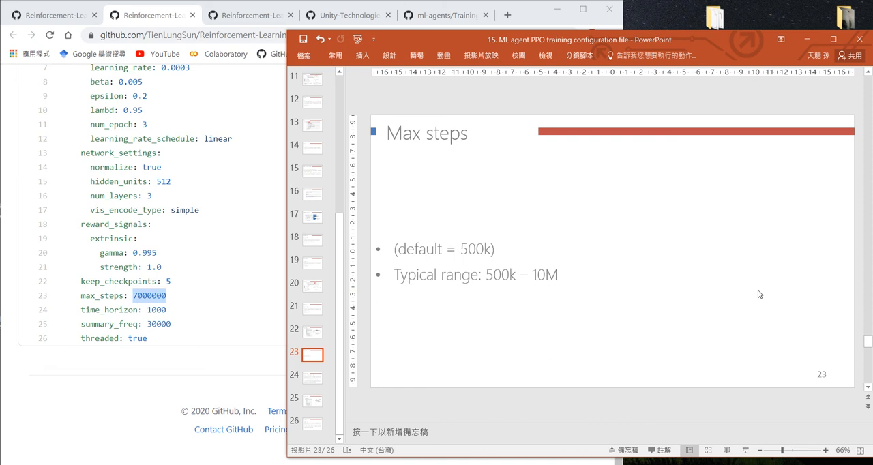
{"action": "mouse_move", "coordinate": [502, 284]}
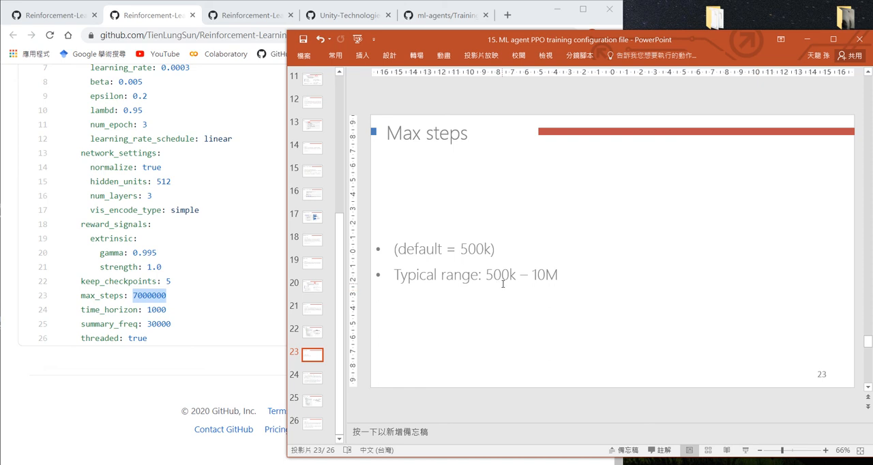
{"action": "mouse_move", "coordinate": [502, 288]}
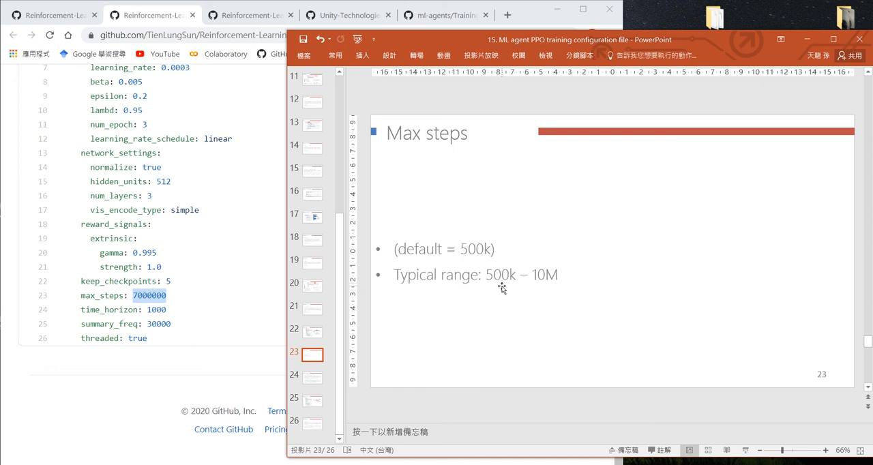
{"action": "mouse_move", "coordinate": [496, 289]}
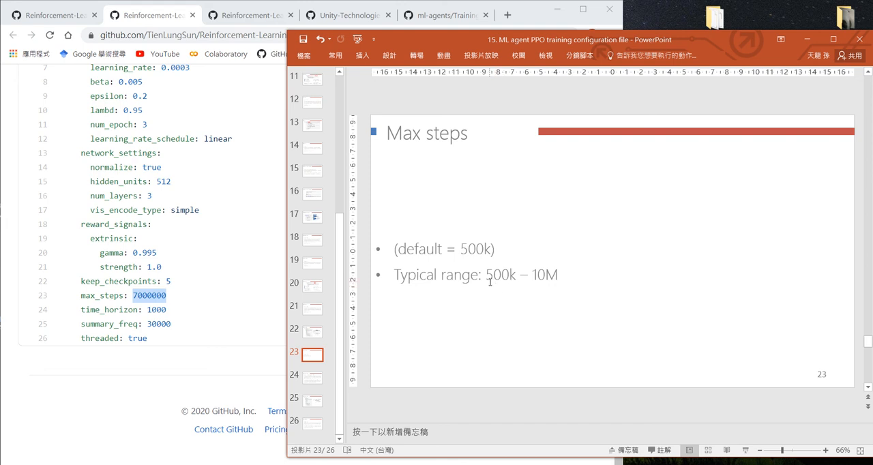
{"action": "mouse_move", "coordinate": [494, 291]}
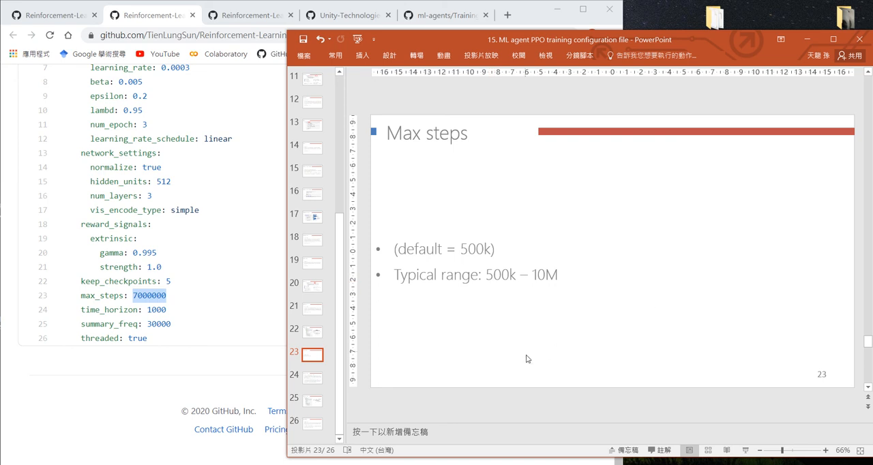
{"action": "mouse_move", "coordinate": [309, 371]}
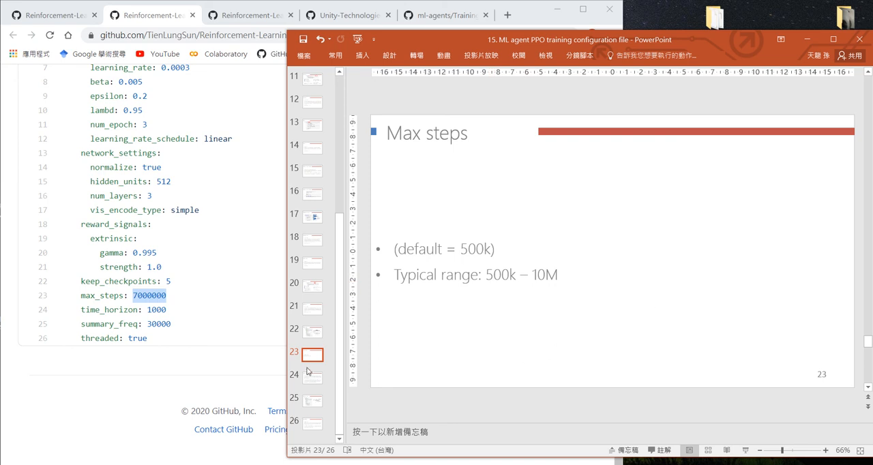
{"action": "mouse_move", "coordinate": [142, 311]}
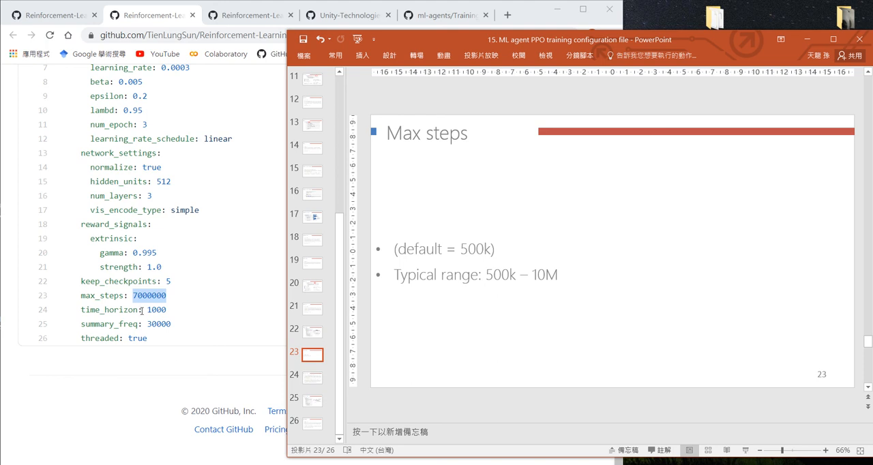
Step: Highlight time_horizon in the YAML, show its explanation slide, then return to Network_settings
{"action": "double_click", "coordinate": [155, 310]}
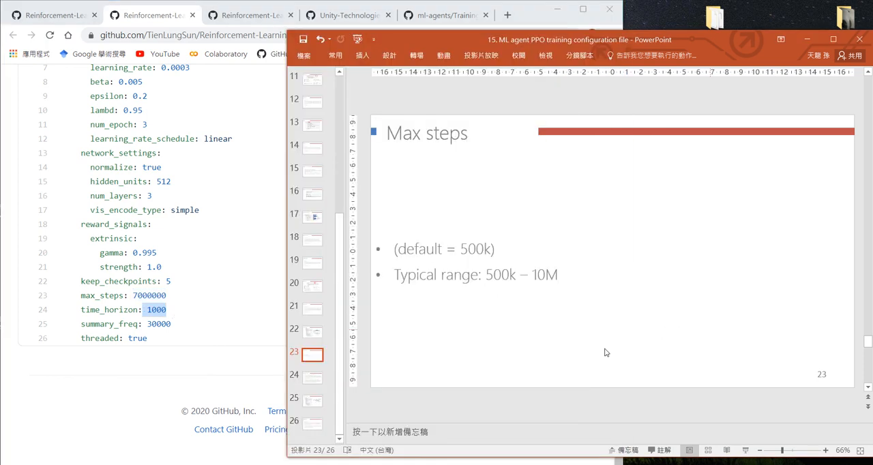
{"action": "left_click", "coordinate": [312, 376]}
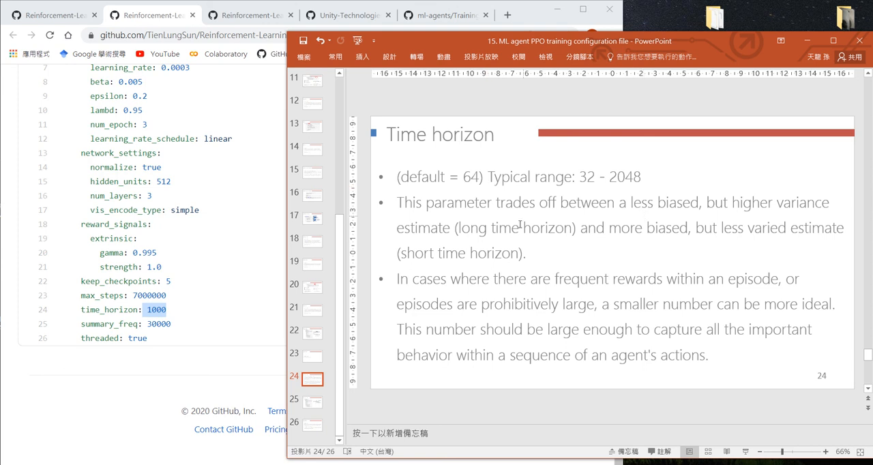
{"action": "mouse_move", "coordinate": [450, 277]}
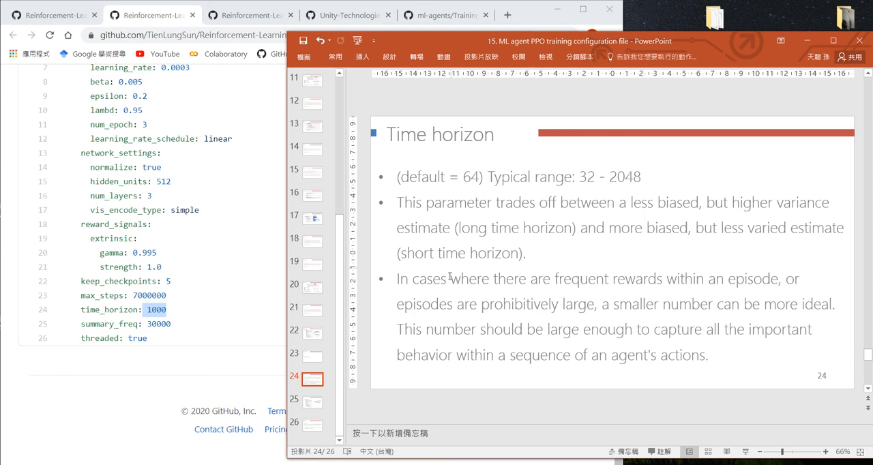
{"action": "left_click", "coordinate": [312, 218]}
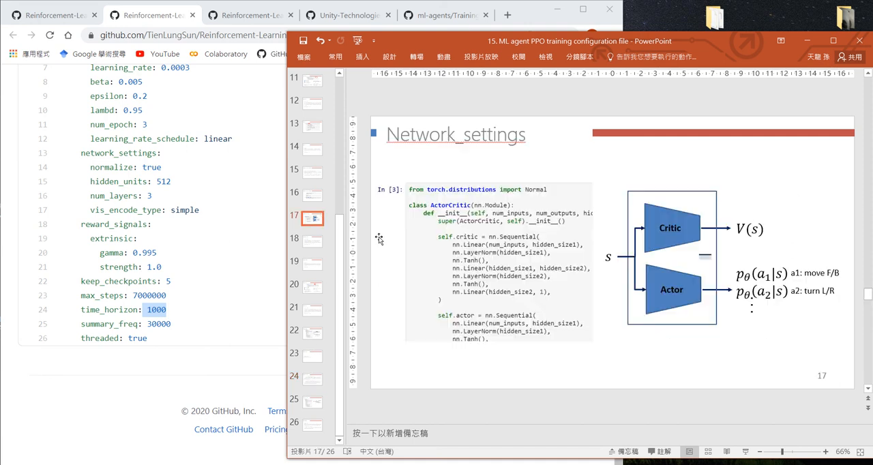
{"action": "mouse_move", "coordinate": [652, 226]}
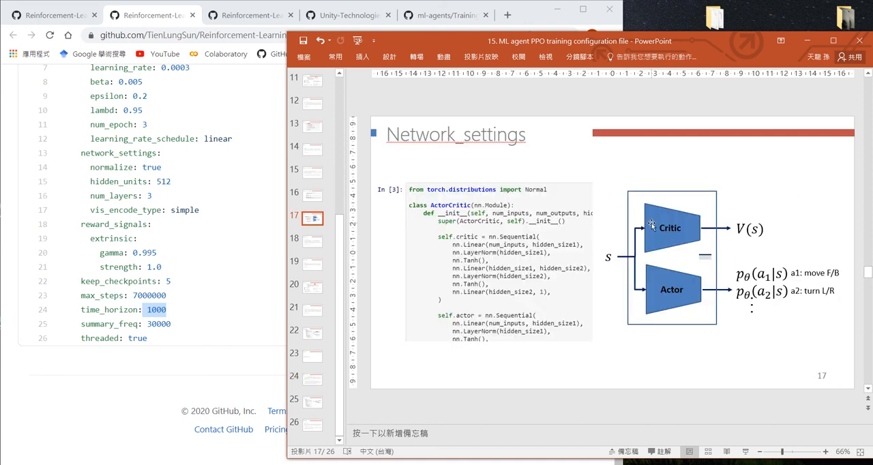
{"action": "mouse_move", "coordinate": [663, 282]}
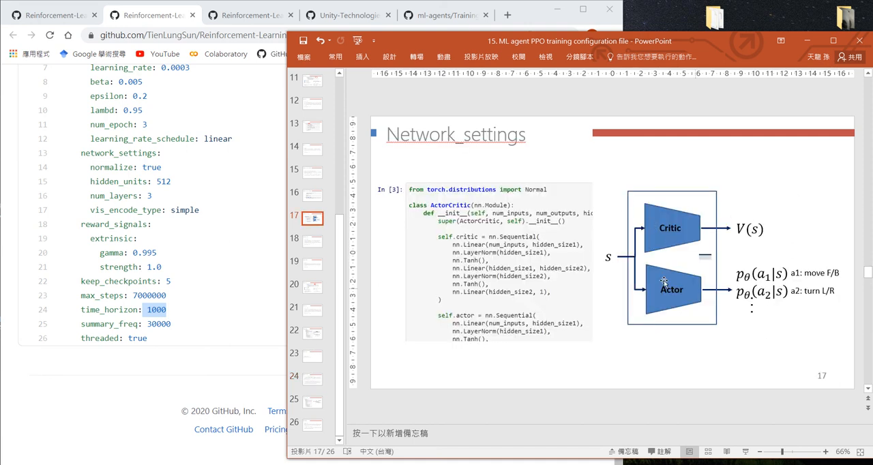
{"action": "mouse_move", "coordinate": [690, 311]}
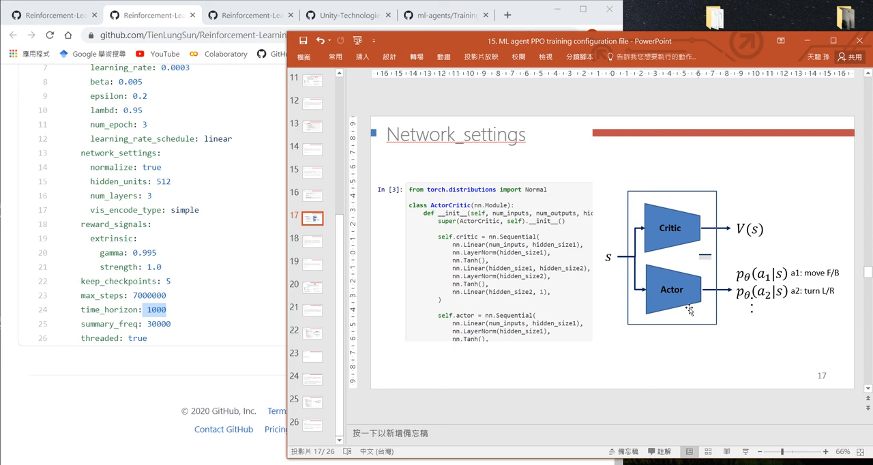
{"action": "mouse_move", "coordinate": [704, 263]}
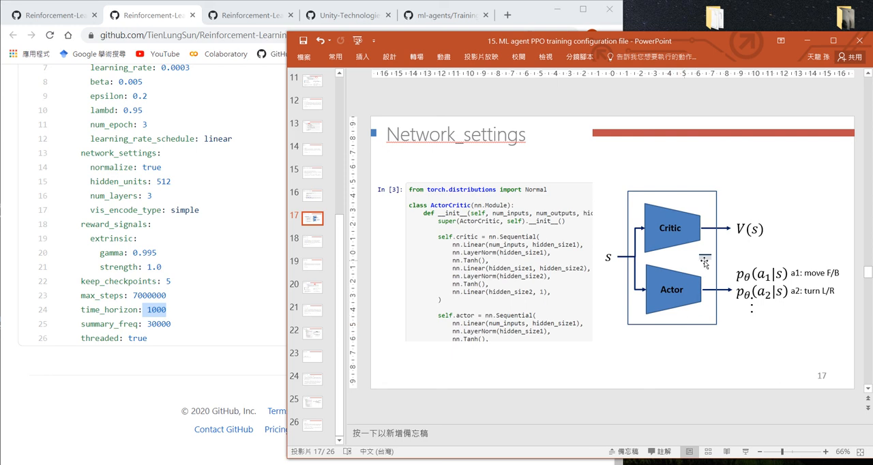
{"action": "mouse_move", "coordinate": [666, 243]}
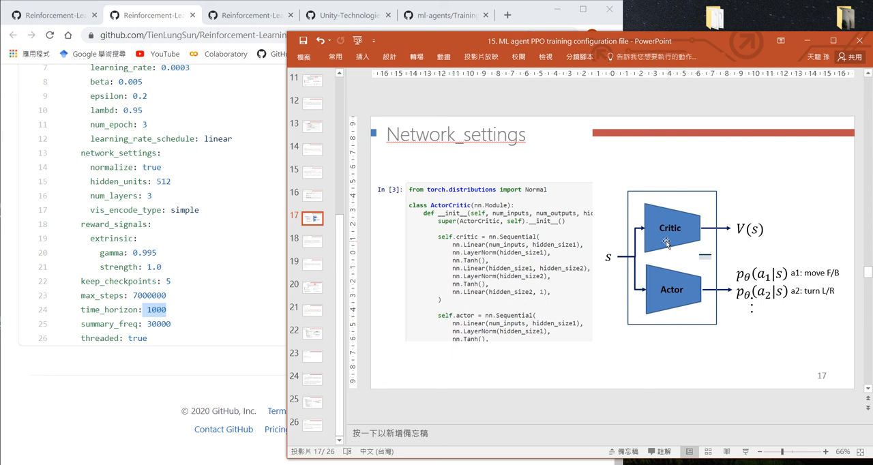
Step: Scroll the Network_settings actor-critic slide to review the code and diagram
{"action": "scroll", "scroll_direction": "up", "scroll_amount": 3}
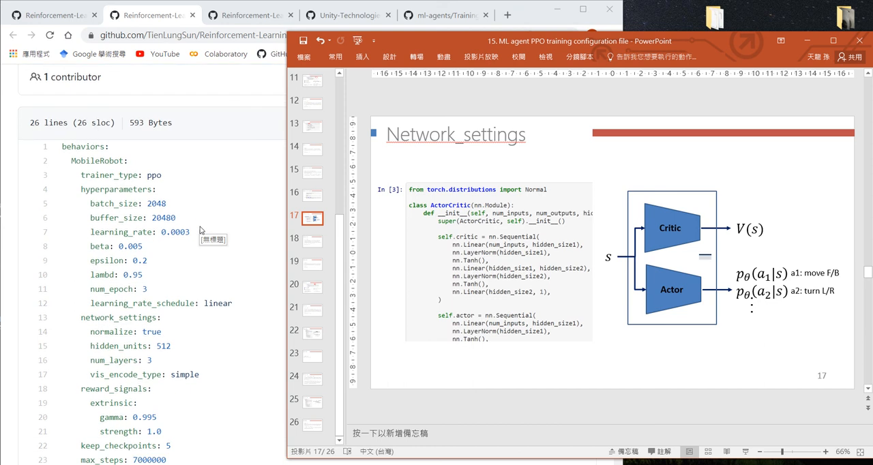
{"action": "scroll", "scroll_direction": "down", "scroll_amount": 3}
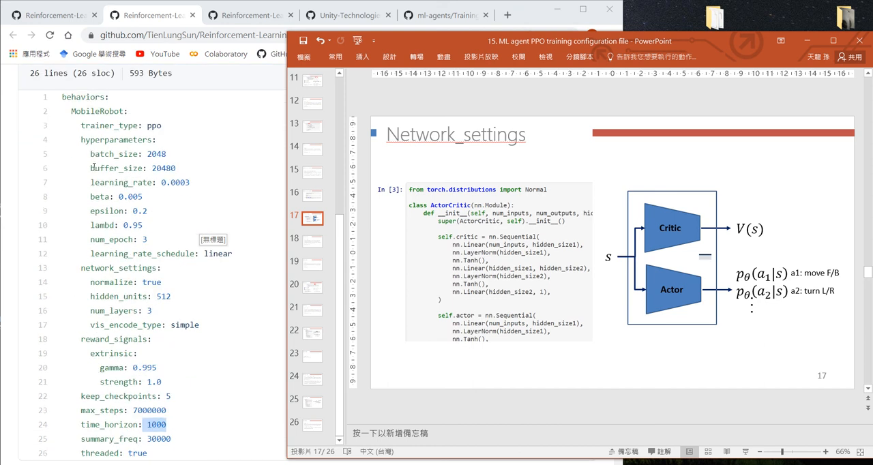
{"action": "mouse_move", "coordinate": [680, 276]}
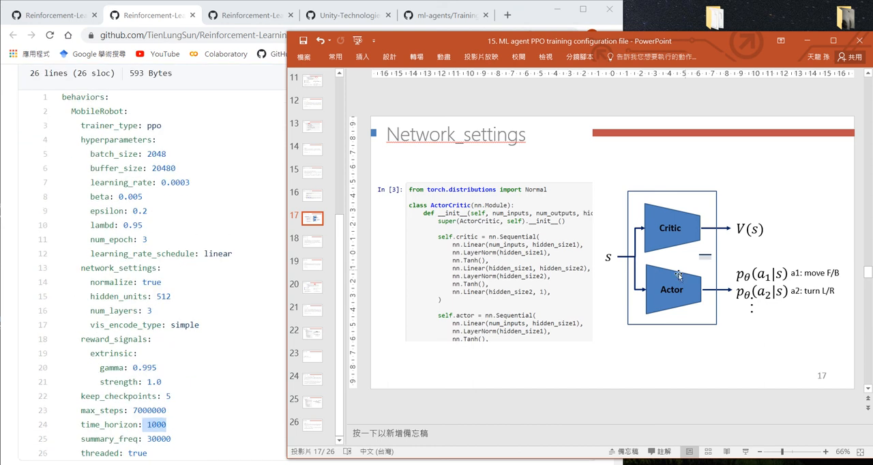
{"action": "scroll", "scroll_direction": "down", "scroll_amount": 3}
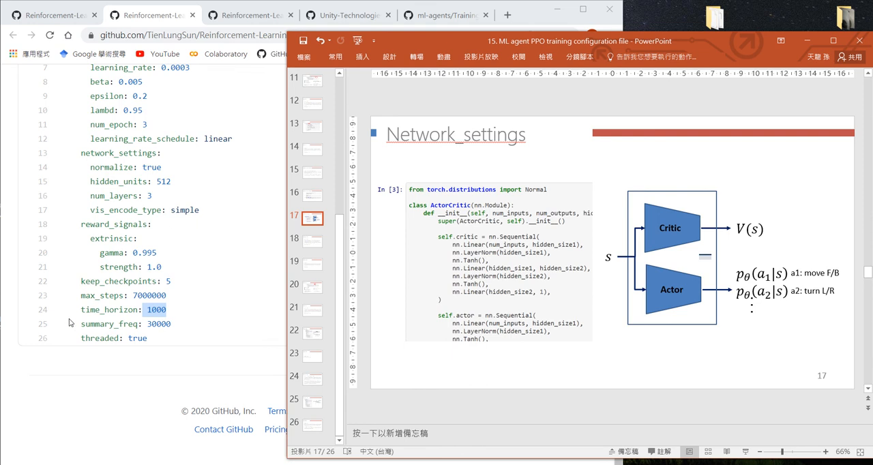
{"action": "mouse_move", "coordinate": [647, 243]}
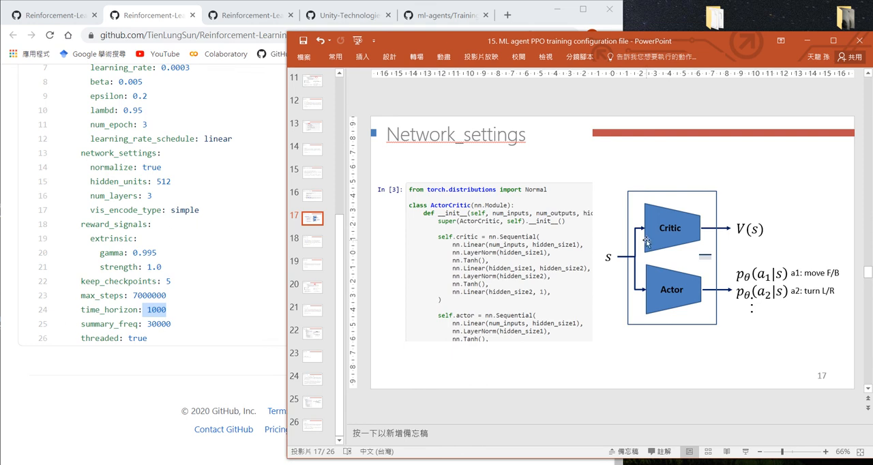
{"action": "left_click", "coordinate": [311, 401]}
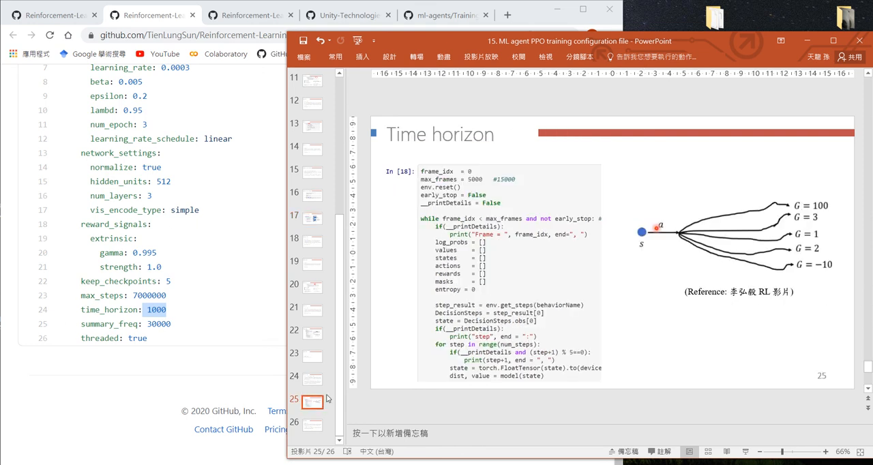
{"action": "mouse_move", "coordinate": [314, 389]}
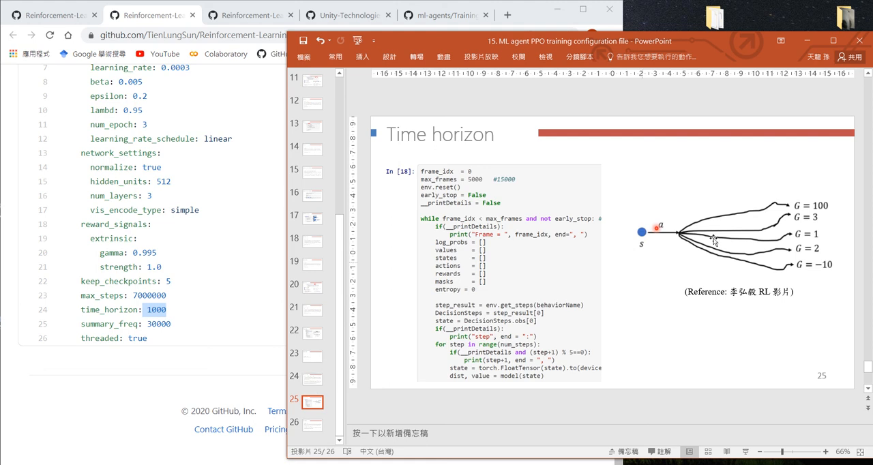
{"action": "mouse_move", "coordinate": [773, 213]}
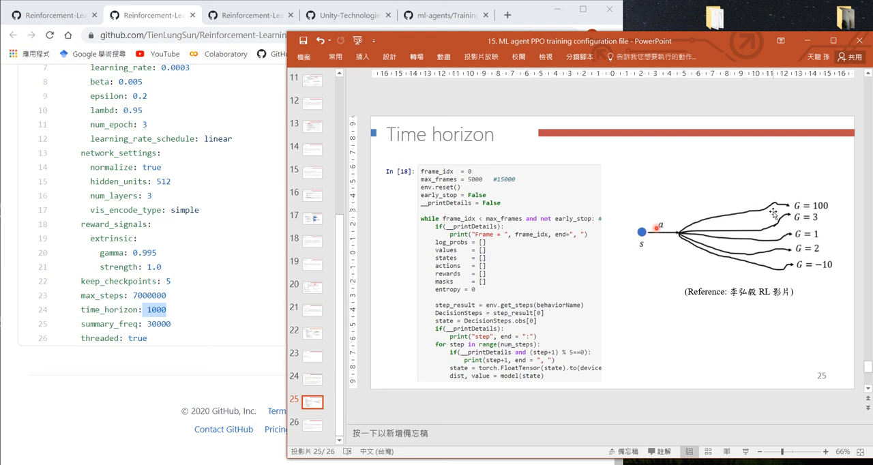
{"action": "mouse_move", "coordinate": [681, 231]}
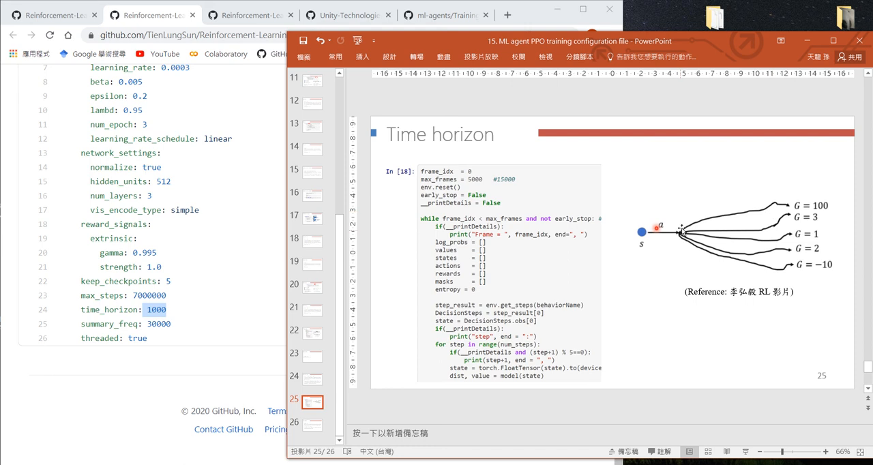
{"action": "mouse_move", "coordinate": [702, 224]}
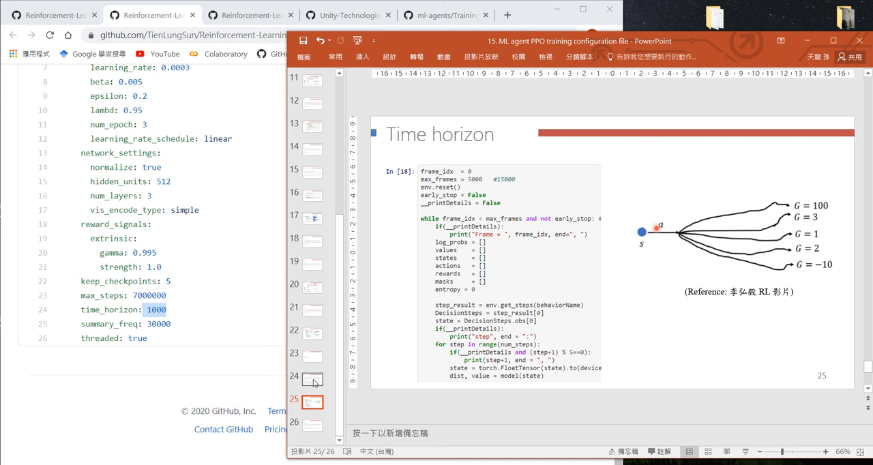
{"action": "left_click", "coordinate": [311, 380]}
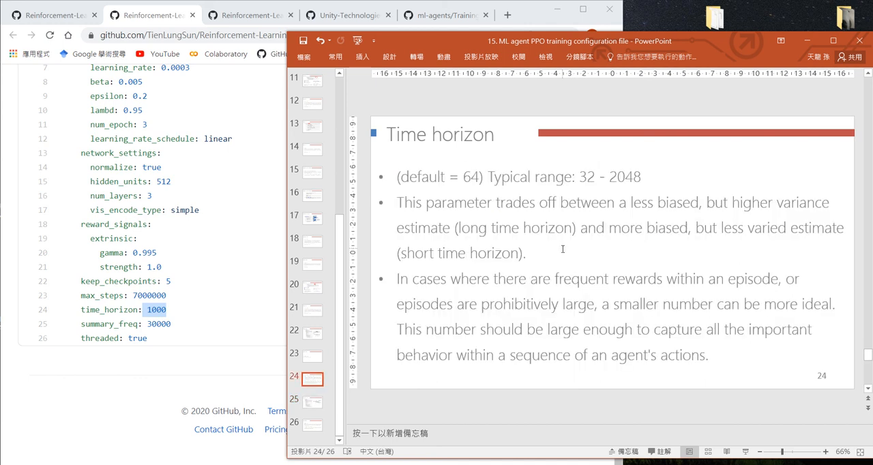
{"action": "left_click", "coordinate": [311, 401]}
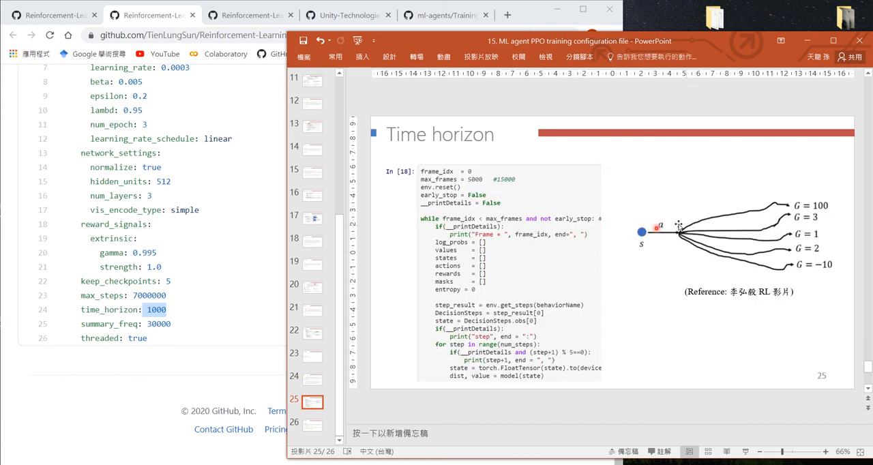
{"action": "mouse_move", "coordinate": [789, 191]}
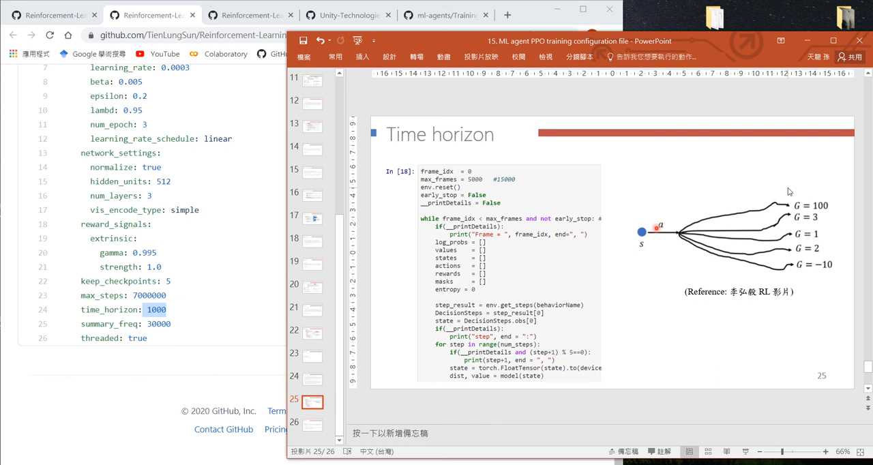
{"action": "mouse_move", "coordinate": [764, 207]}
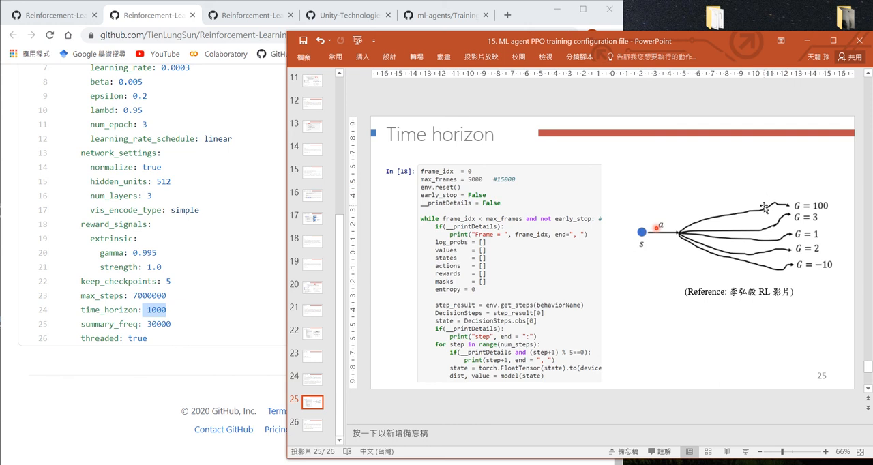
{"action": "mouse_move", "coordinate": [791, 190]}
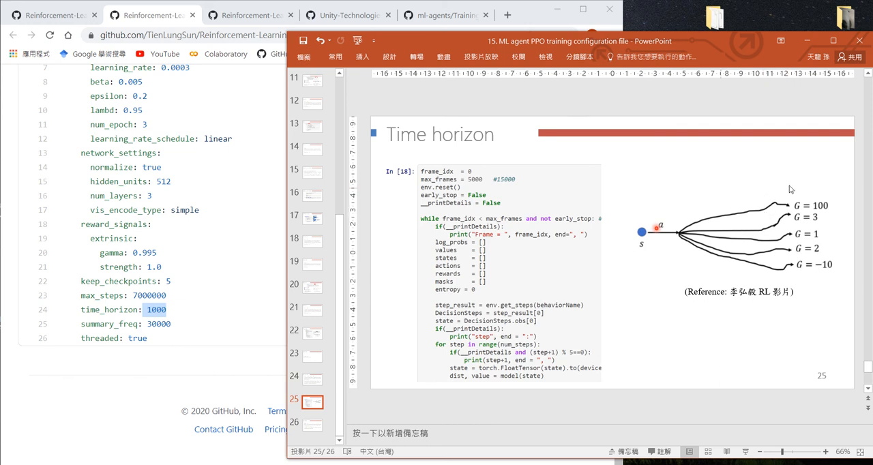
{"action": "mouse_move", "coordinate": [745, 284]}
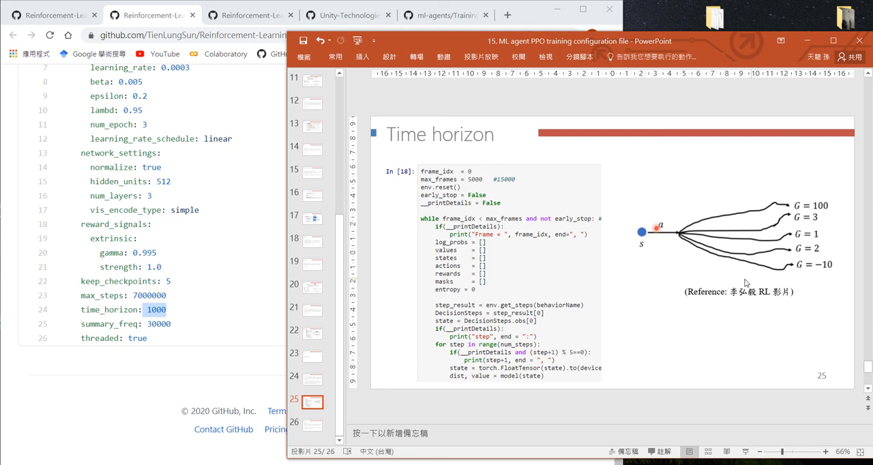
{"action": "mouse_move", "coordinate": [747, 279]}
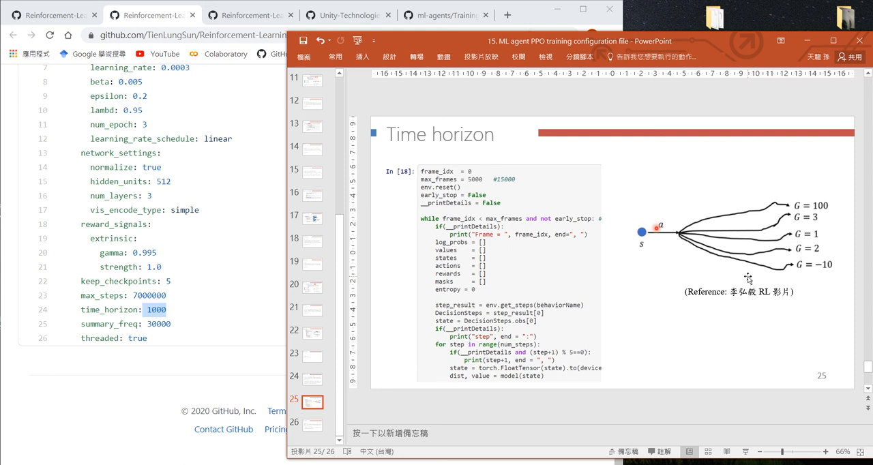
Step: Return to the Time horizon slide stating default 64 and range 32–2048
{"action": "left_click", "coordinate": [312, 380]}
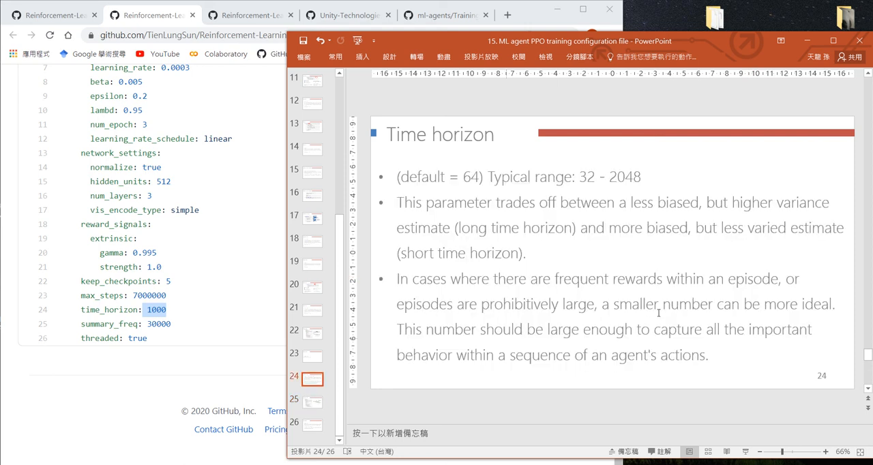
{"action": "mouse_move", "coordinate": [617, 278]}
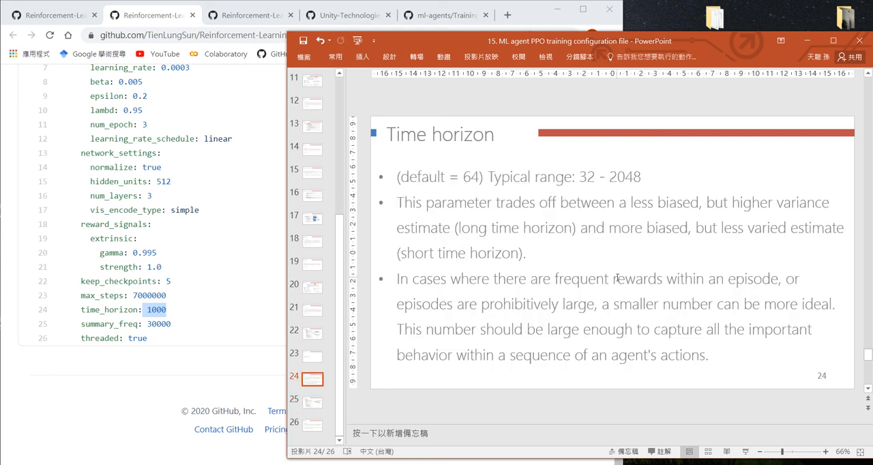
{"action": "mouse_move", "coordinate": [611, 238]}
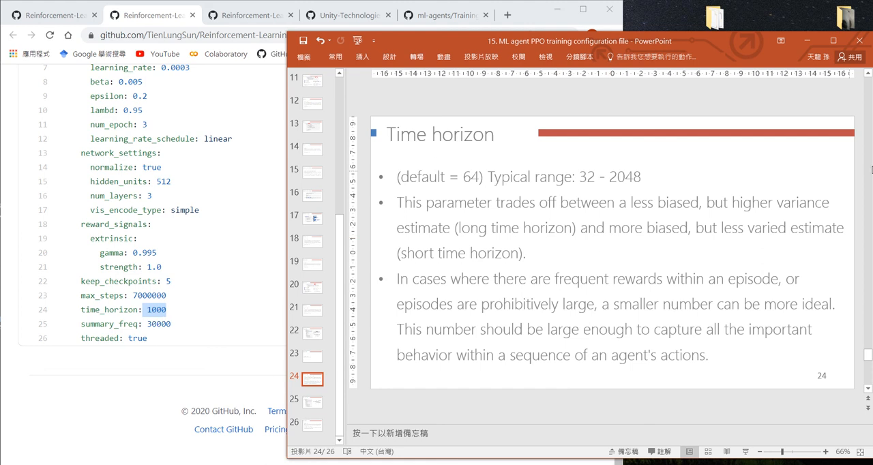
{"action": "mouse_move", "coordinate": [611, 228]}
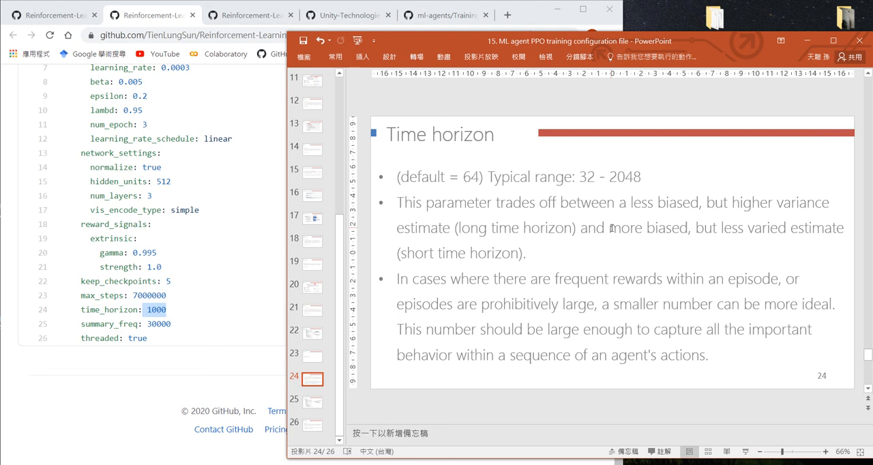
{"action": "mouse_move", "coordinate": [765, 229]}
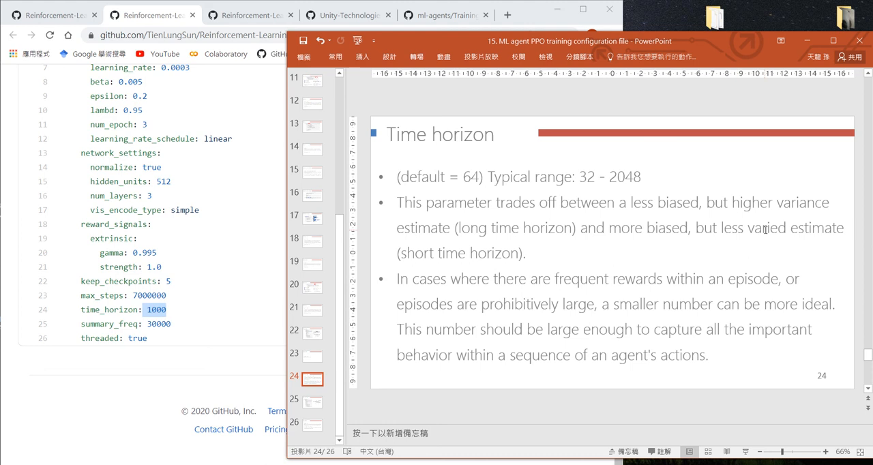
{"action": "mouse_move", "coordinate": [868, 308]}
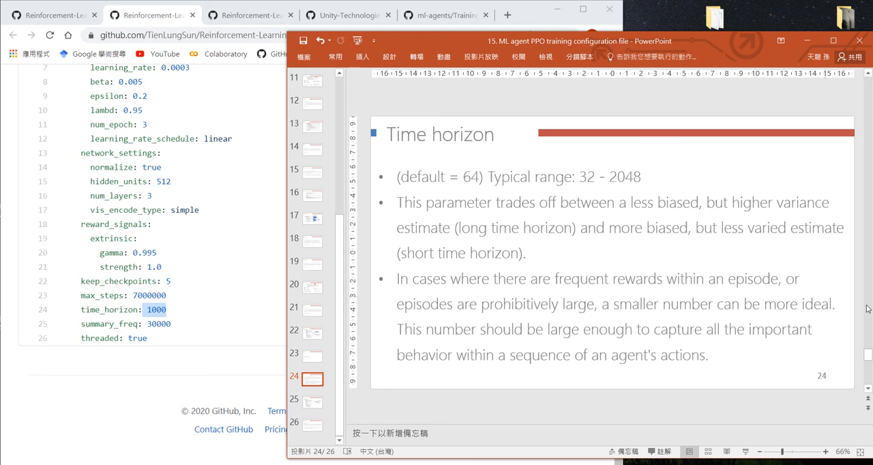
{"action": "mouse_move", "coordinate": [645, 309]}
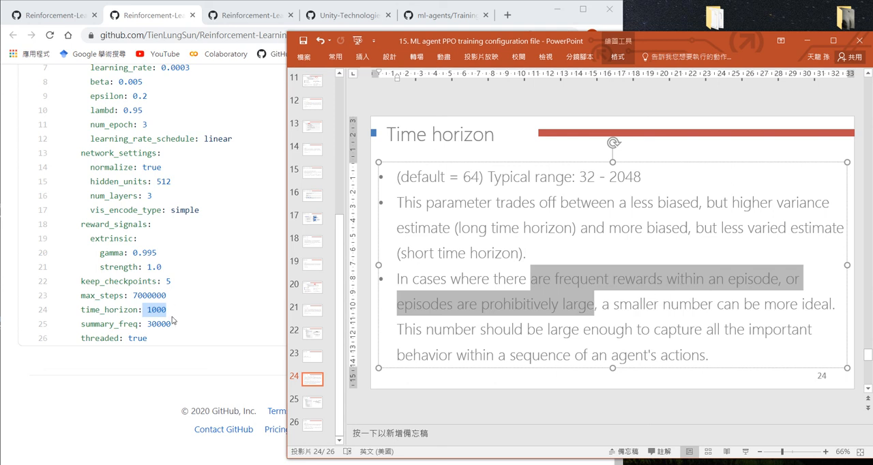
{"action": "mouse_move", "coordinate": [377, 342]}
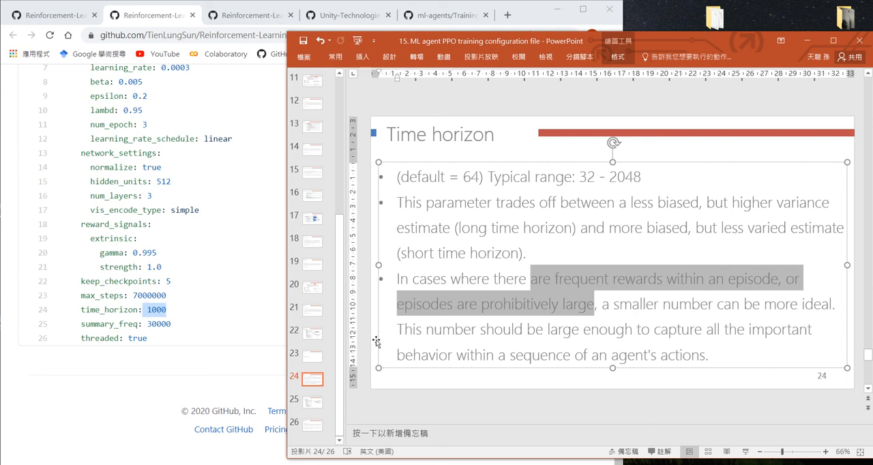
{"action": "mouse_move", "coordinate": [458, 329]}
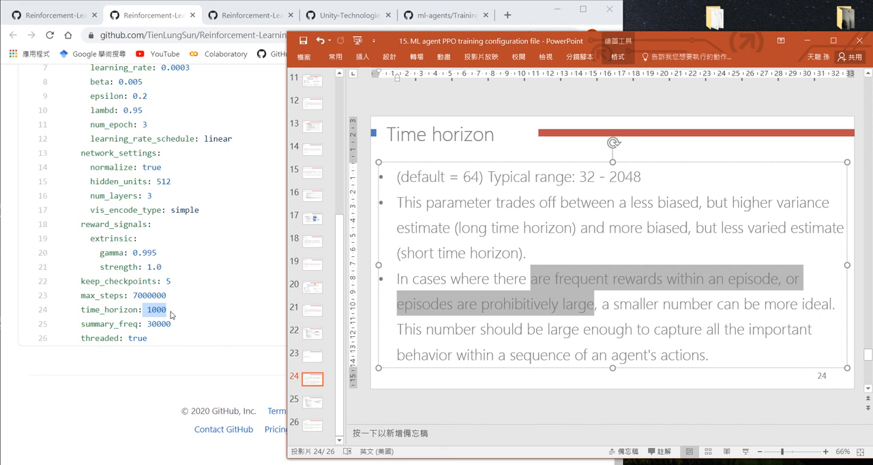
{"action": "mouse_move", "coordinate": [308, 329]}
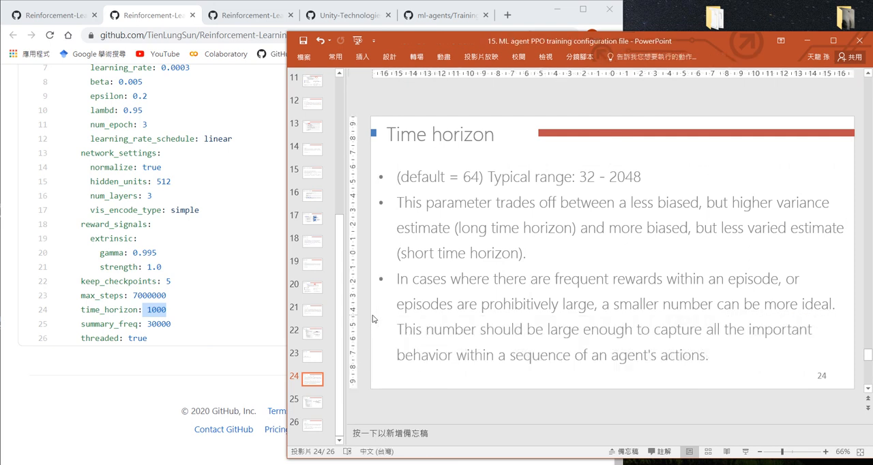
{"action": "mouse_move", "coordinate": [123, 316]}
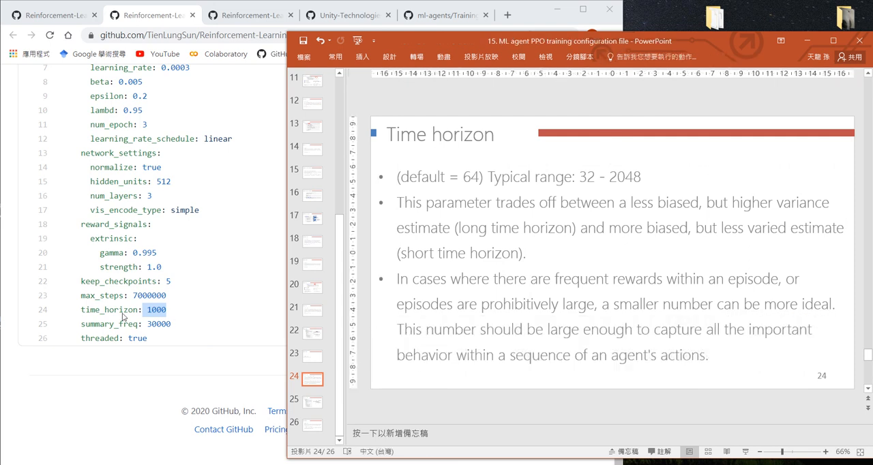
{"action": "mouse_move", "coordinate": [189, 311]}
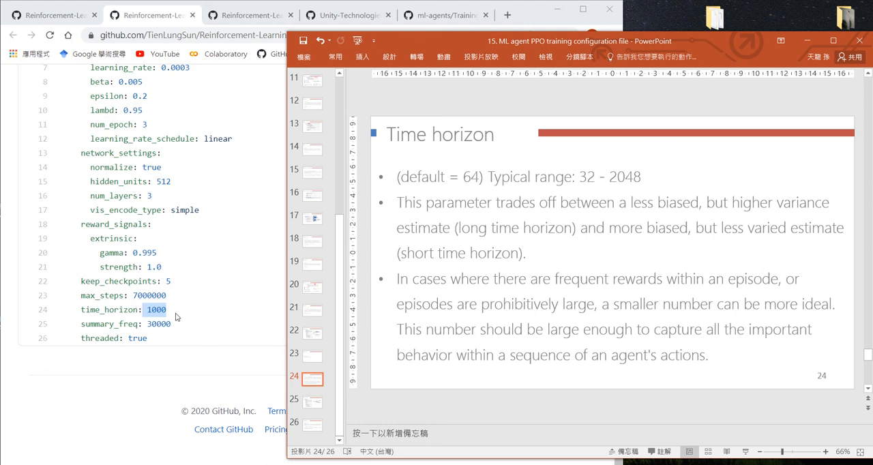
{"action": "mouse_move", "coordinate": [256, 376]}
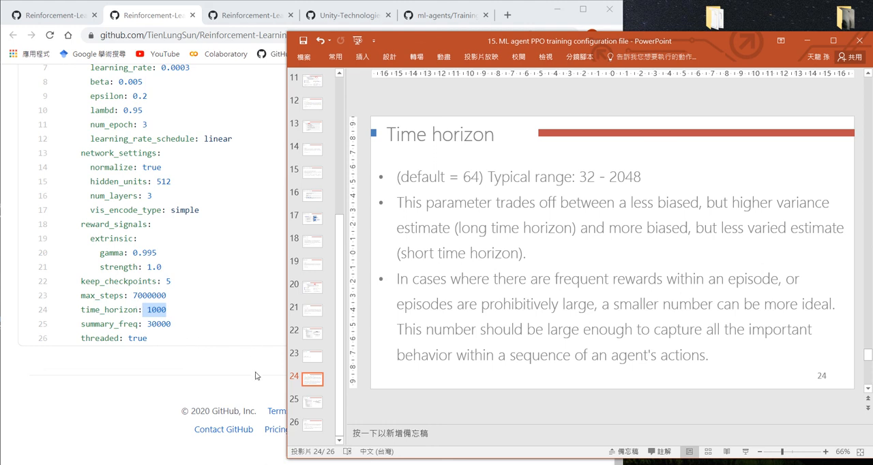
{"action": "mouse_move", "coordinate": [314, 407]}
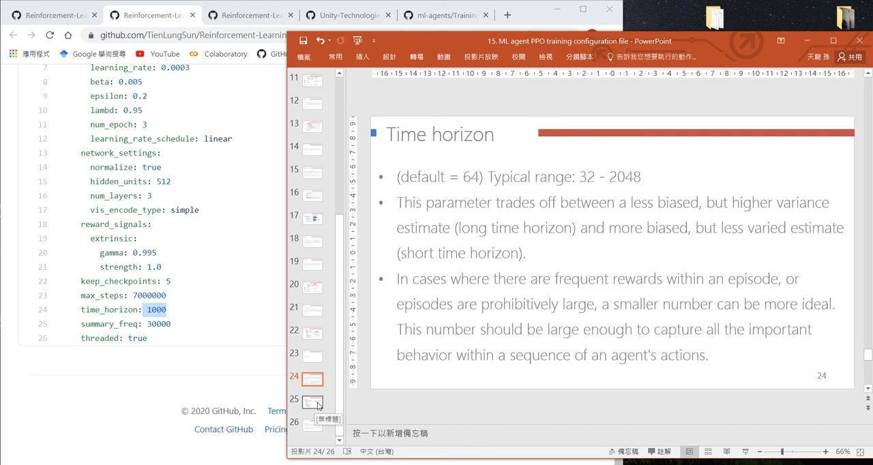
Step: Show the threaded slide stating parallel model updates default to true
{"action": "left_click", "coordinate": [308, 401]}
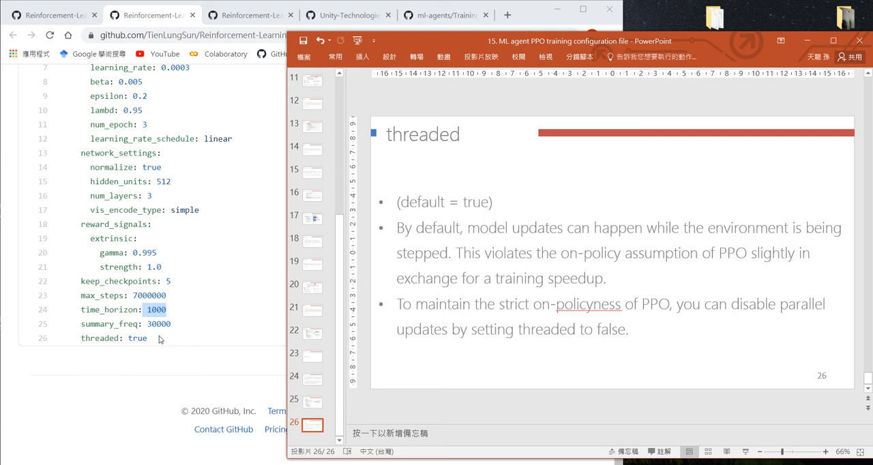
{"action": "mouse_move", "coordinate": [142, 327]}
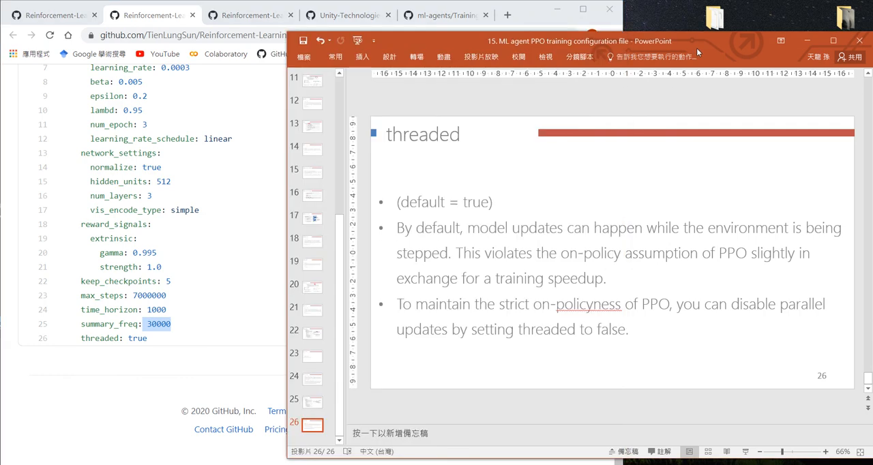
{"action": "mouse_move", "coordinate": [538, 186]}
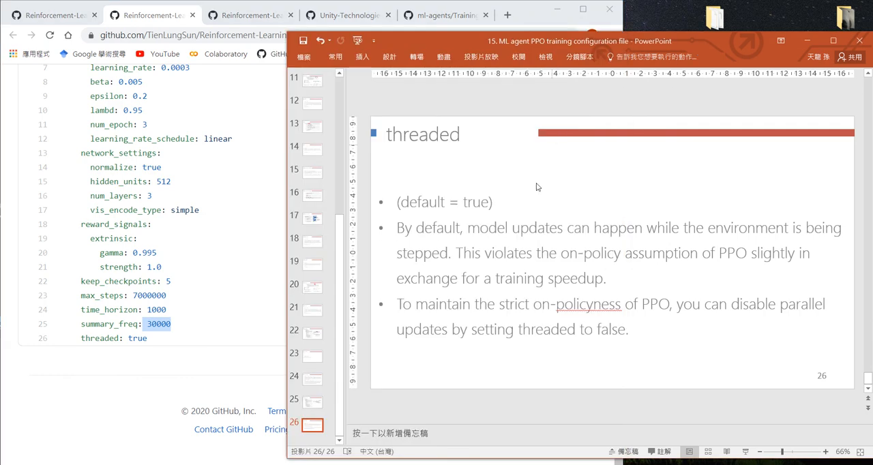
{"action": "mouse_move", "coordinate": [158, 341]}
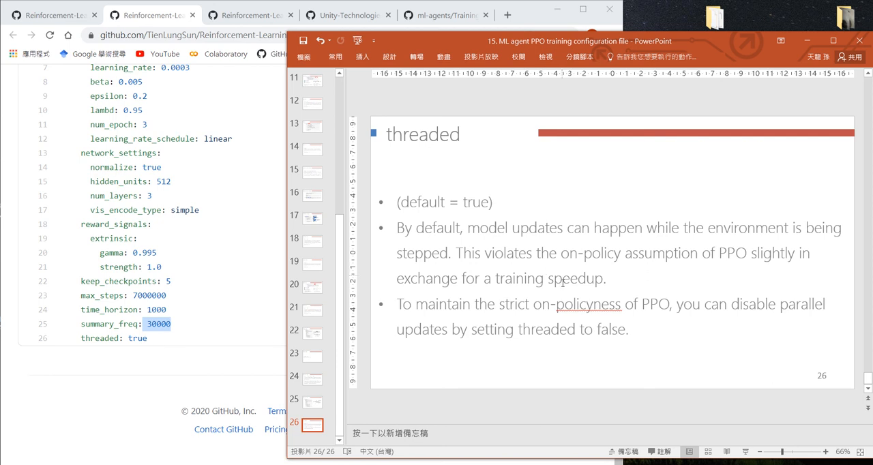
{"action": "mouse_move", "coordinate": [650, 289]}
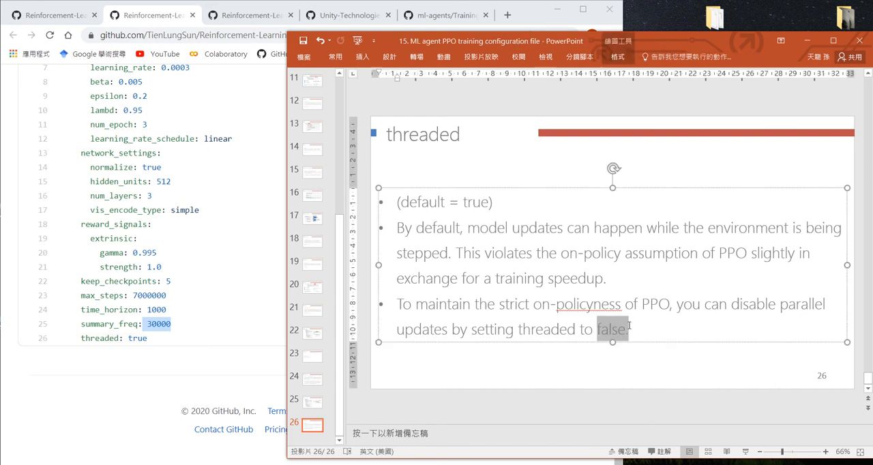
{"action": "mouse_move", "coordinate": [617, 377]}
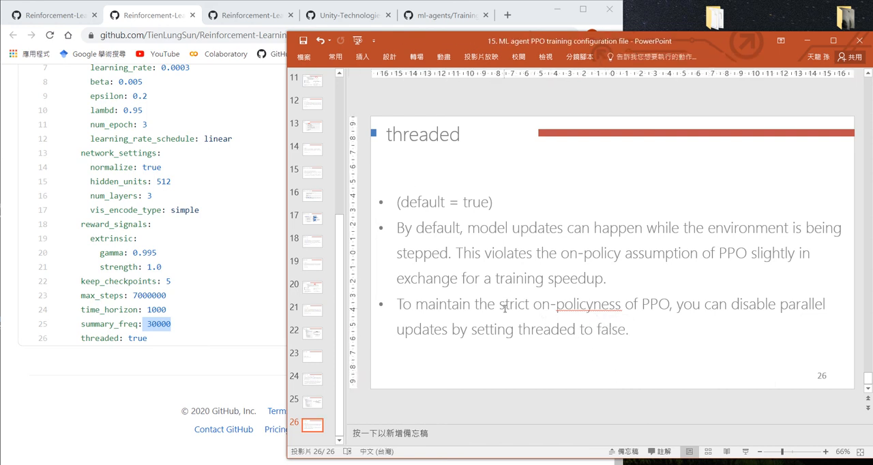
{"action": "mouse_move", "coordinate": [617, 303]}
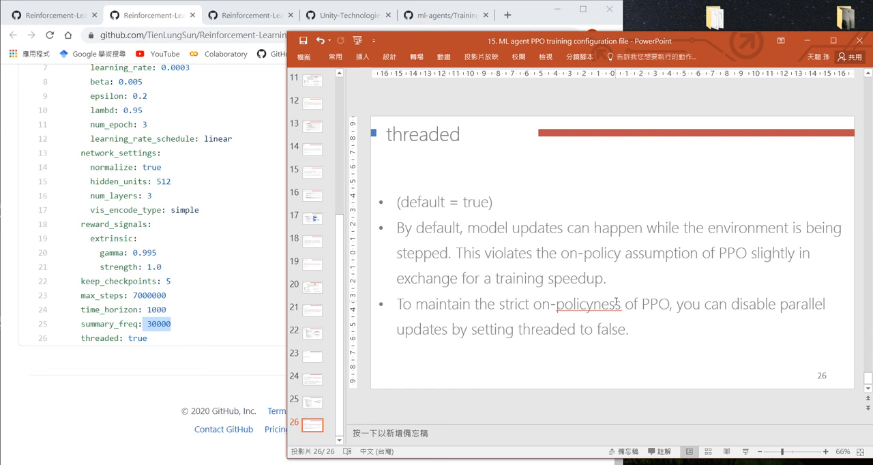
{"action": "mouse_move", "coordinate": [134, 348]}
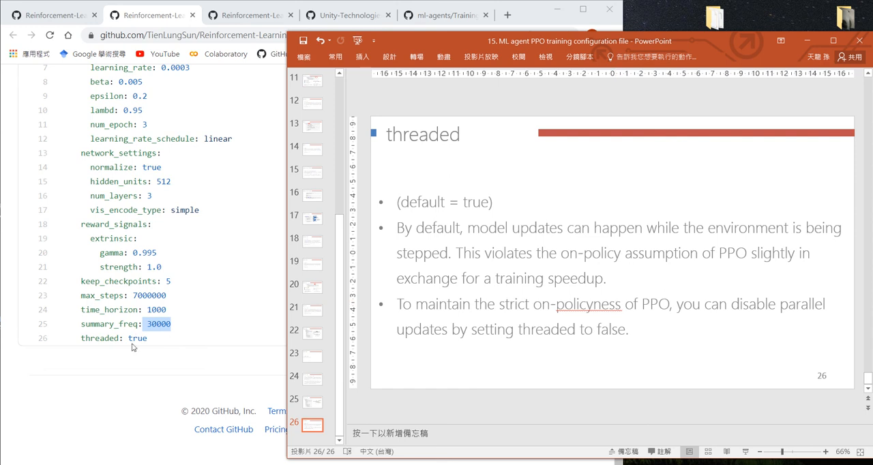
{"action": "mouse_move", "coordinate": [131, 341]}
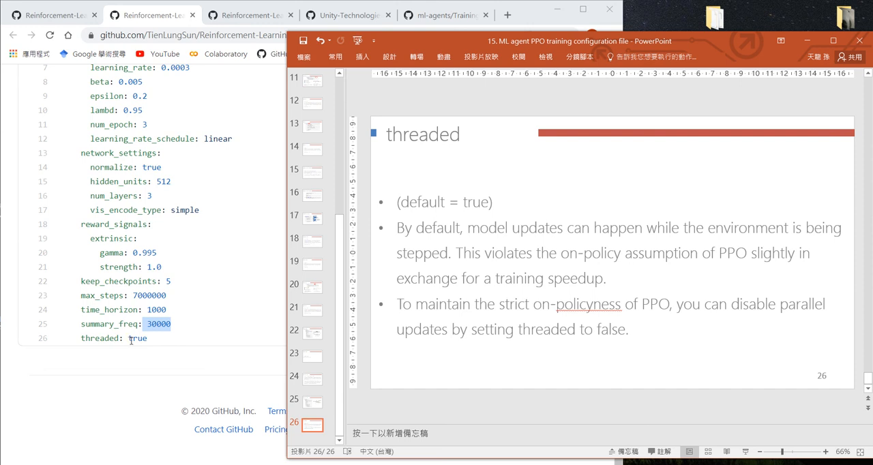
{"action": "mouse_move", "coordinate": [158, 448]}
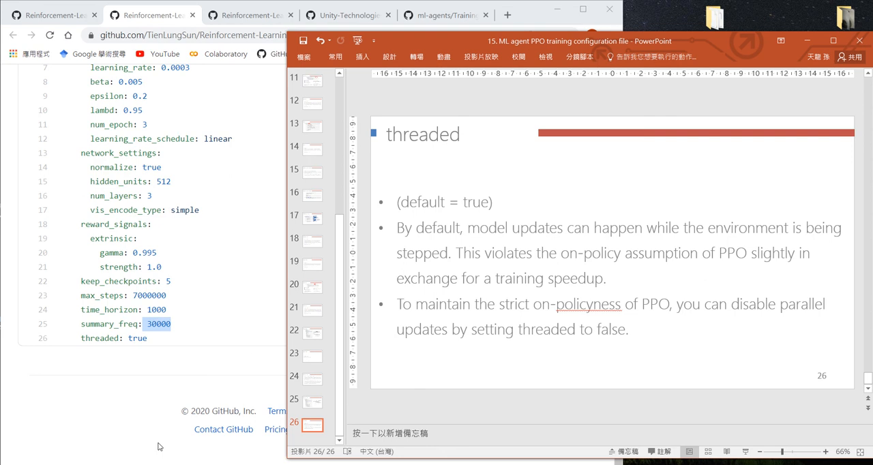